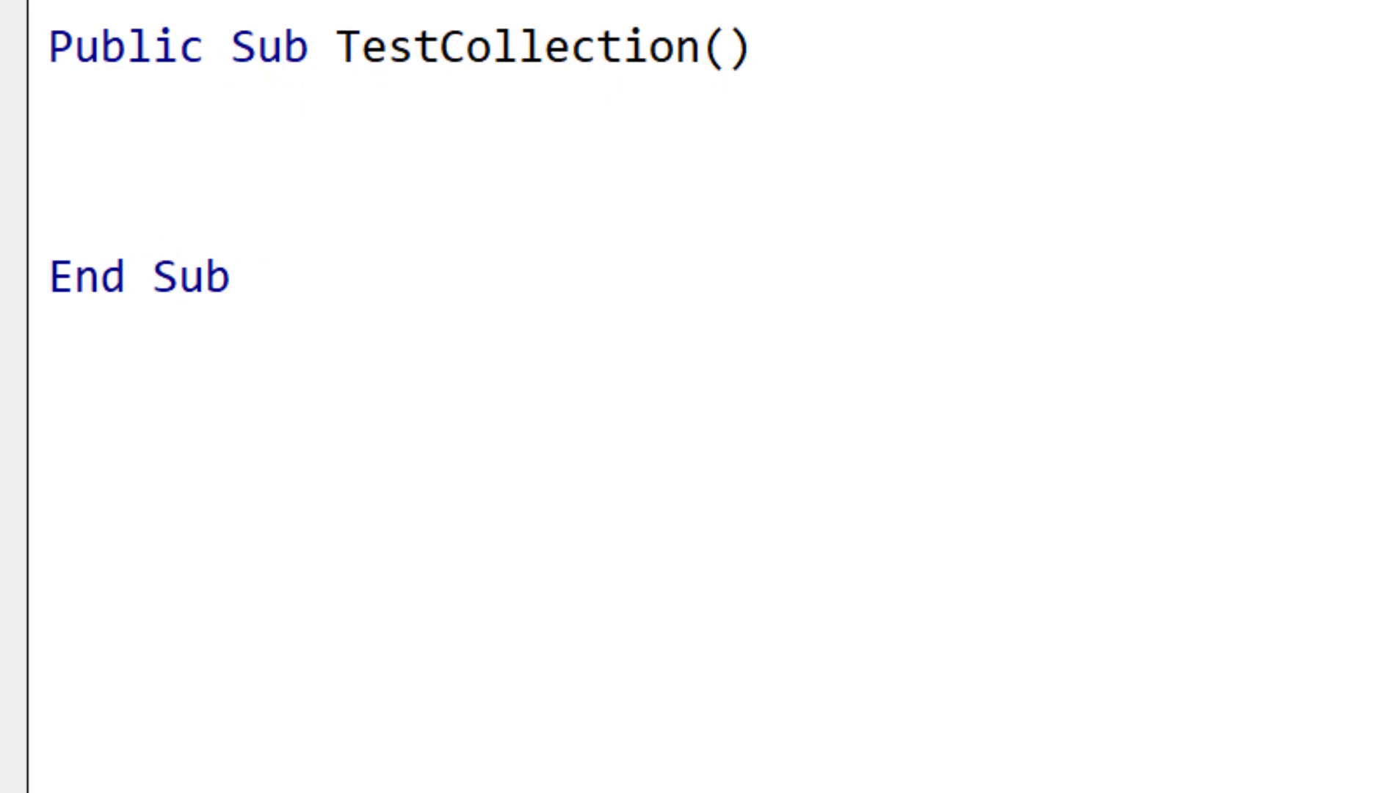
Step: Declare coll as a New collectionExt in TestCollection
{"action": "type", "text": "dim c"}
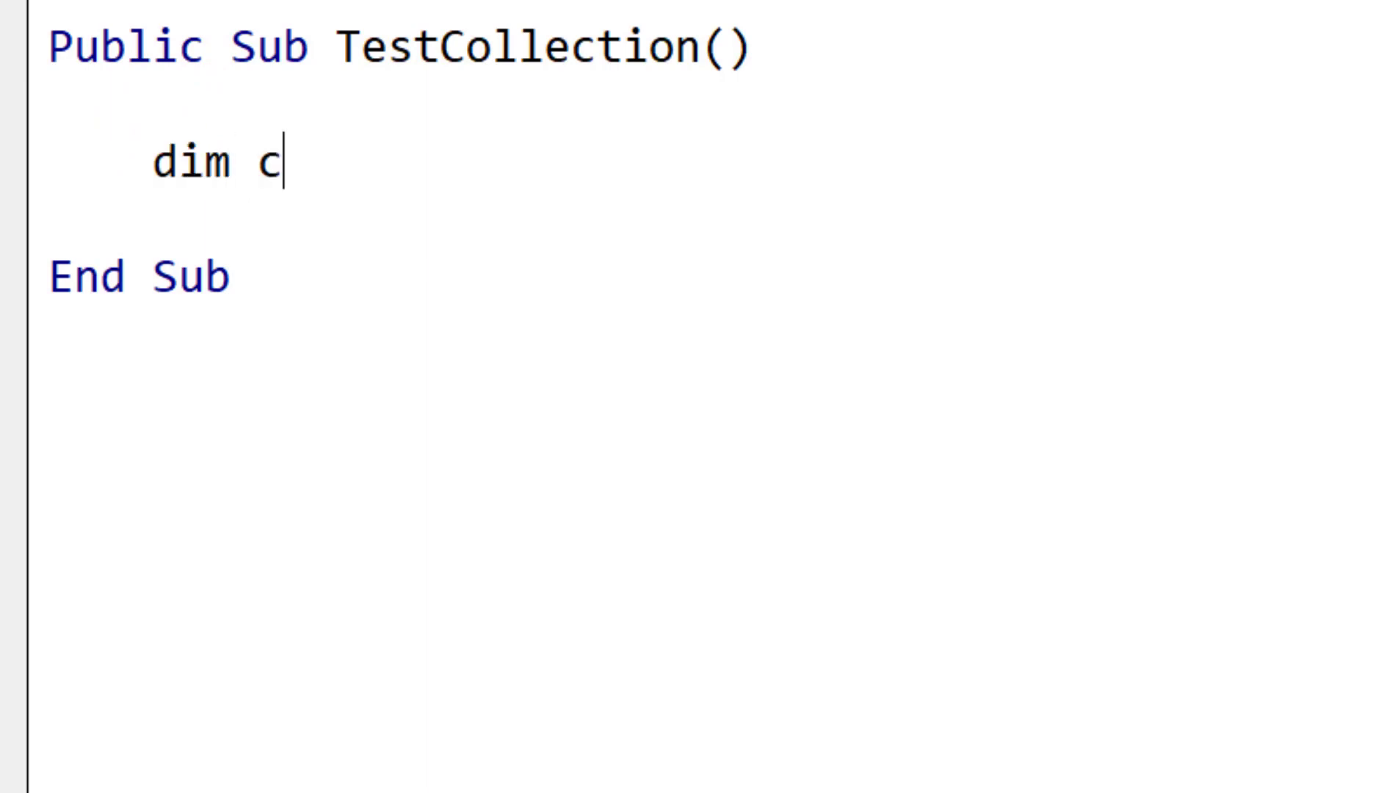
{"action": "type", "text": "oll as New"}
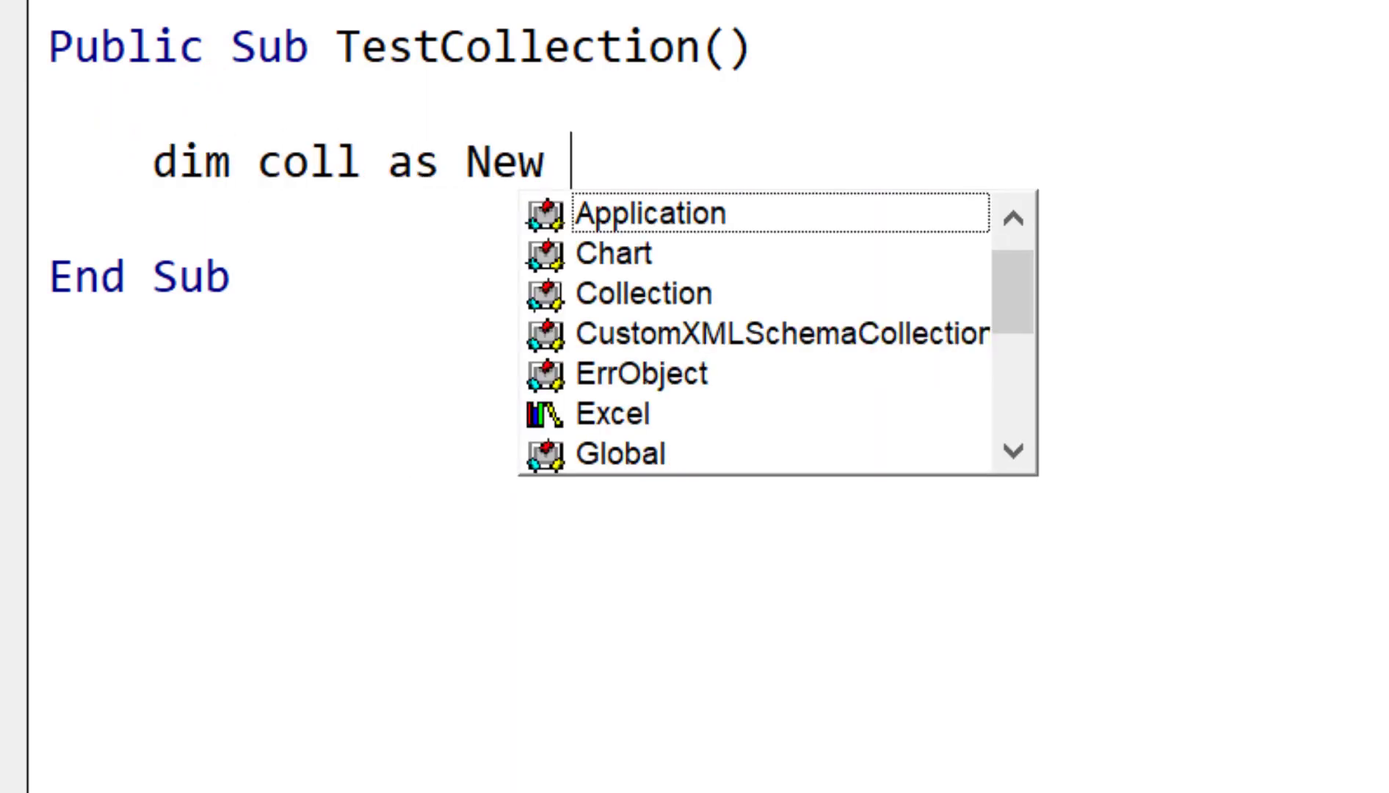
{"action": "type", "text": "collect"}
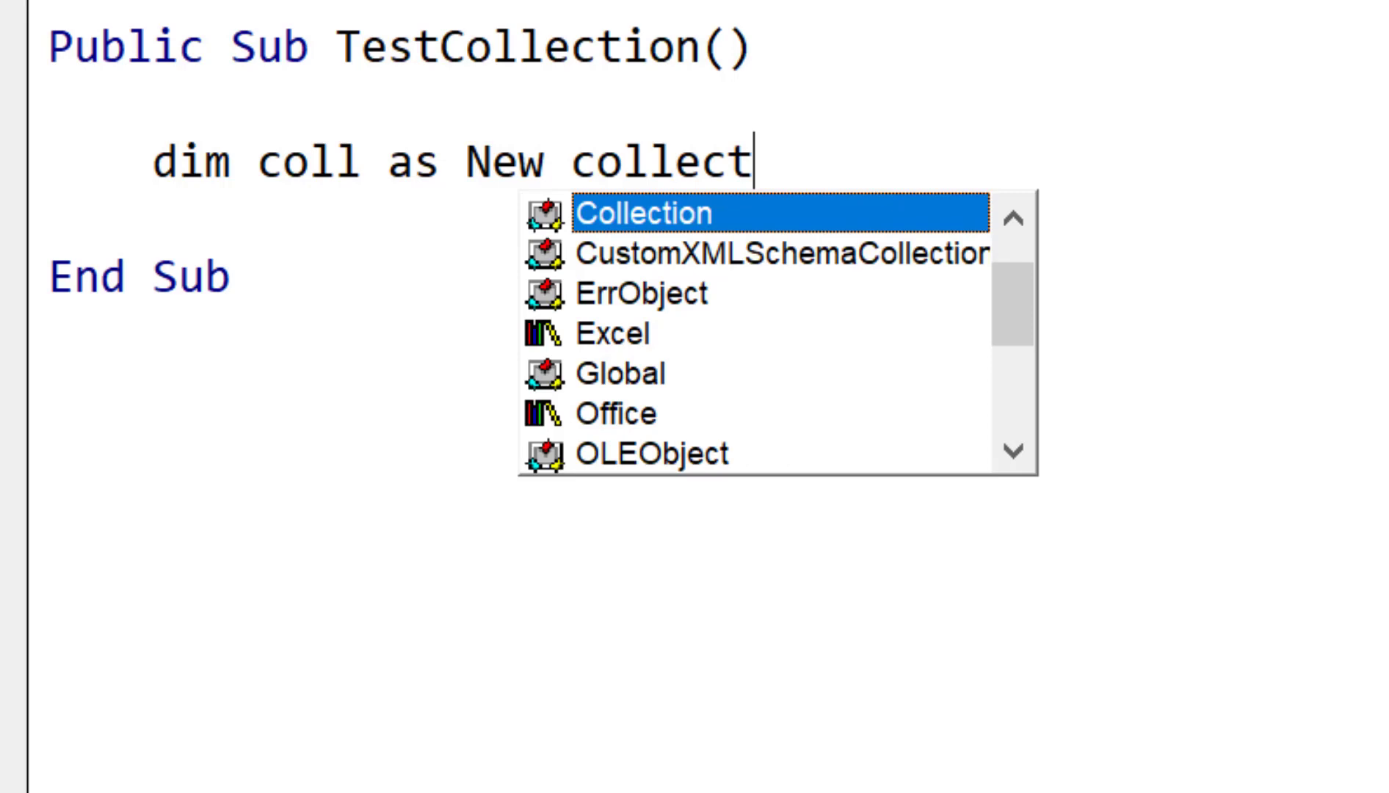
{"action": "key", "text": "Return"}
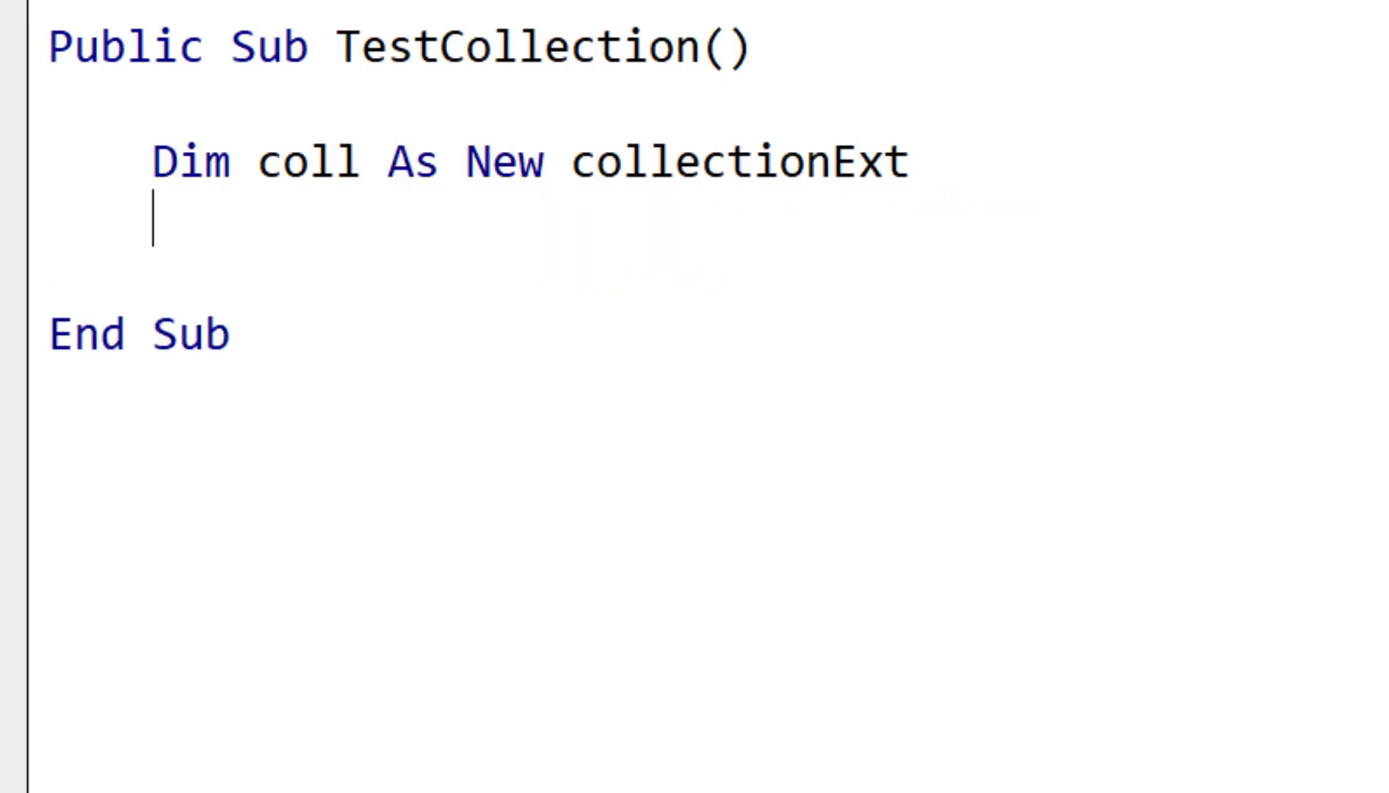
Step: Add "Apple", "Orange" and "Pear" to coll with three coll.Add lines
{"action": "type", "text": "coll.a"}
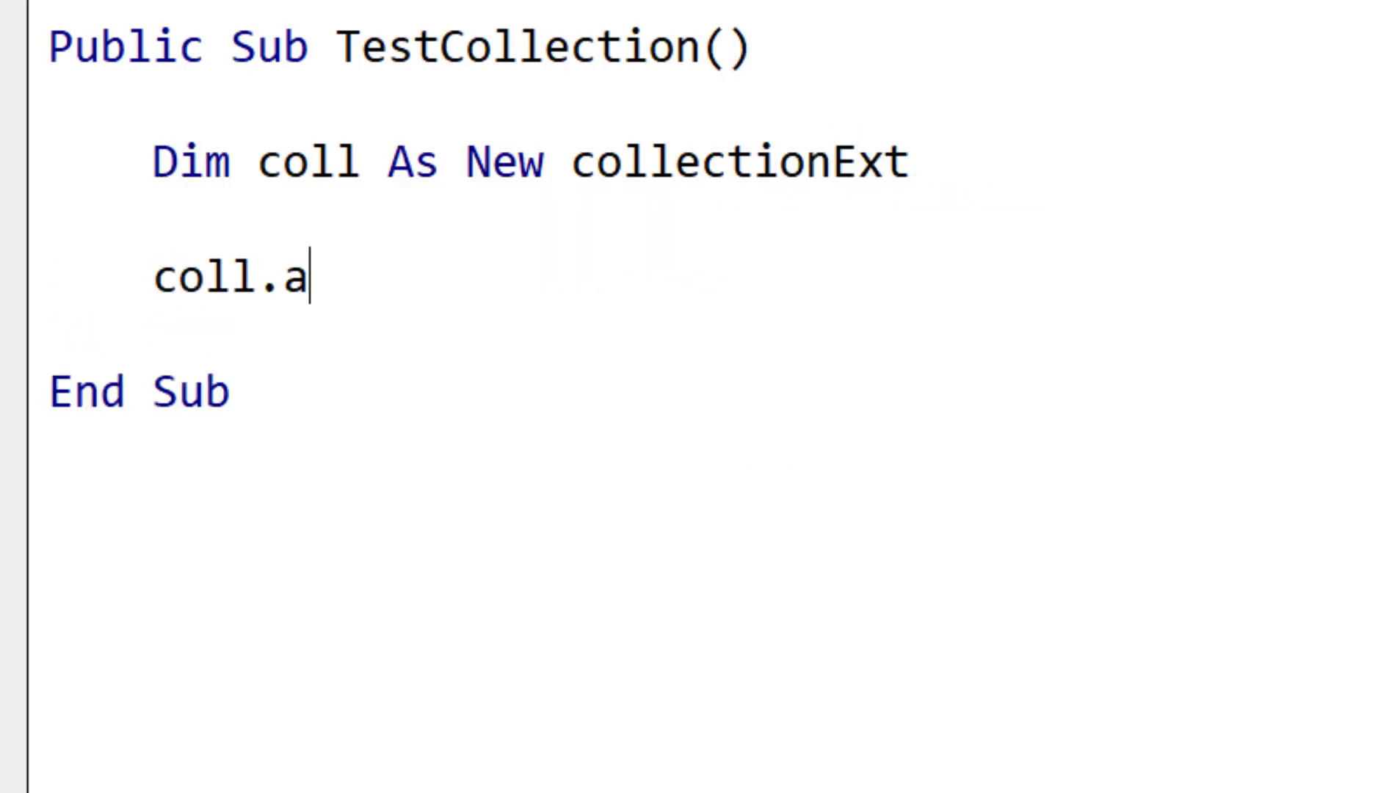
{"action": "type", "text": "dd \"Ap"}
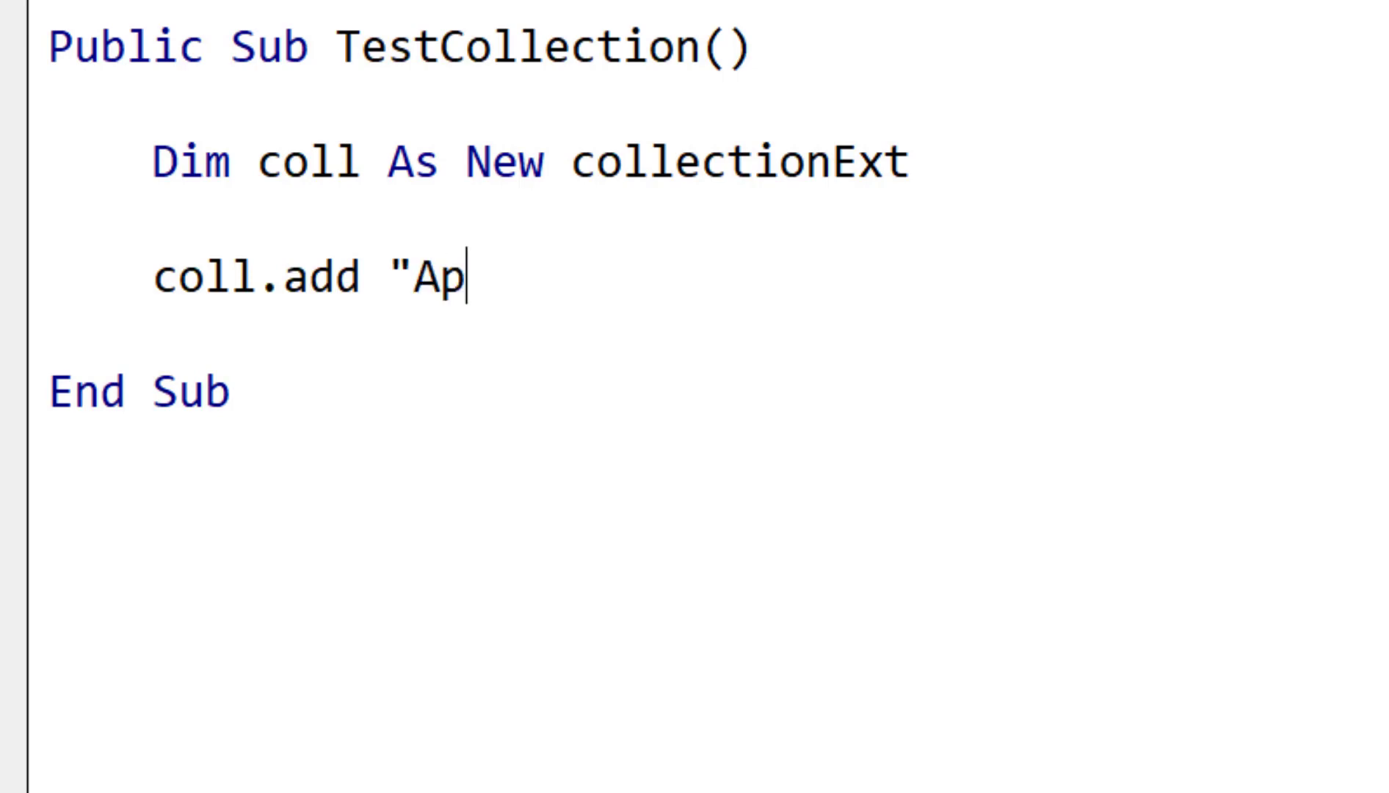
{"action": "type", "text": "ple\""}
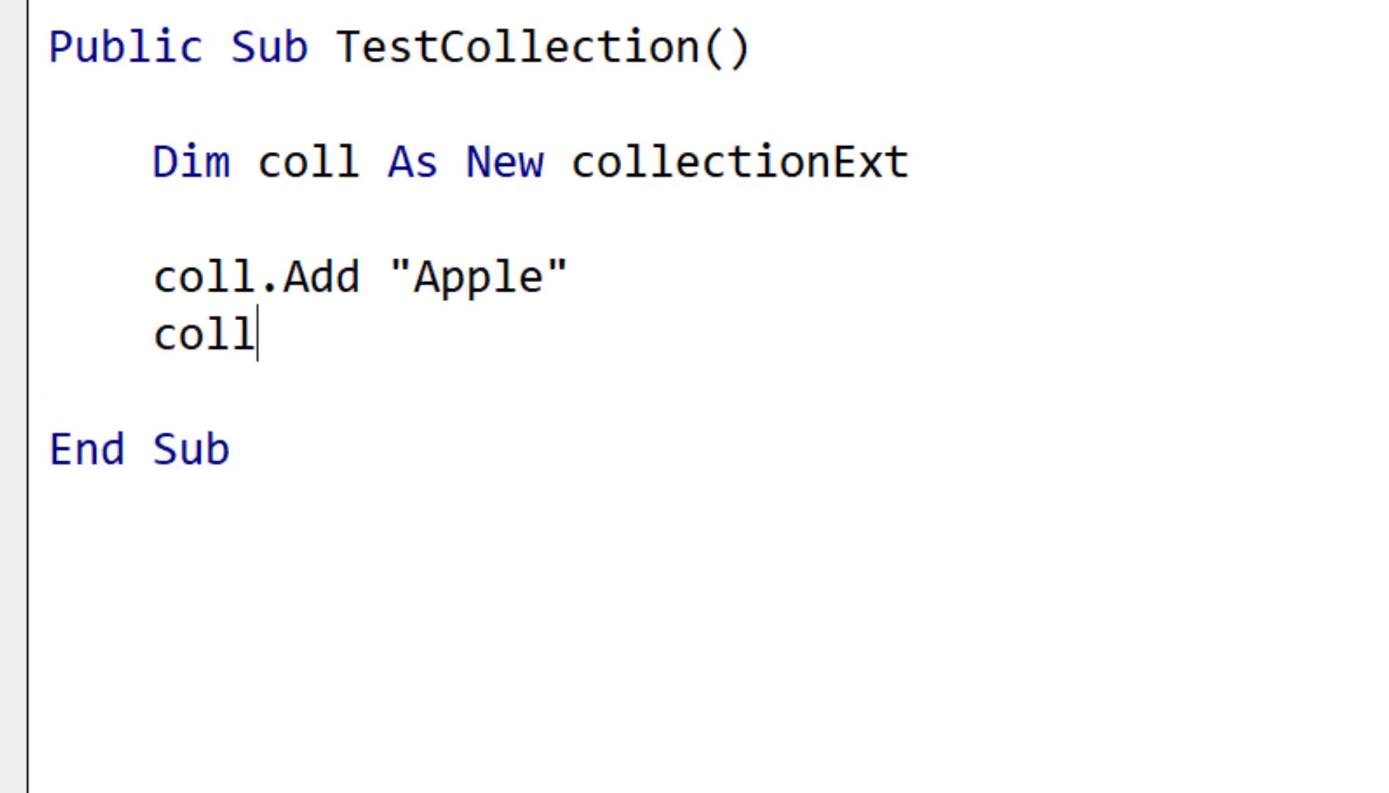
{"action": "type", "text": ".Add \""}
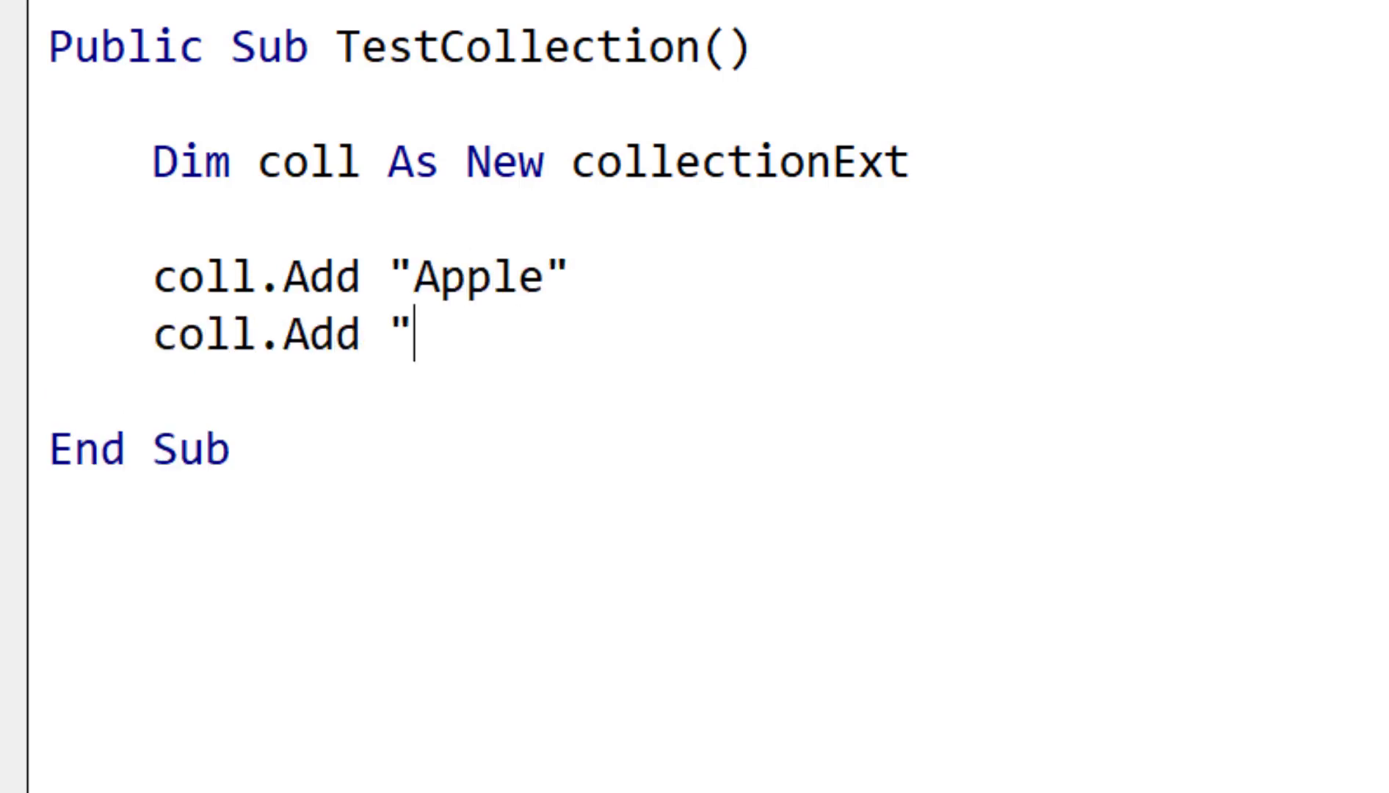
{"action": "type", "text": "Orange\""}
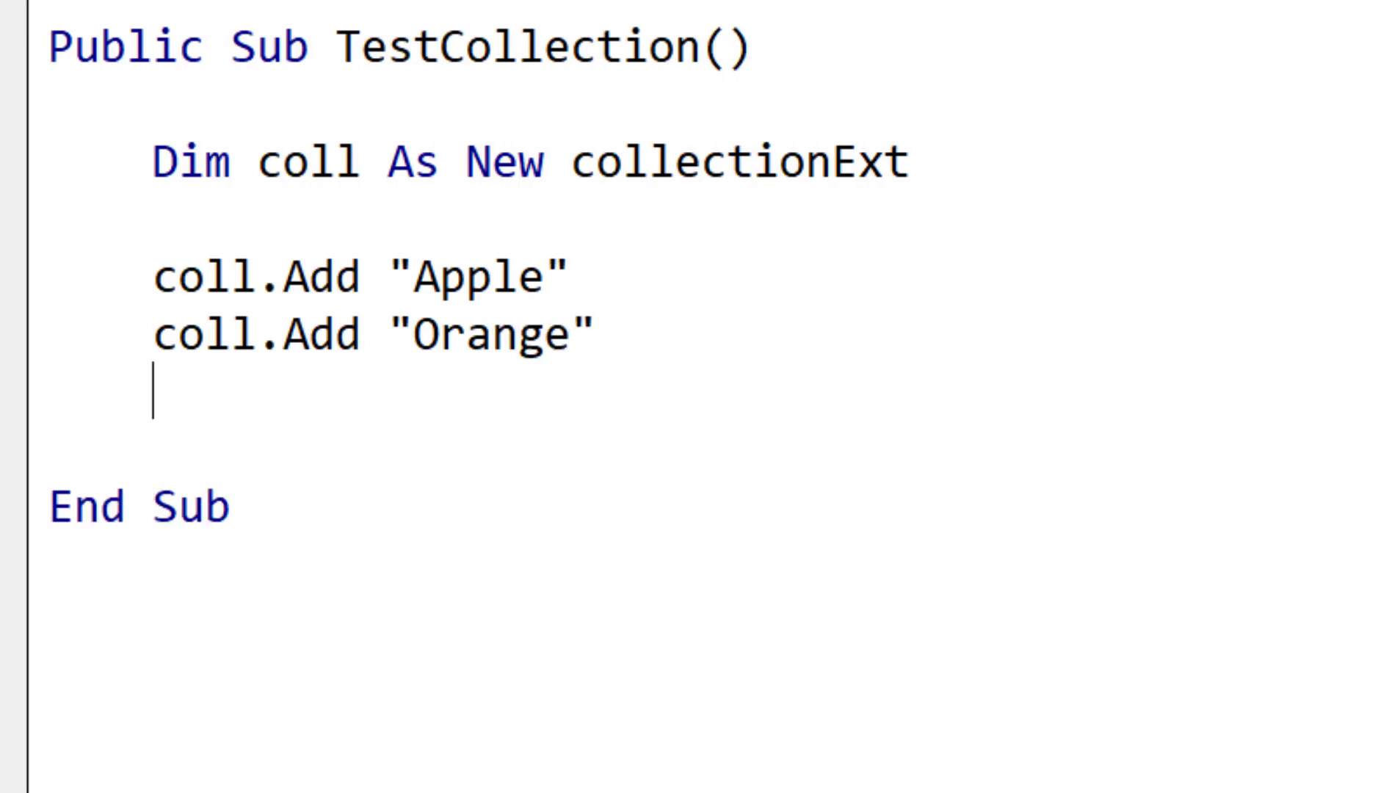
{"action": "type", "text": "coll.Add"}
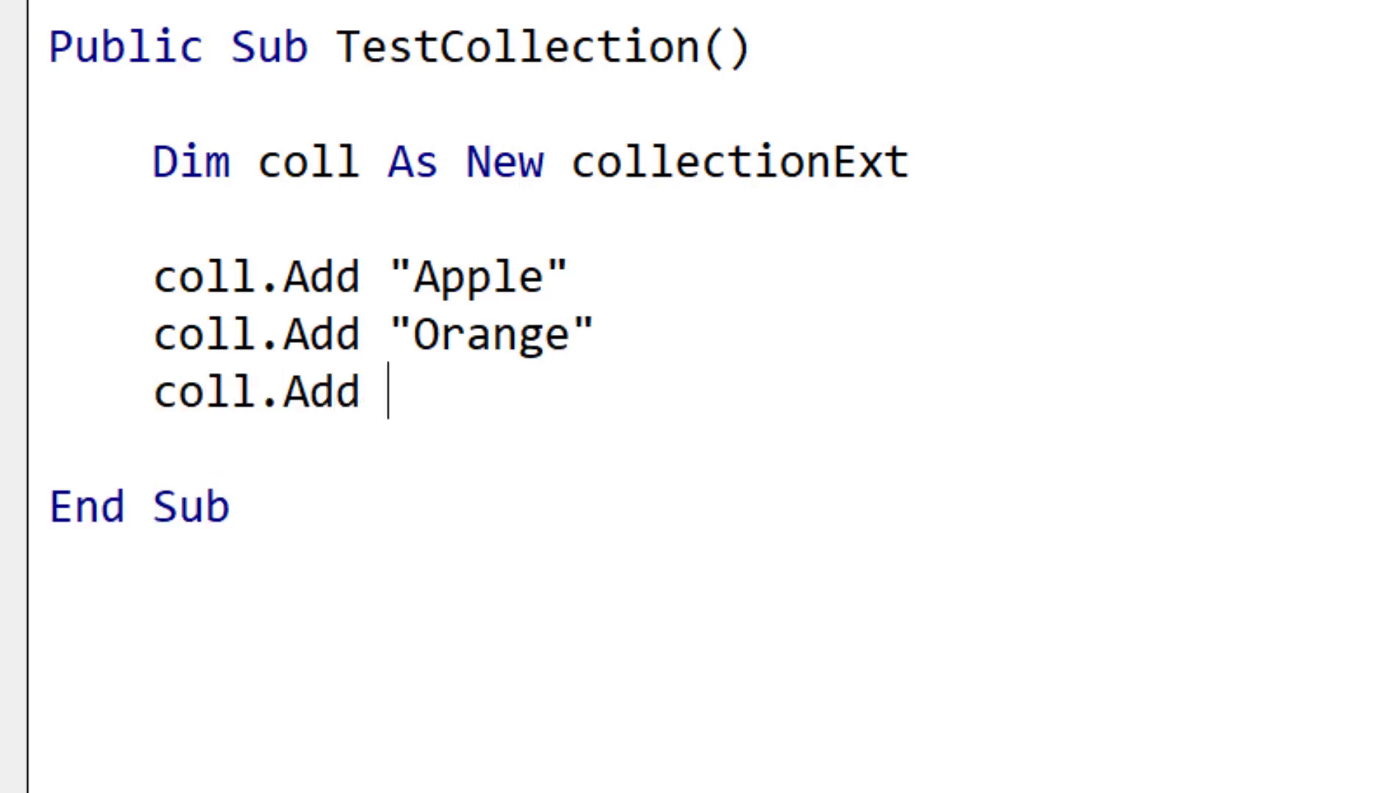
{"action": "type", "text": "\"Pear\""}
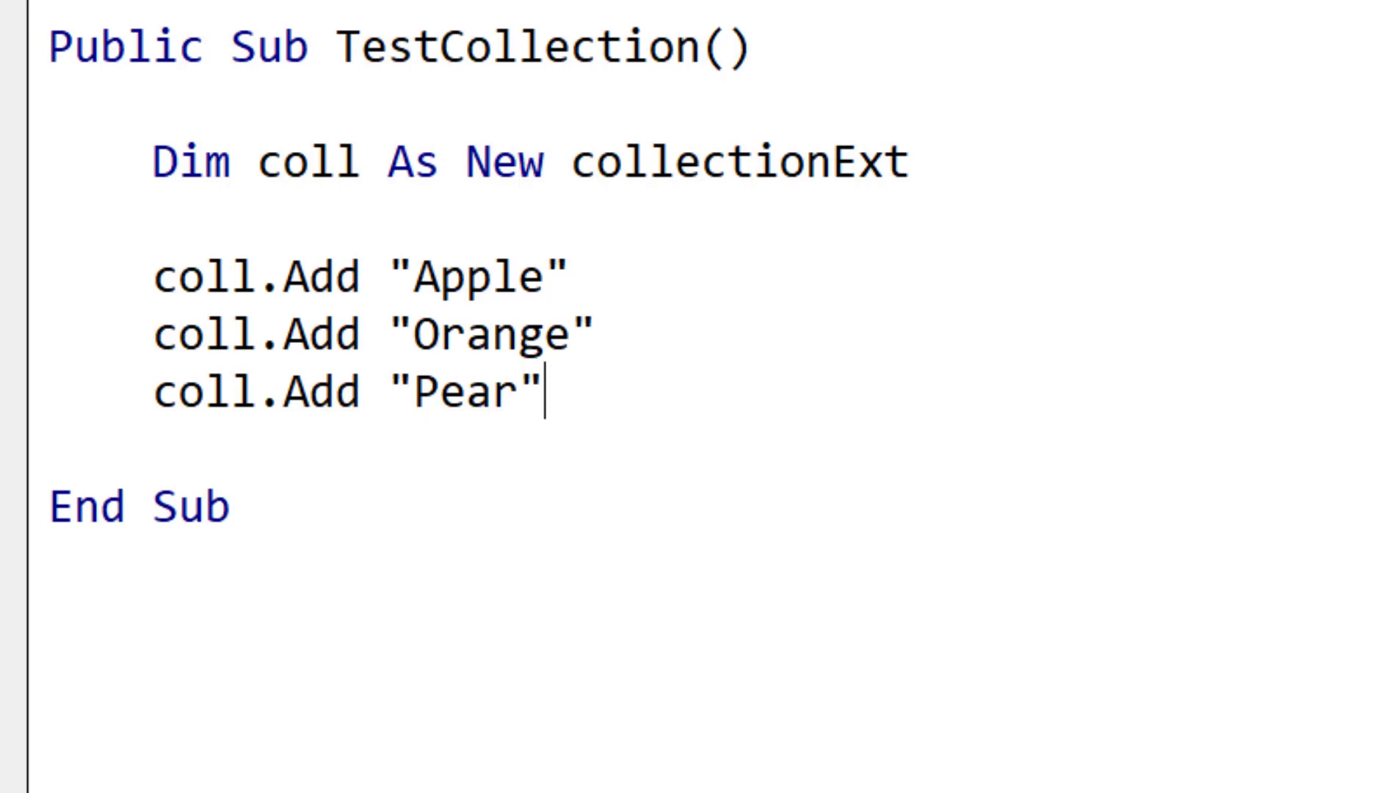
Step: Call coll.ToImmediate after the items are added
{"action": "type", "text": "co"}
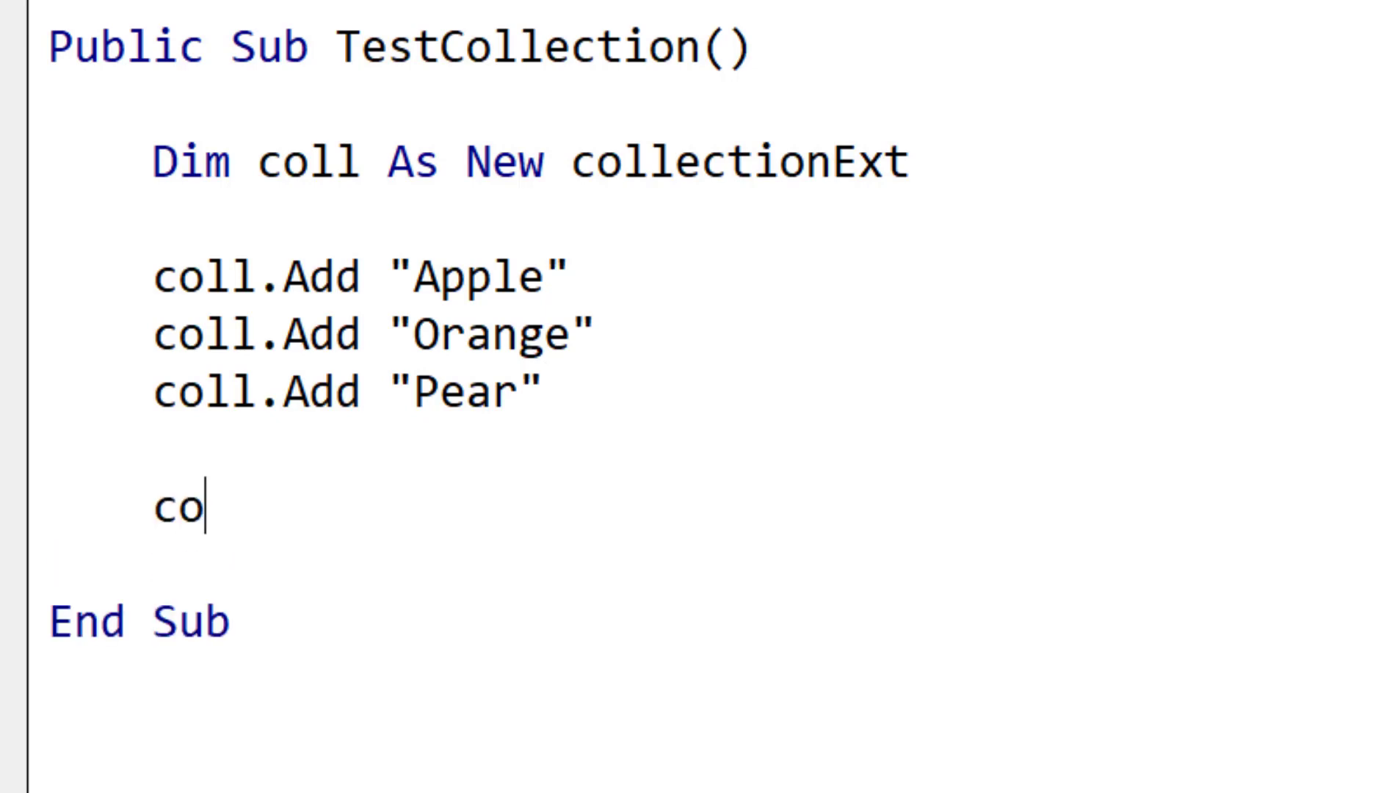
{"action": "type", "text": "ll.ToIm"}
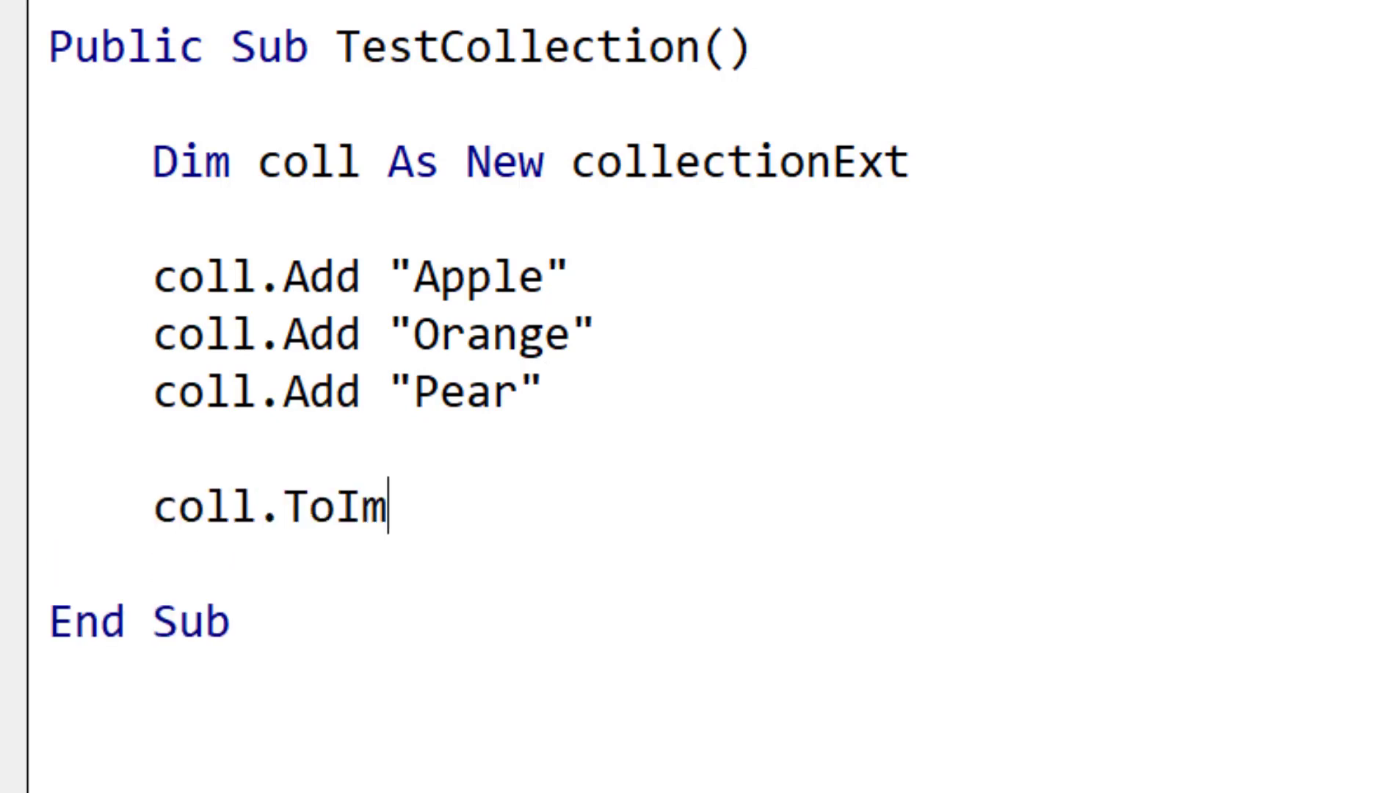
{"action": "type", "text": "mediate"}
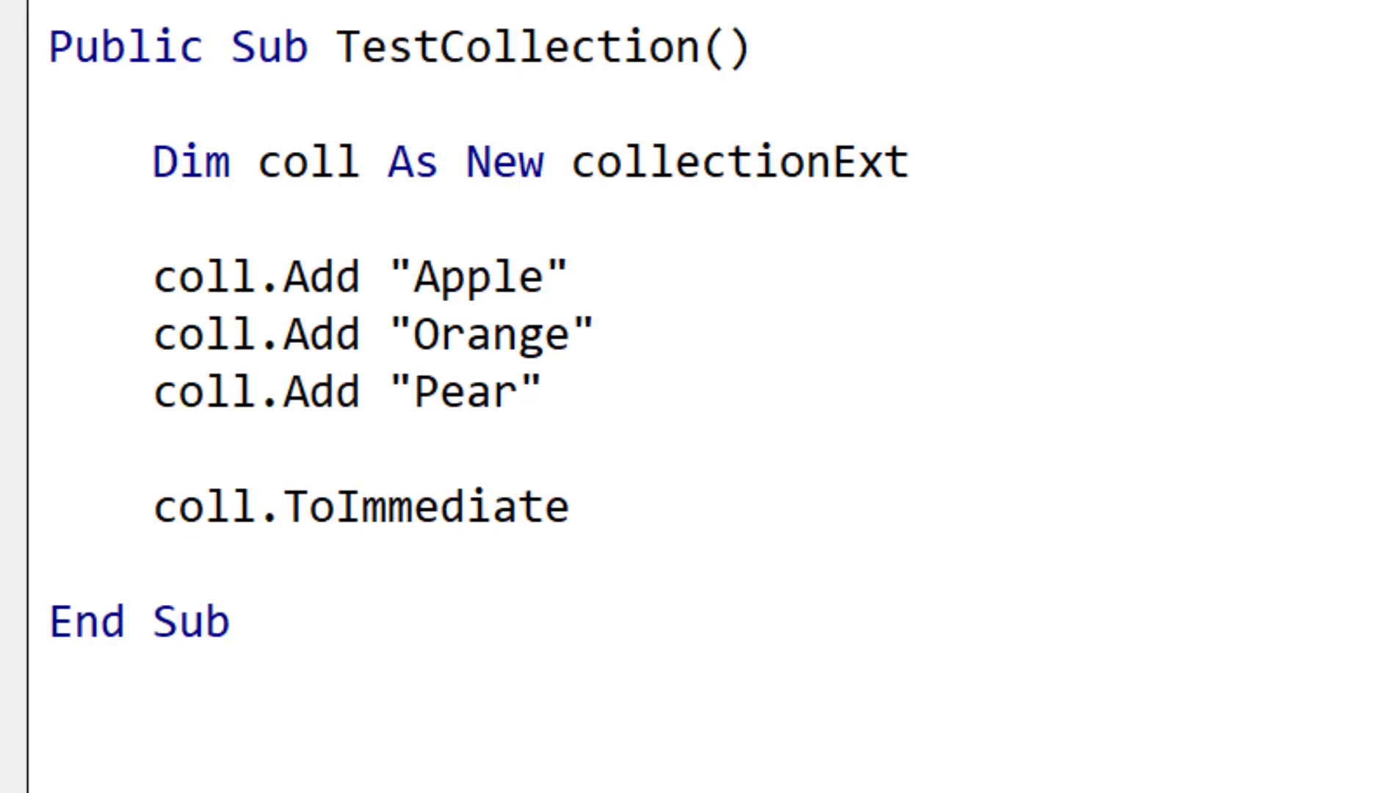
Step: Insert a new class module, Class1, into the Book1 project via the Project Explorer
{"action": "left_click", "coordinate": [160, 452]}
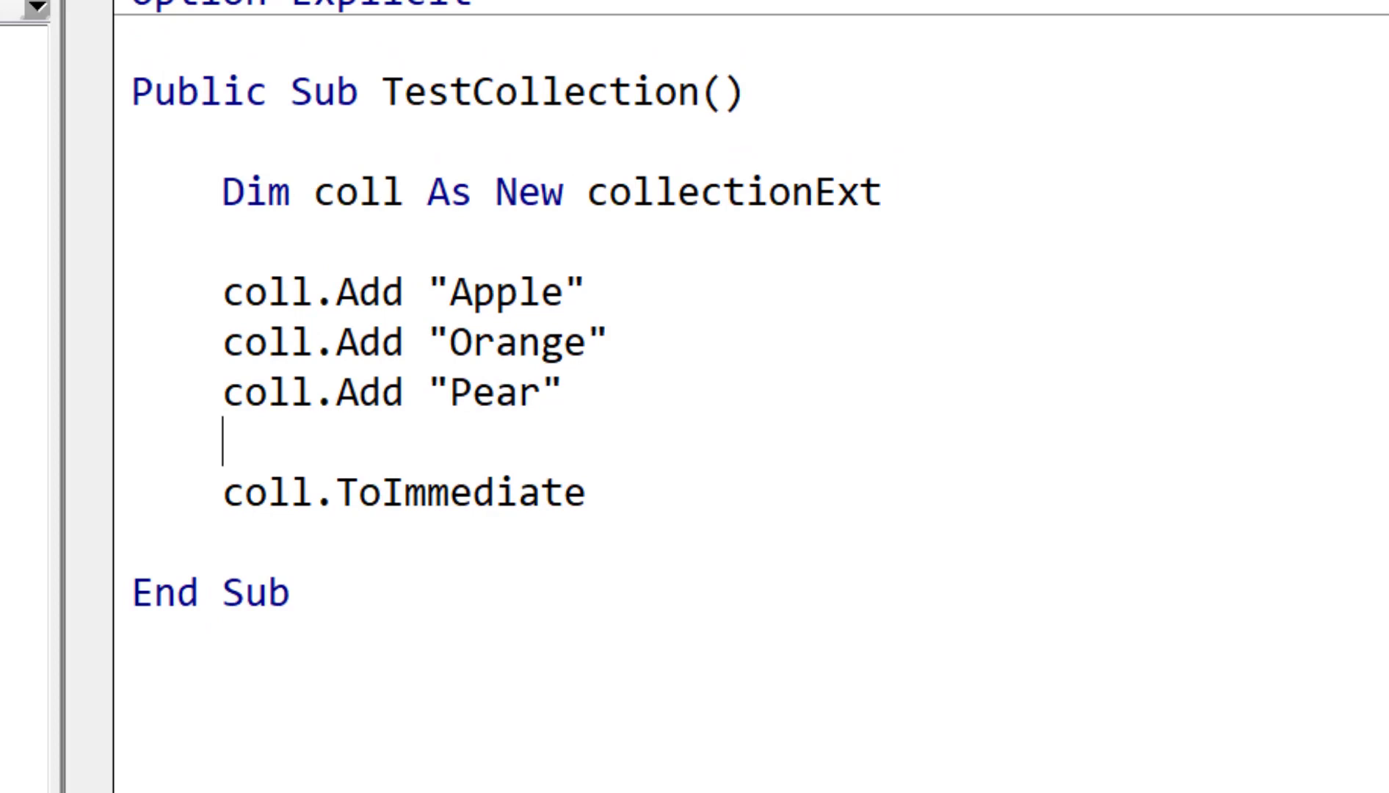
{"action": "double_click", "coordinate": [711, 296]}
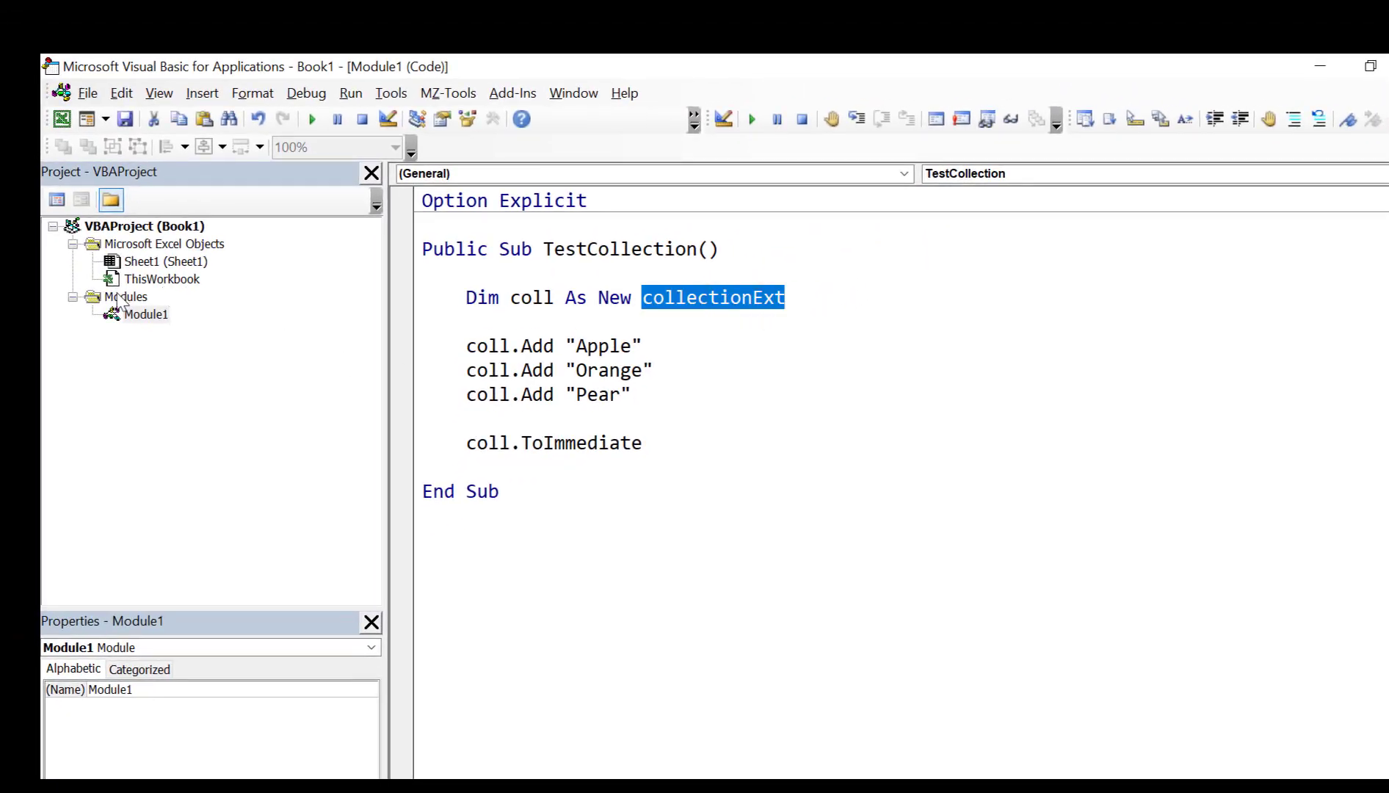
{"action": "right_click", "coordinate": [146, 314]}
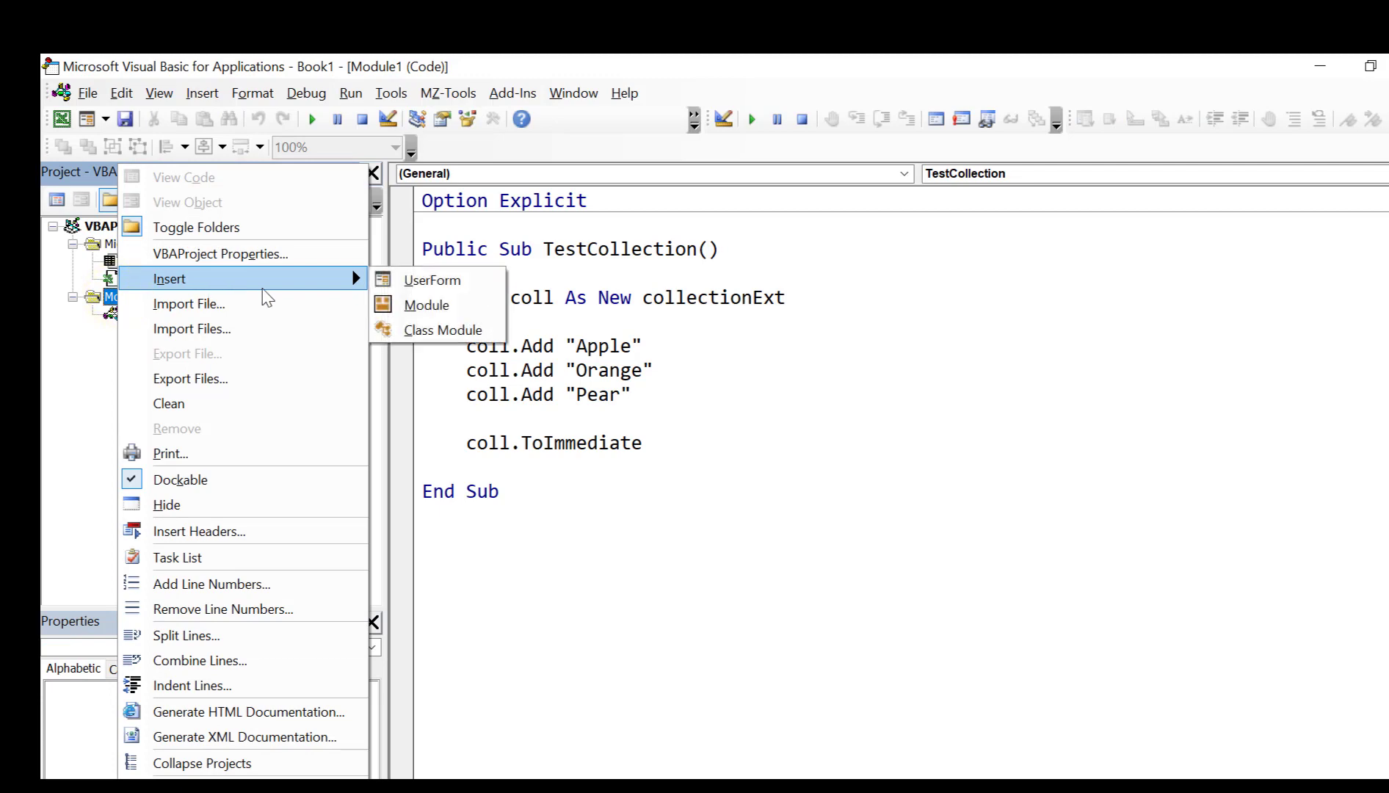
{"action": "left_click", "coordinate": [443, 329]}
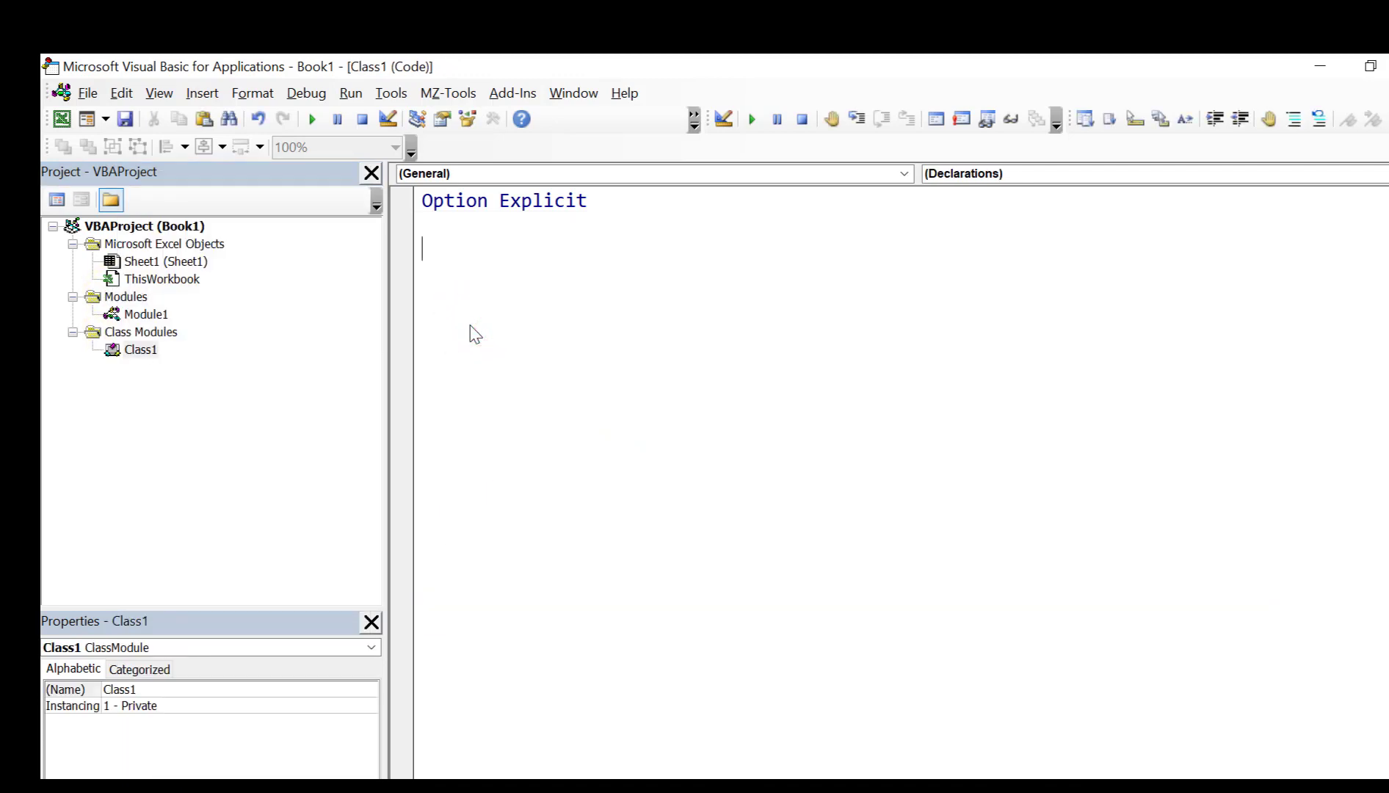
{"action": "left_click", "coordinate": [129, 689]}
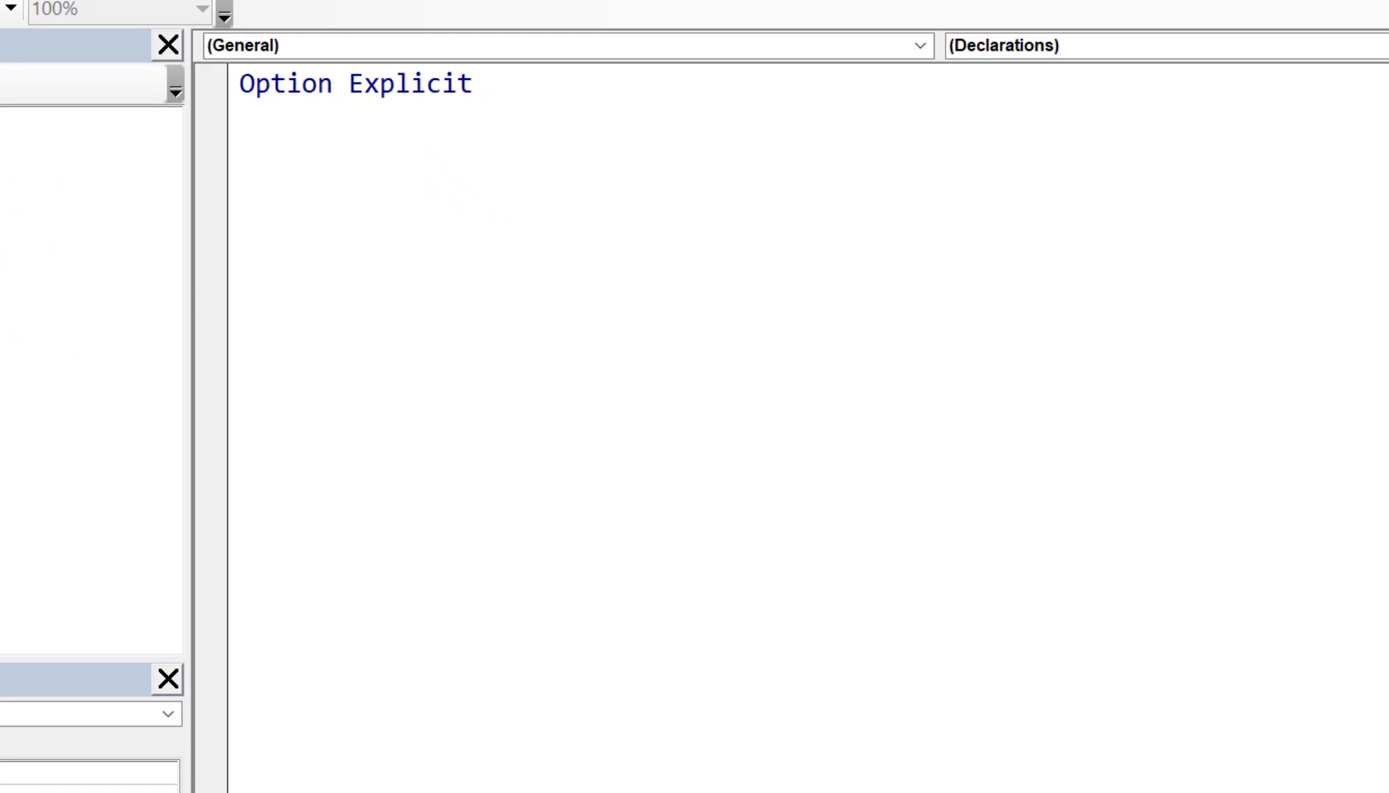
Step: Declare Private m_coll As New Collection at the top of the class
{"action": "type", "text": "private m_coll as New"}
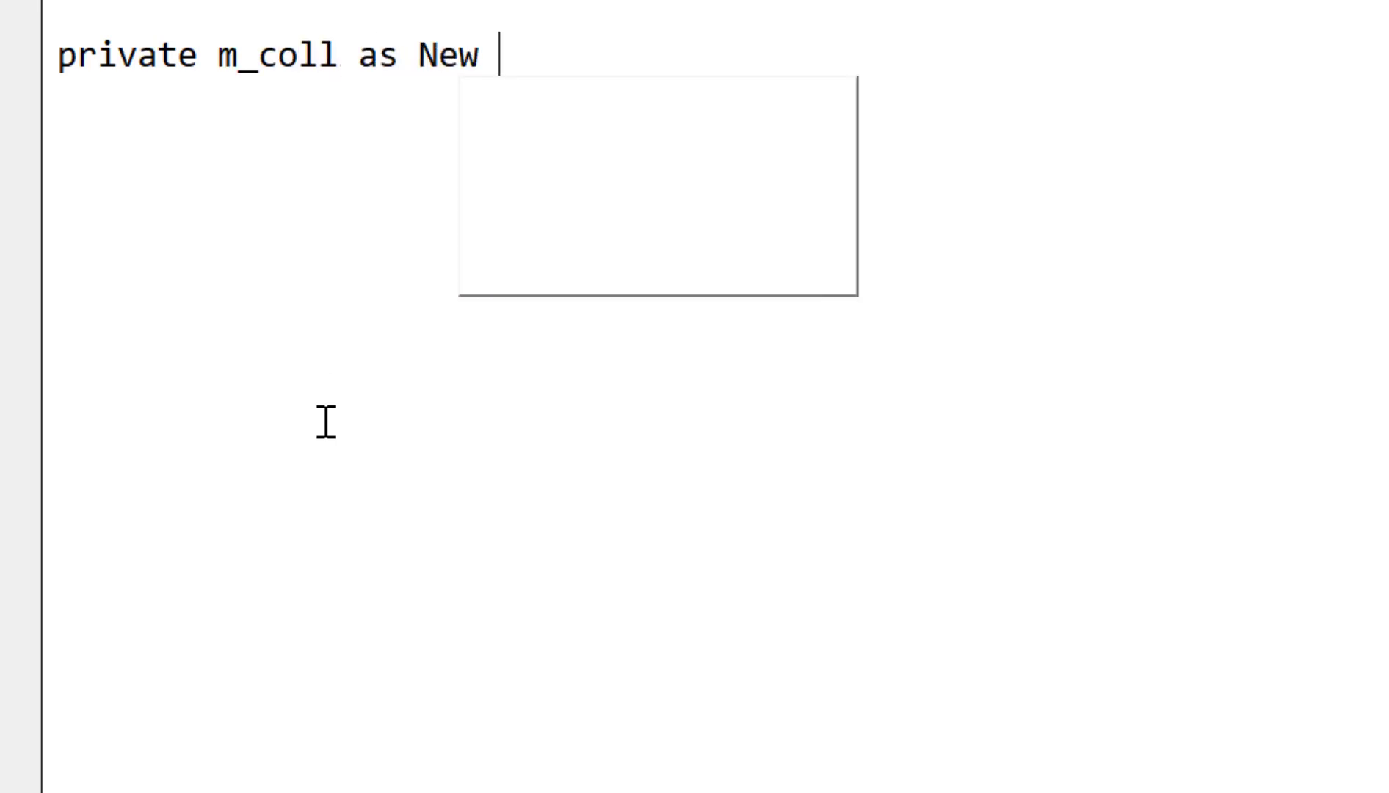
{"action": "type", "text": "Collection"}
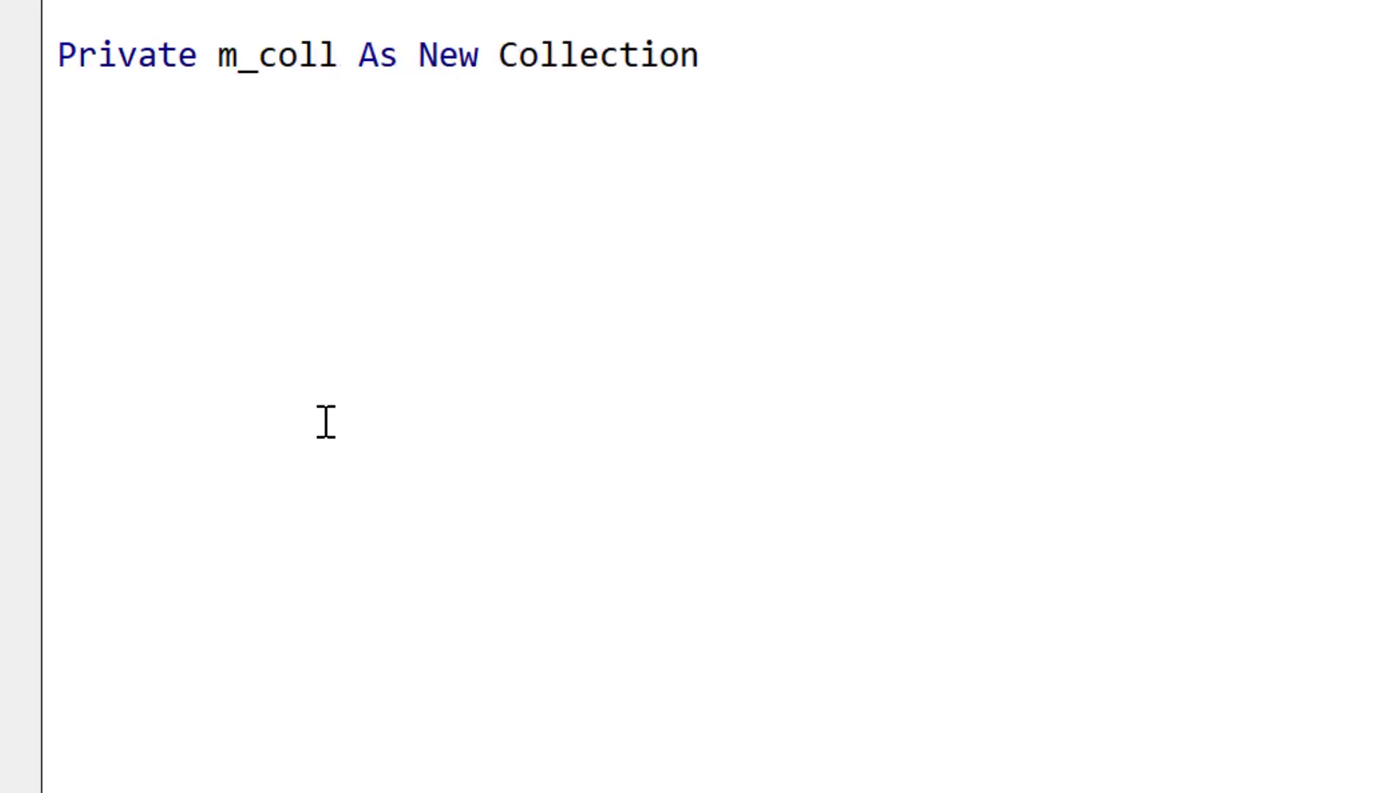
Step: Write Public Sub Add(item As Variant) whose body is m_coll.Add item
{"action": "type", "text": "pub"}
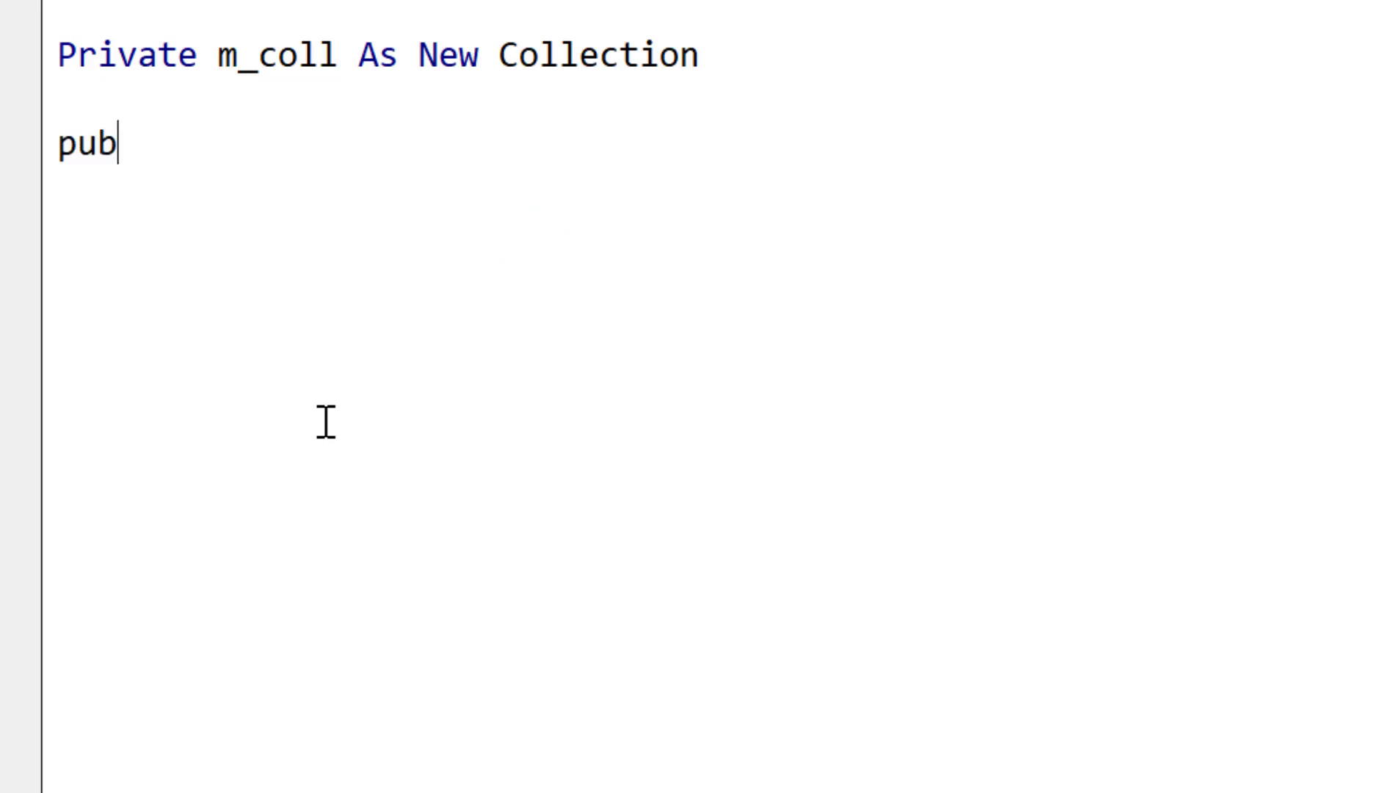
{"action": "type", "text": "lic sub"}
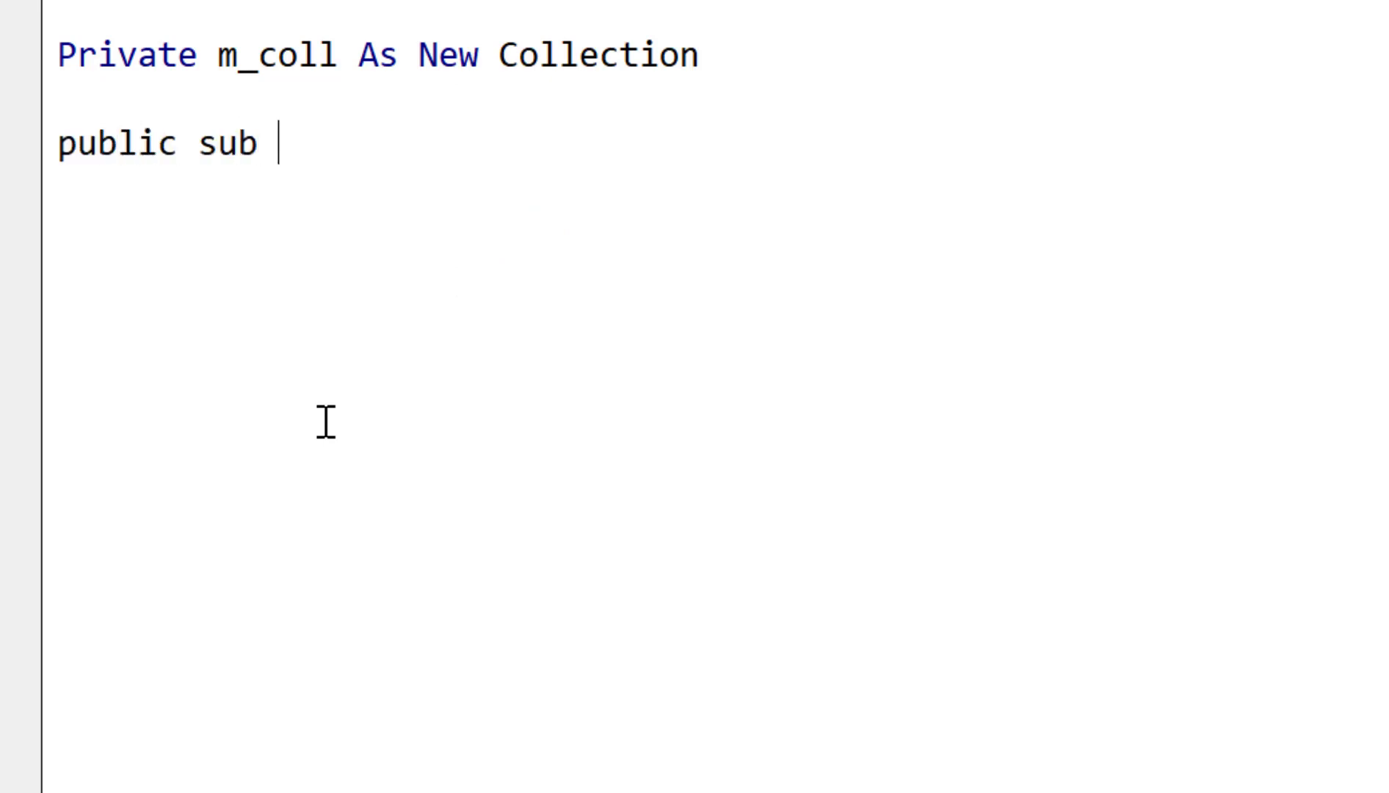
{"action": "type", "text": "Add("}
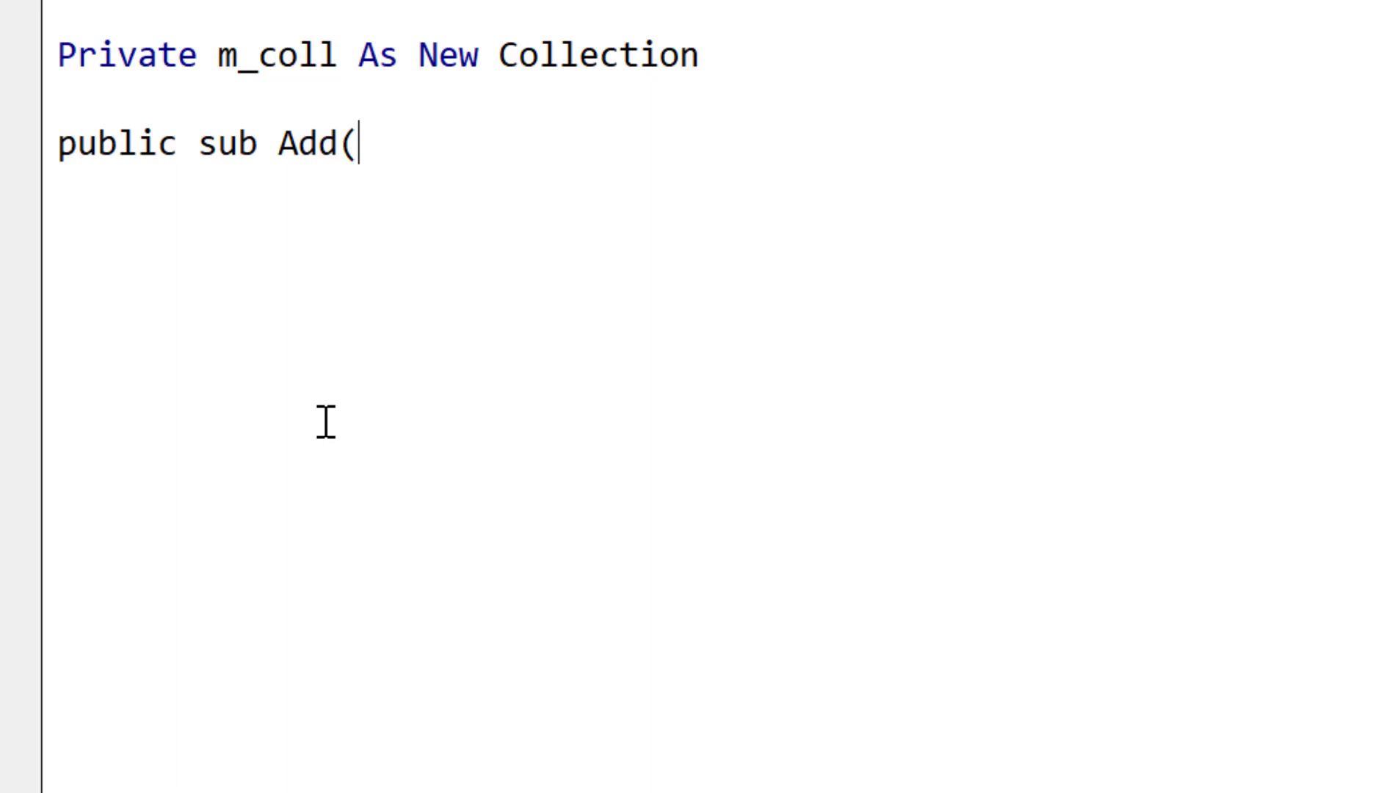
{"action": "type", "text": "item"}
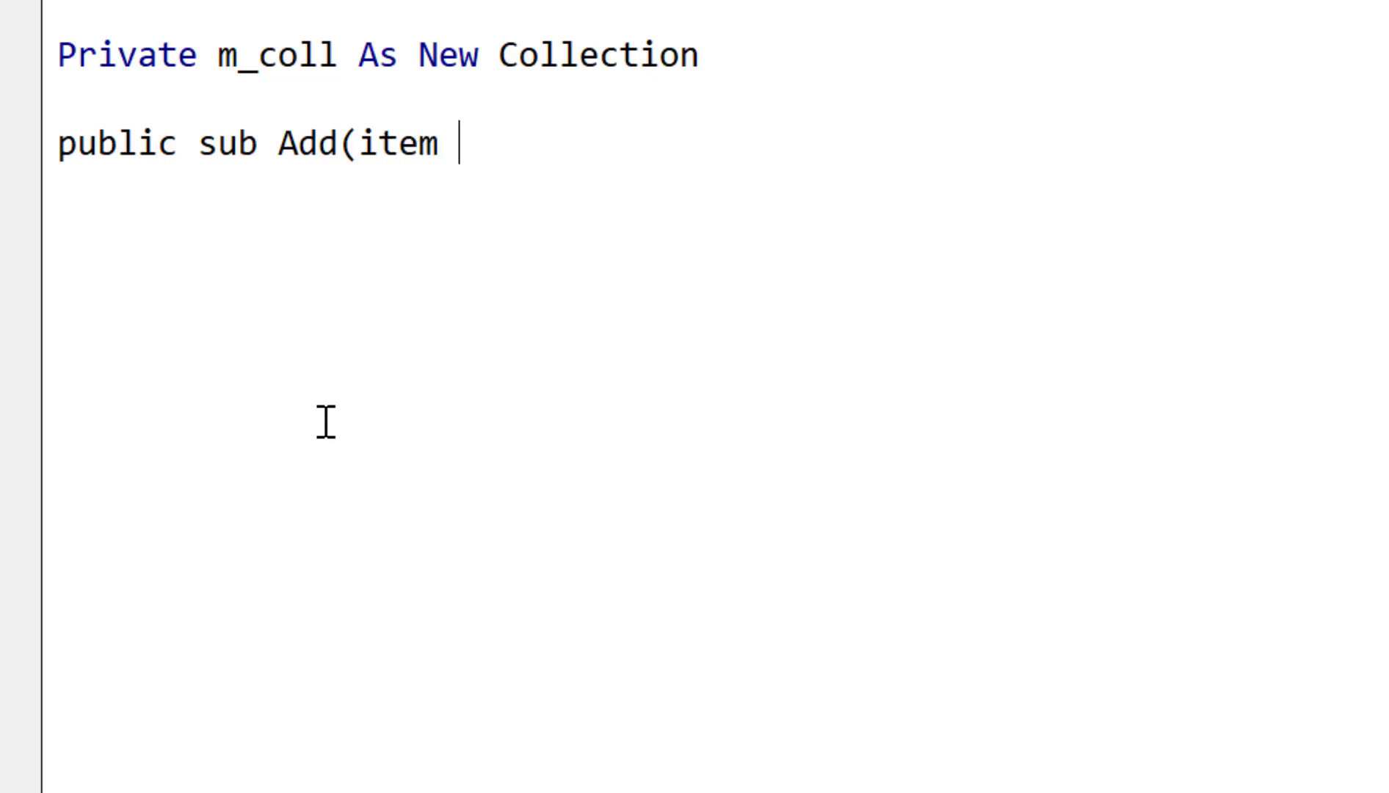
{"action": "type", "text": "as var"}
{"action": "type", "text": "m_co"}
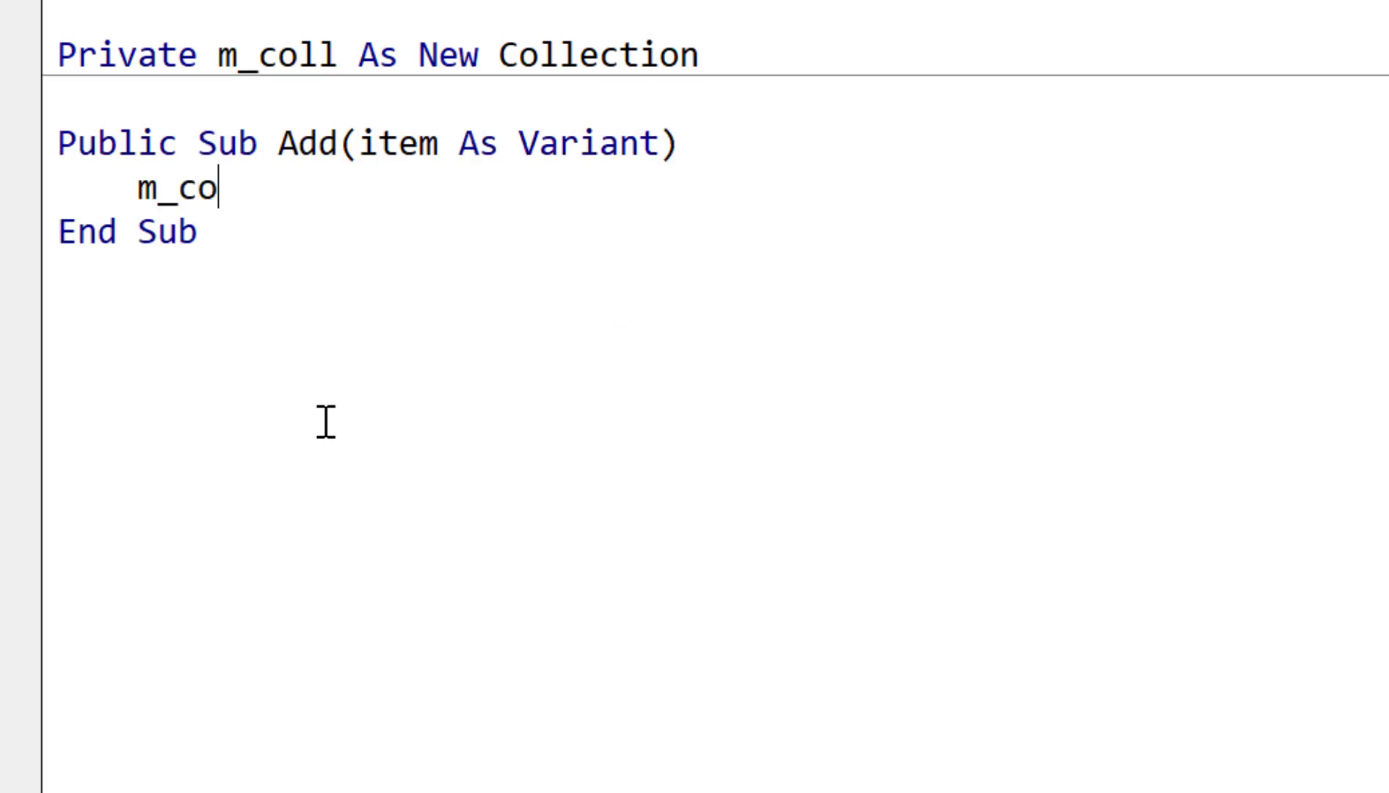
{"action": "type", "text": "ll.Add it"}
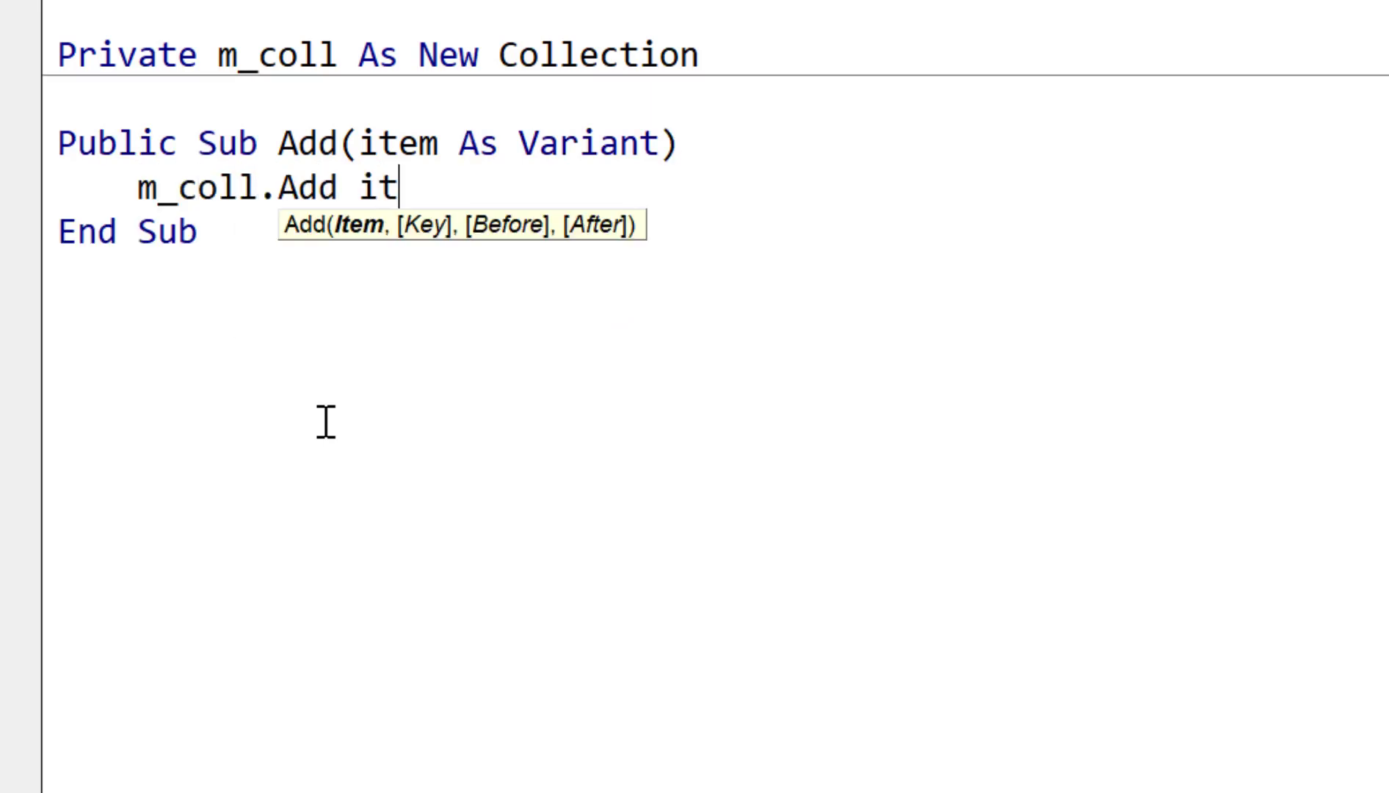
{"action": "type", "text": "em"}
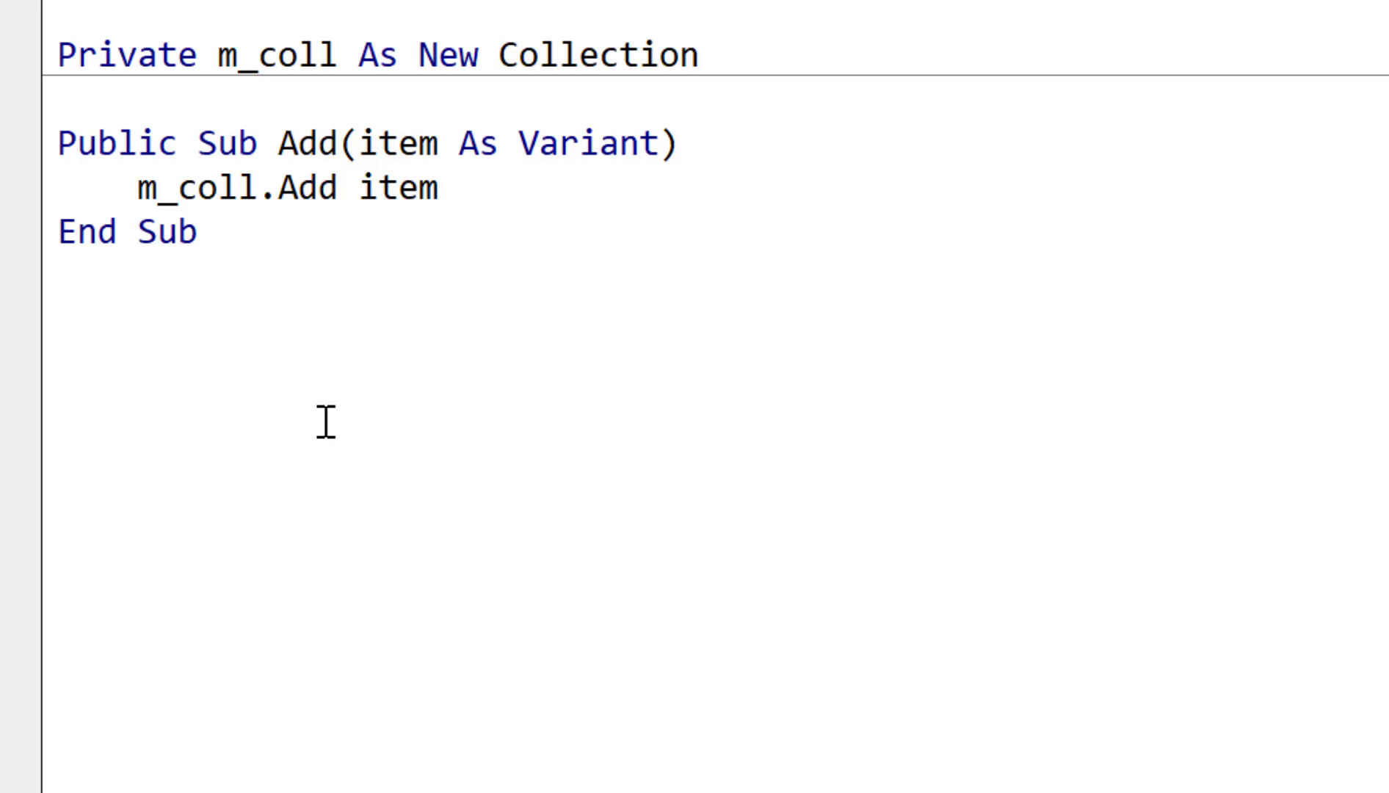
Step: Declare Public Sub ToImmediate(Optional ByVal text As String = "")
{"action": "type", "text": "public sub"}
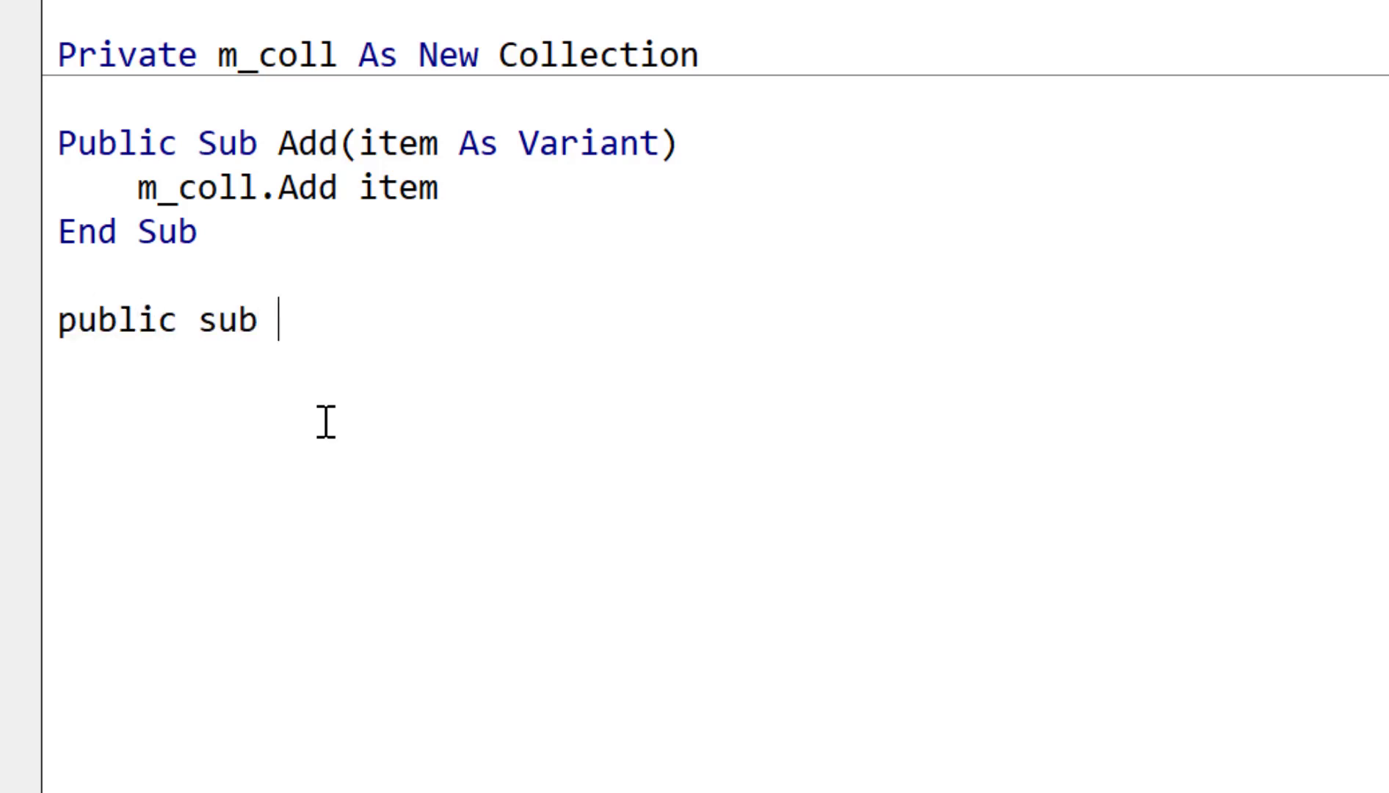
{"action": "type", "text": "ToImme"}
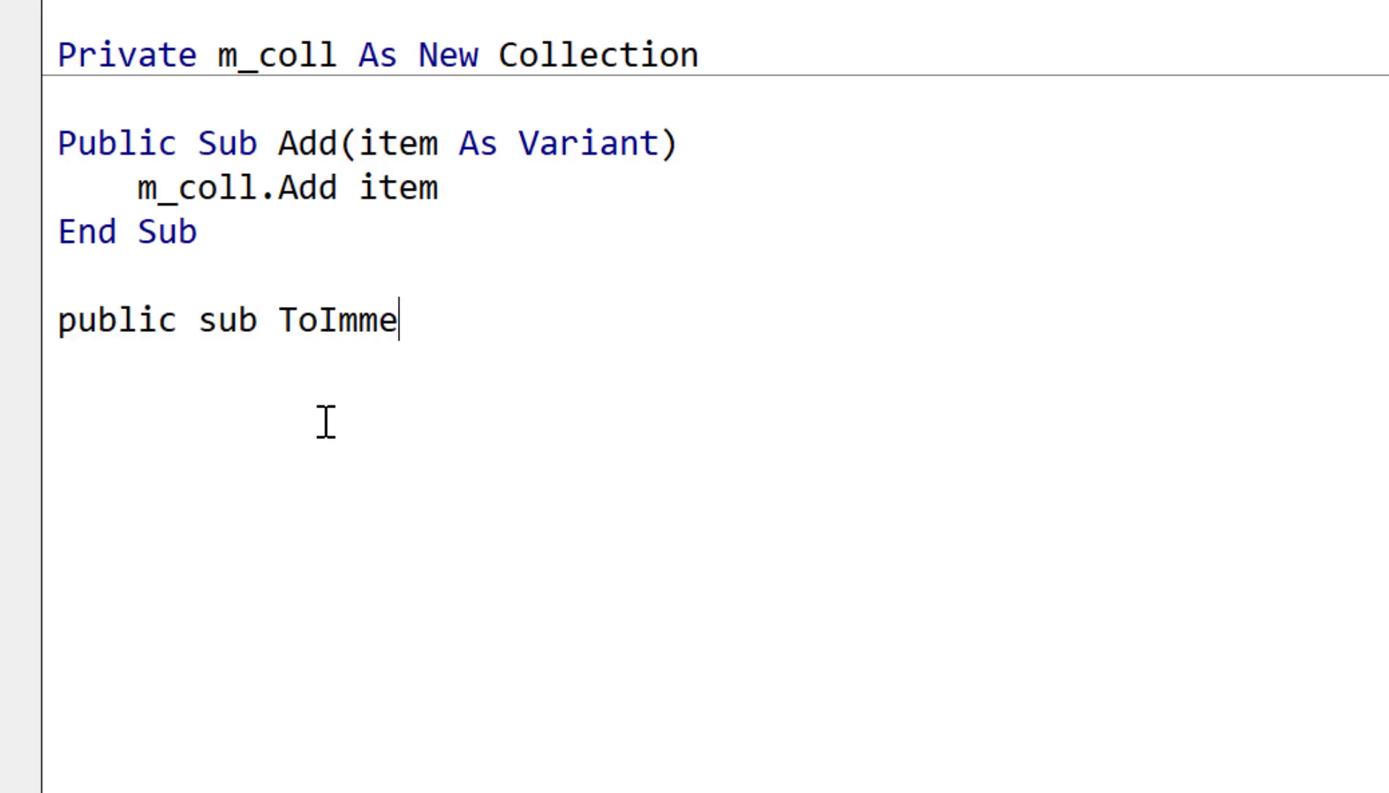
{"action": "type", "text": "diate("}
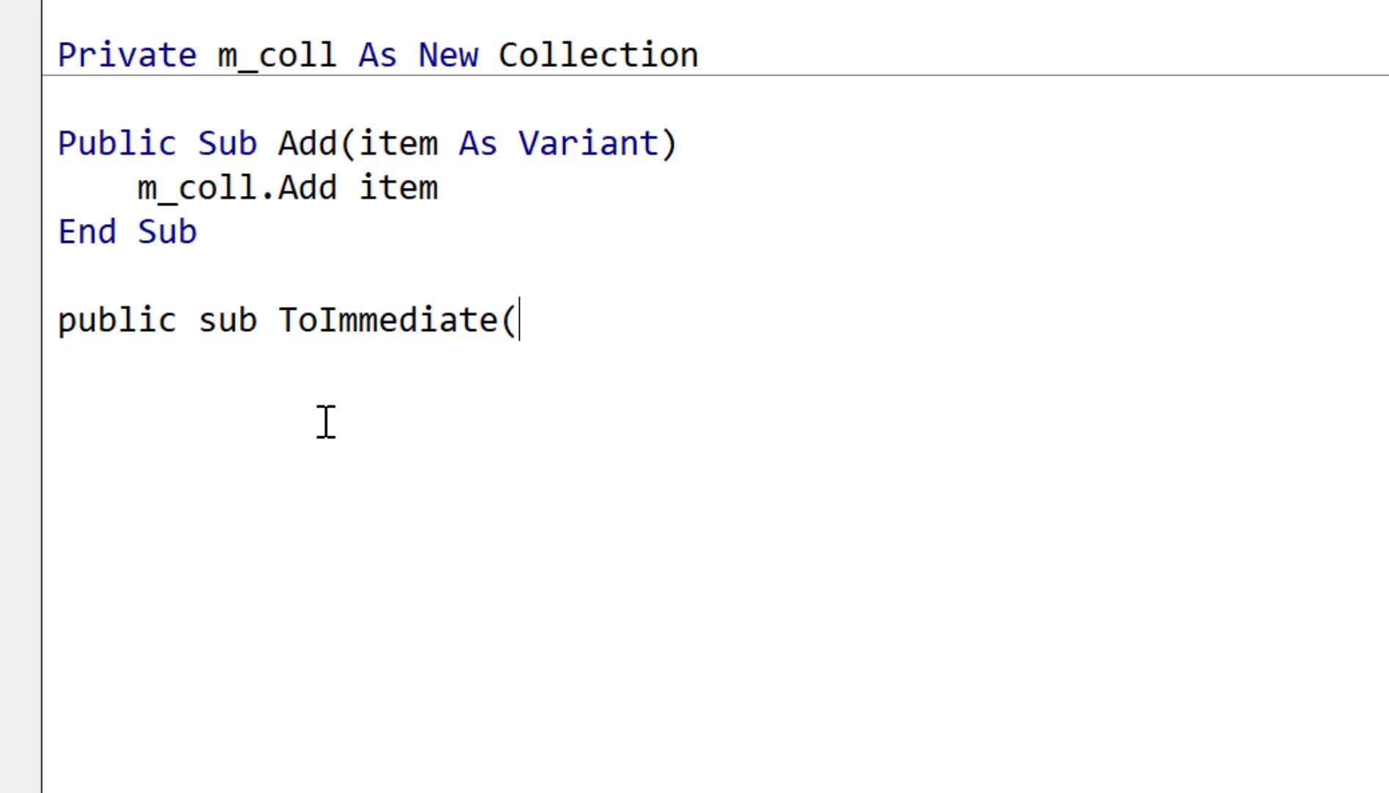
{"action": "type", "text": "optional"}
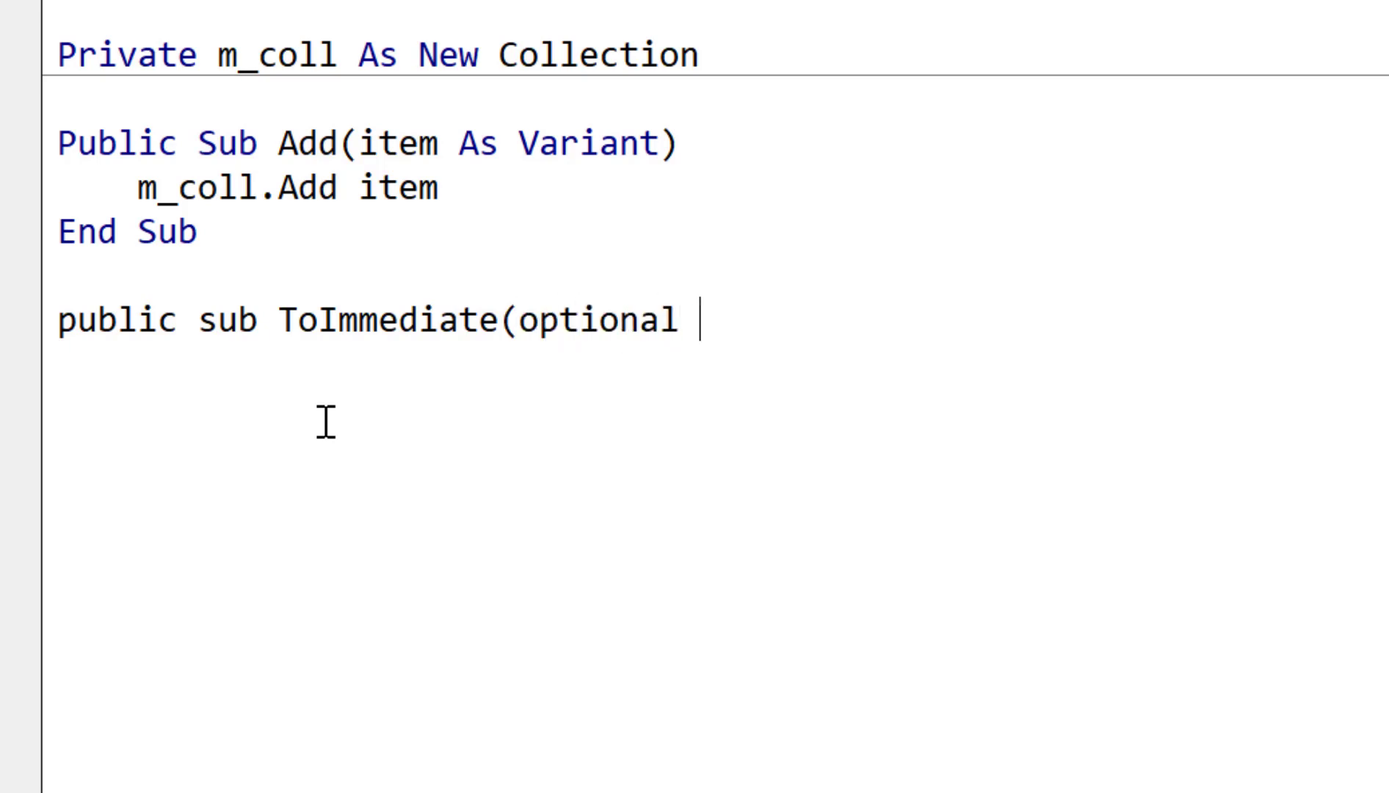
{"action": "type", "text": "byval te"}
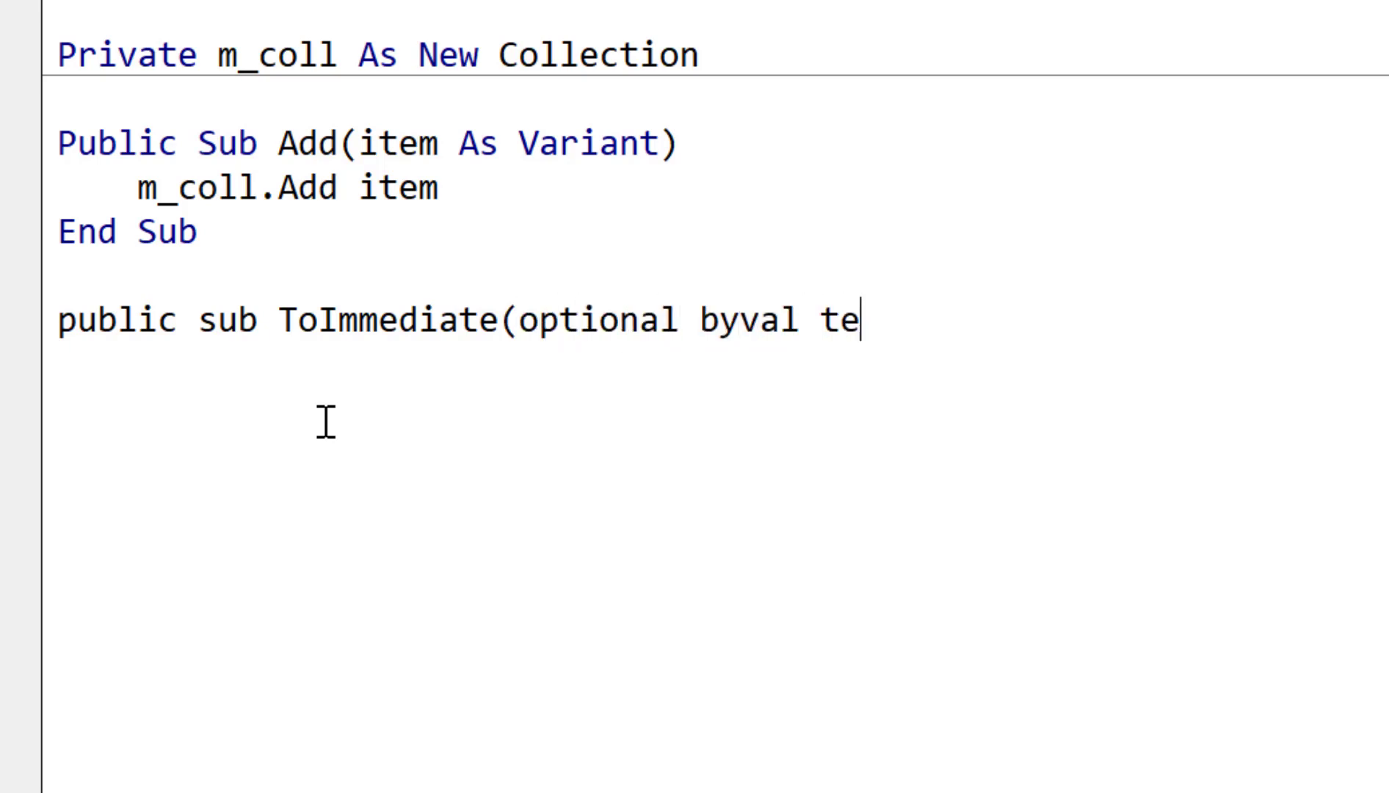
{"action": "type", "text": "xt as string=\""}
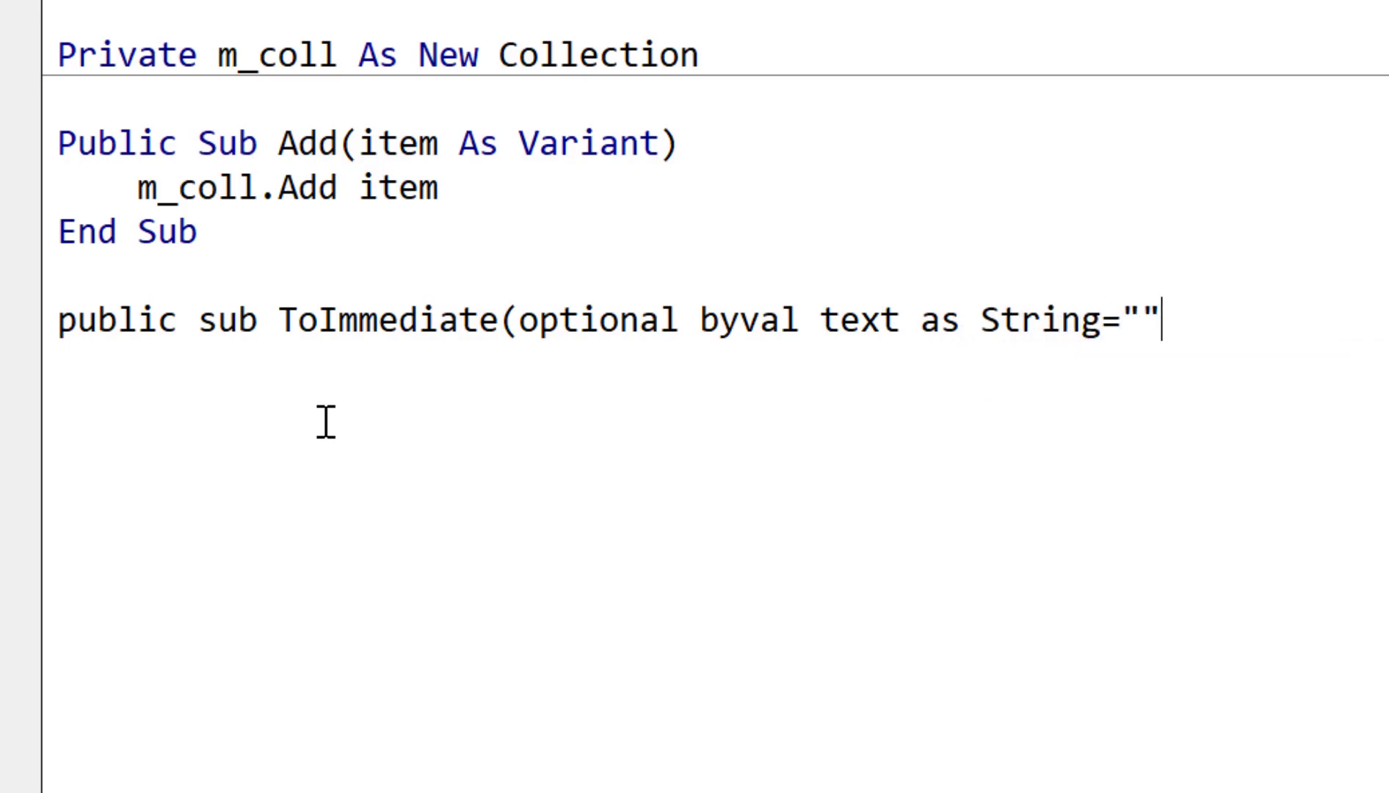
{"action": "key", "text": "Return"}
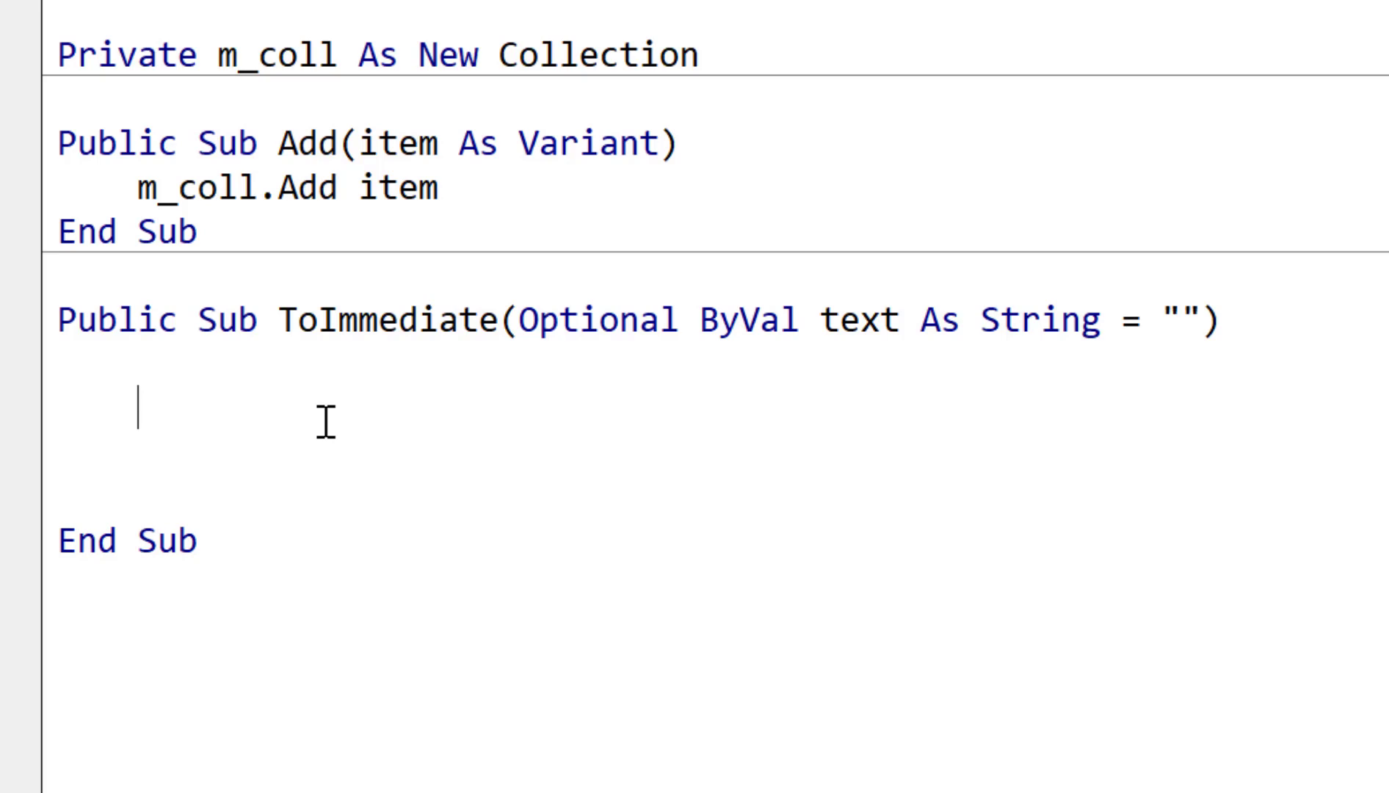
Step: Print vbNewLine & text with Debug.Print only if Len(text) is non-zero
{"action": "type", "text": "if len"}
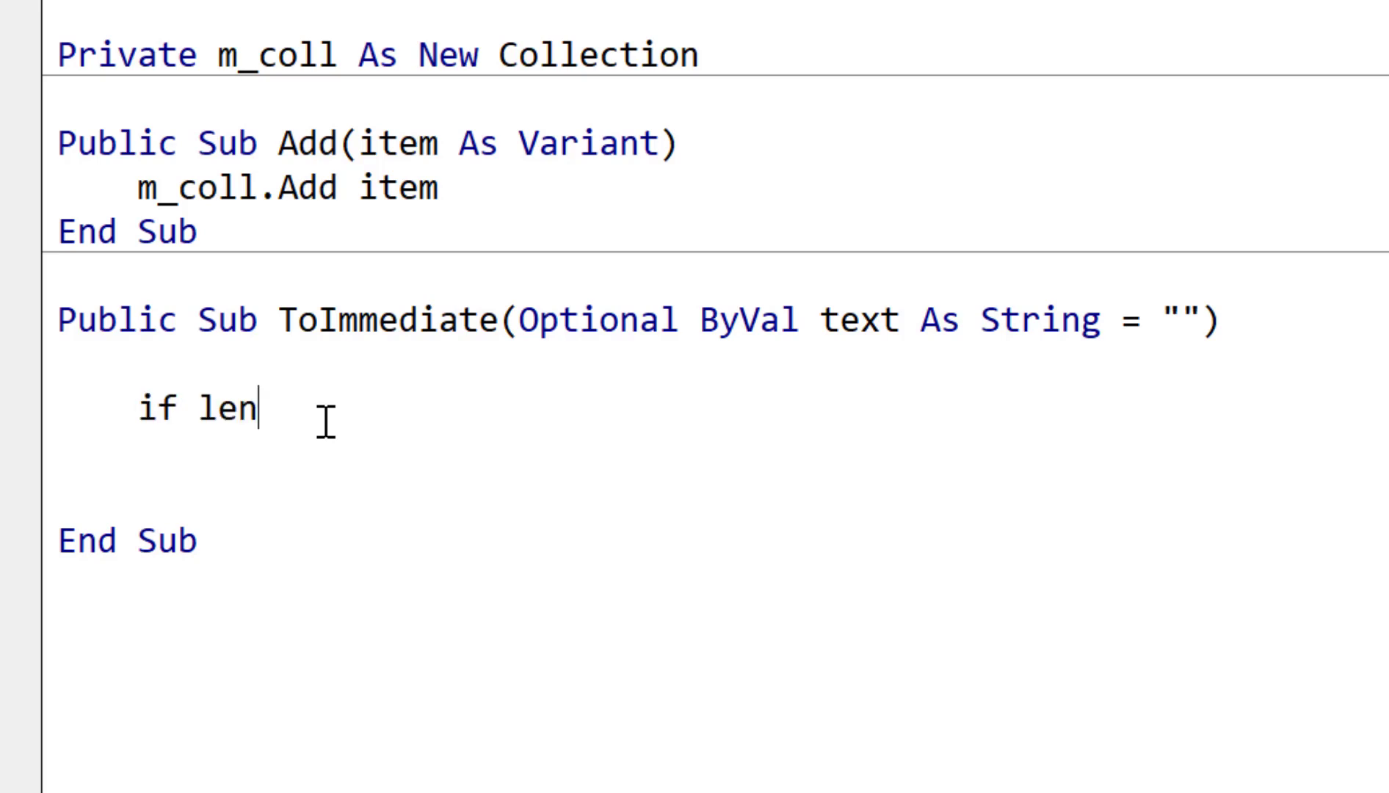
{"action": "type", "text": "(text) > 0 Then"}
{"action": "type", "text": "debu"}
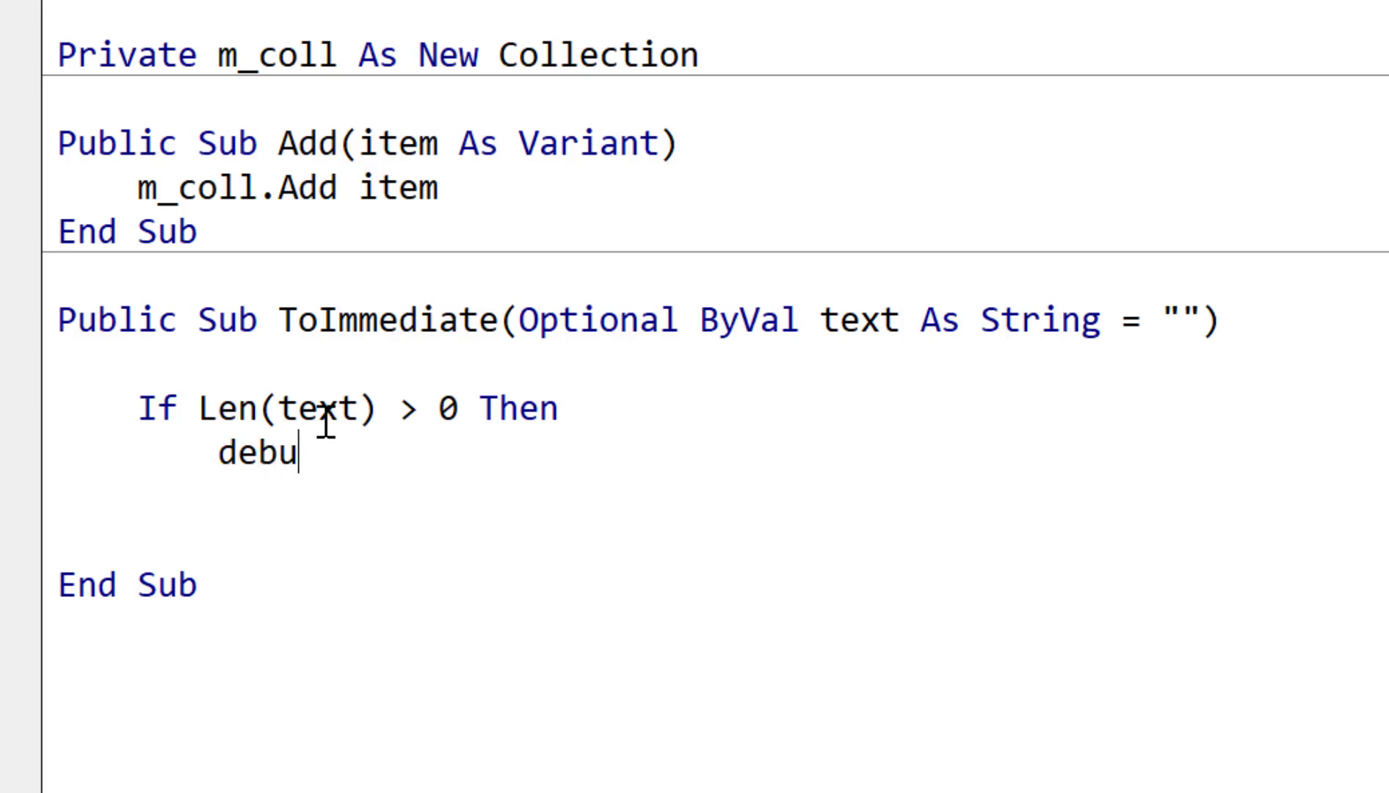
{"action": "type", "text": "g.Print vbnewline"}
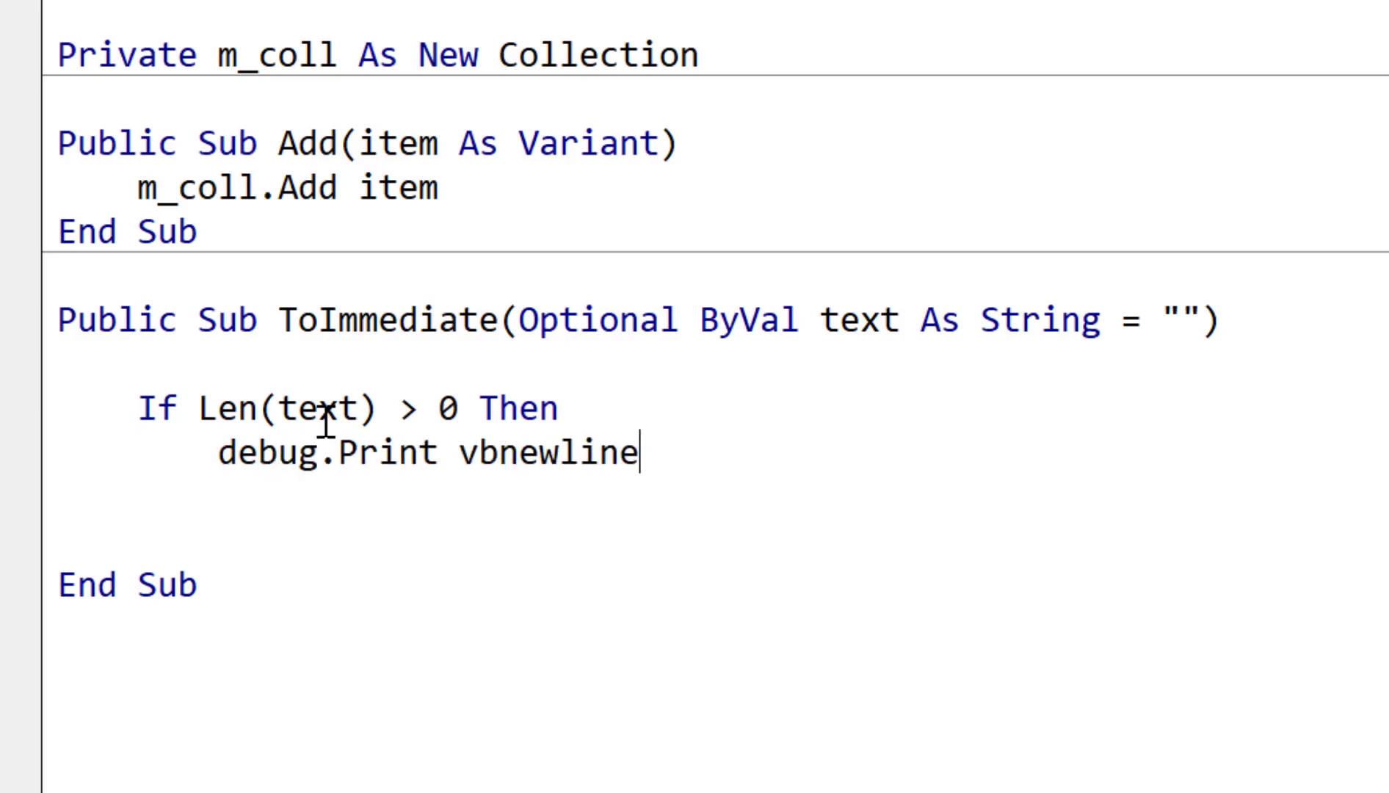
{"action": "type", "text": "& text"}
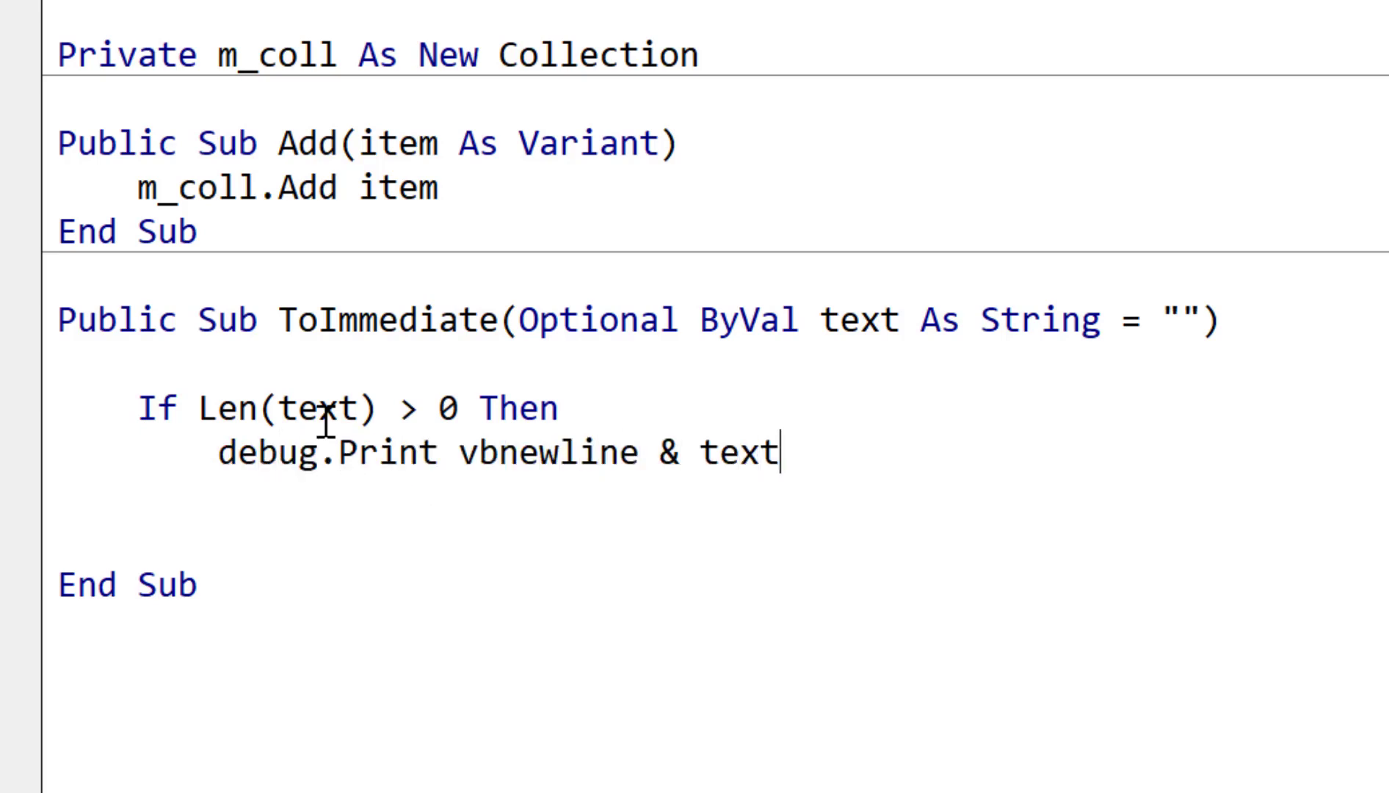
{"action": "key", "text": "Return"}
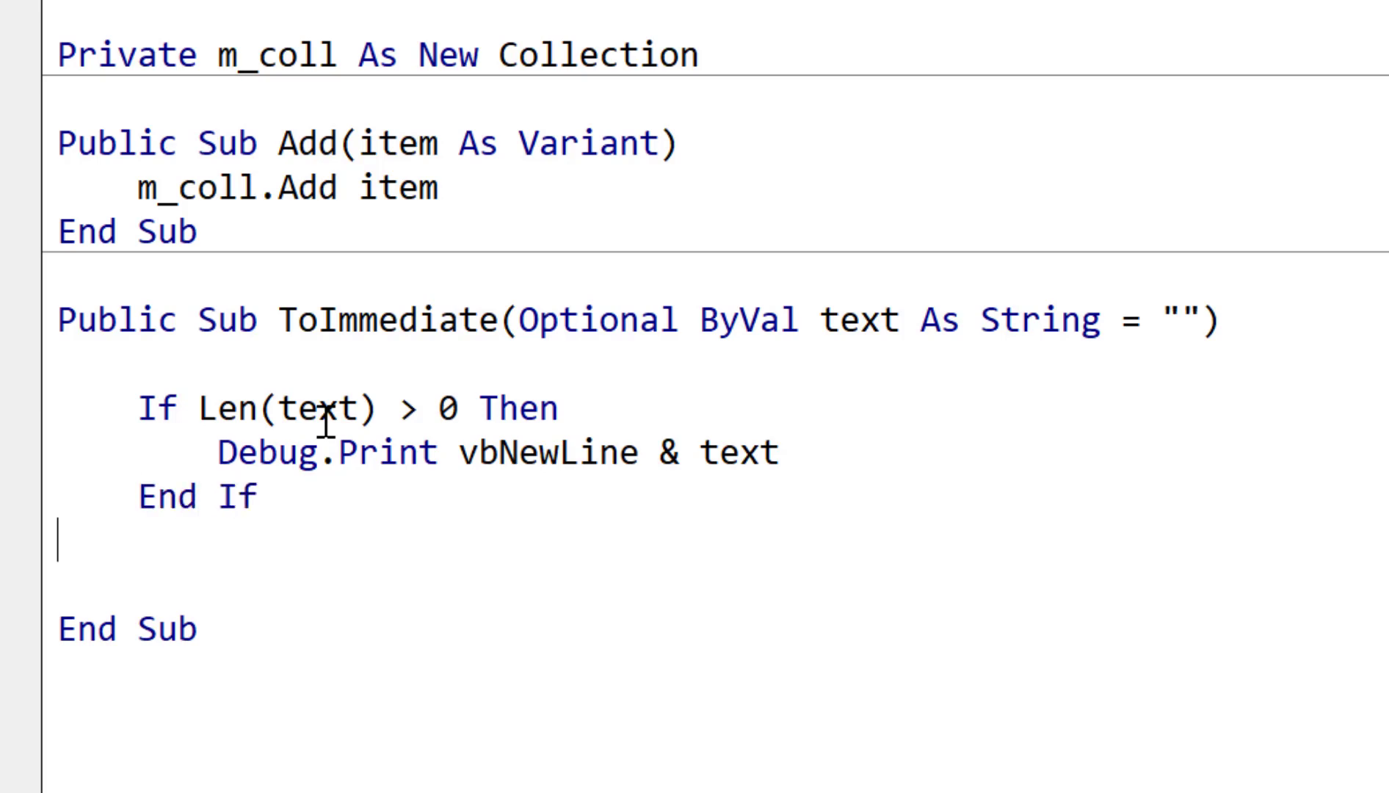
Step: Loop For Each item in m_coll, Debug.Print each item, then Next item
{"action": "type", "text": "dim item a"}
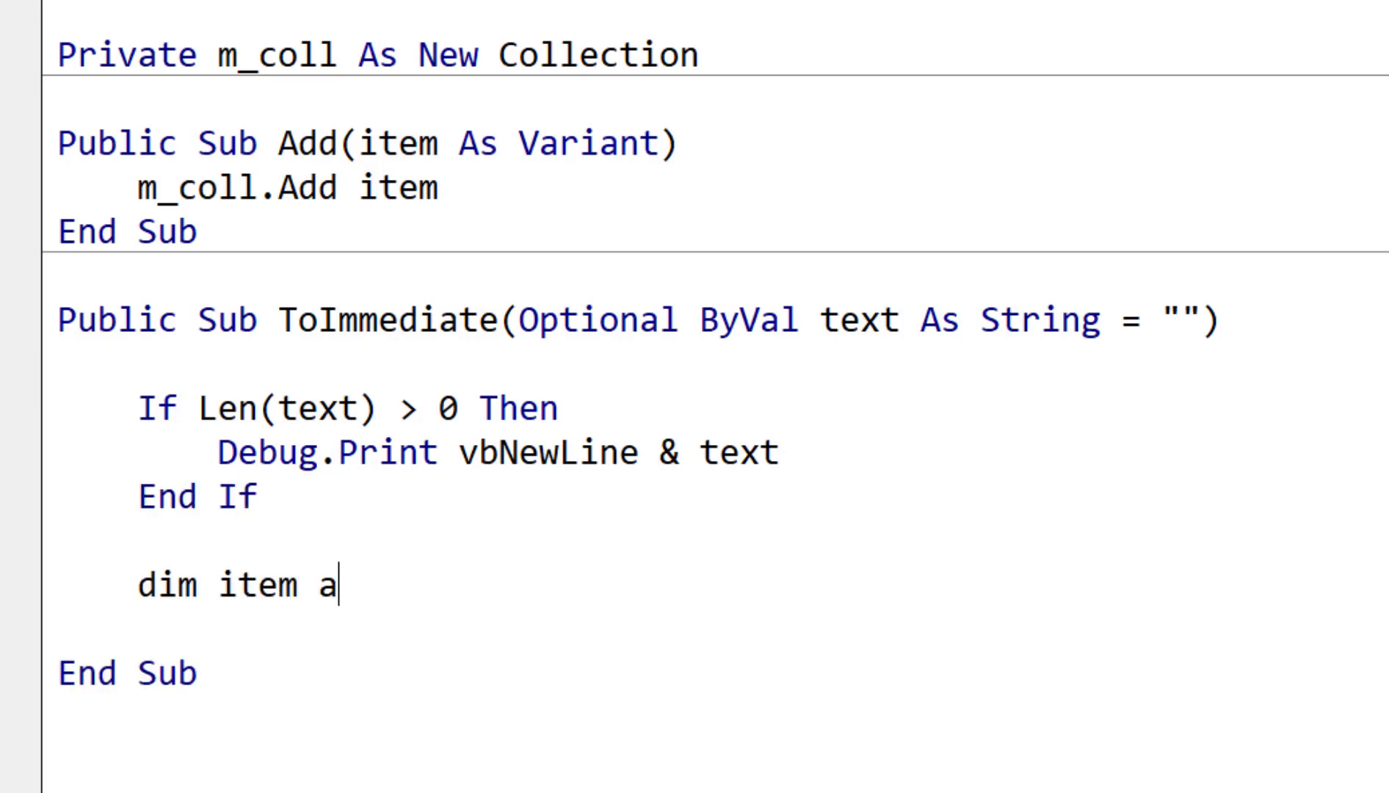
{"action": "type", "text": "s Variant"}
{"action": "type", "text": "For Each item In m_coll"}
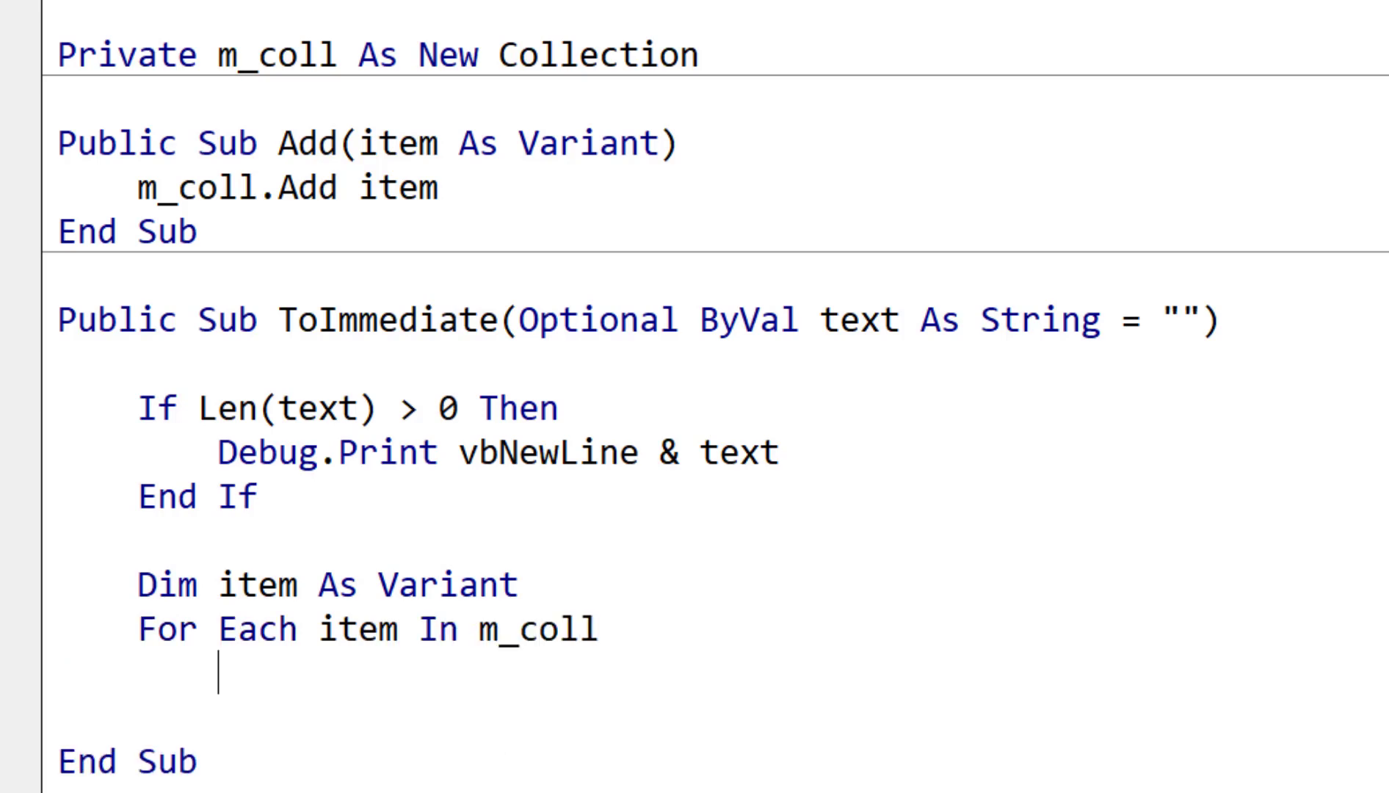
{"action": "type", "text": "debug.p"}
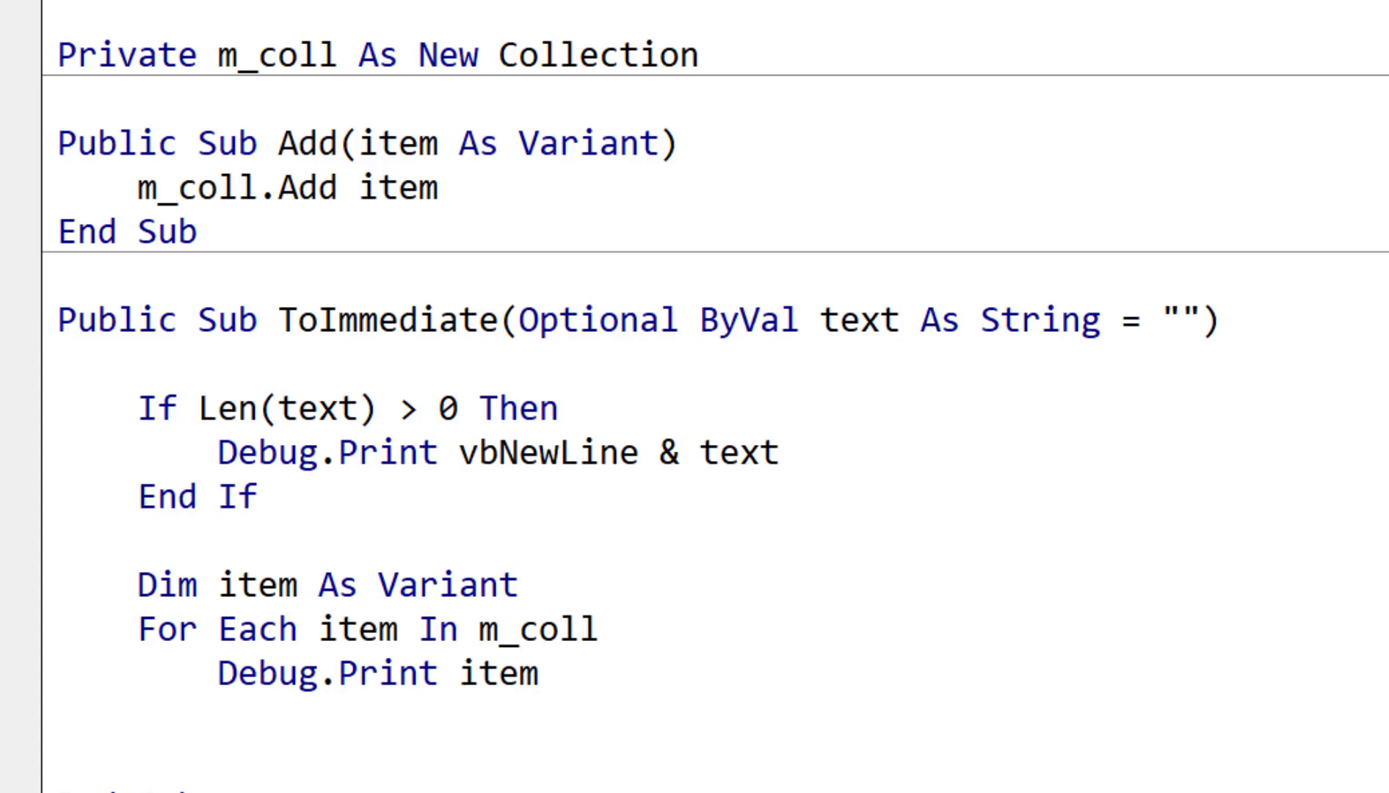
{"action": "type", "text": "next item"}
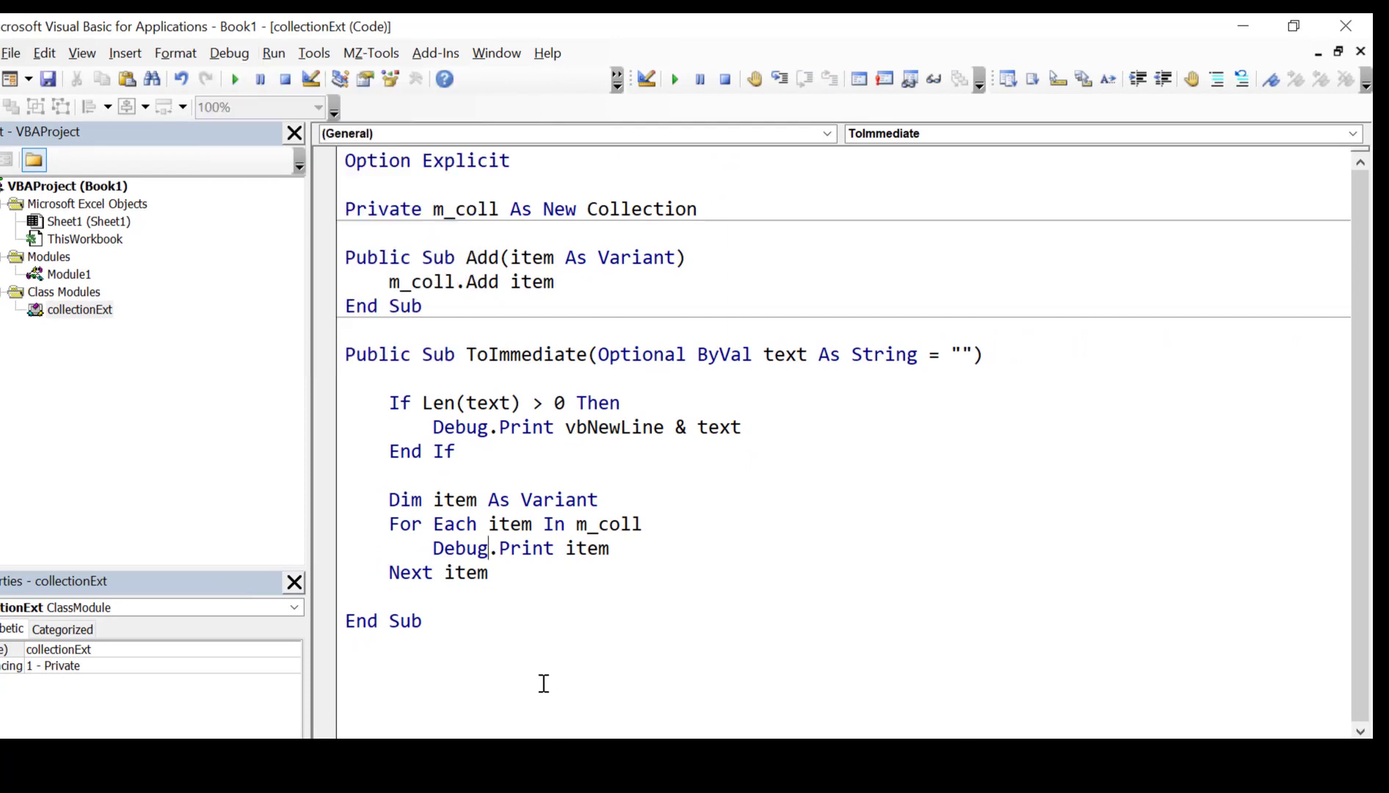
{"action": "mouse_move", "coordinate": [89, 282]}
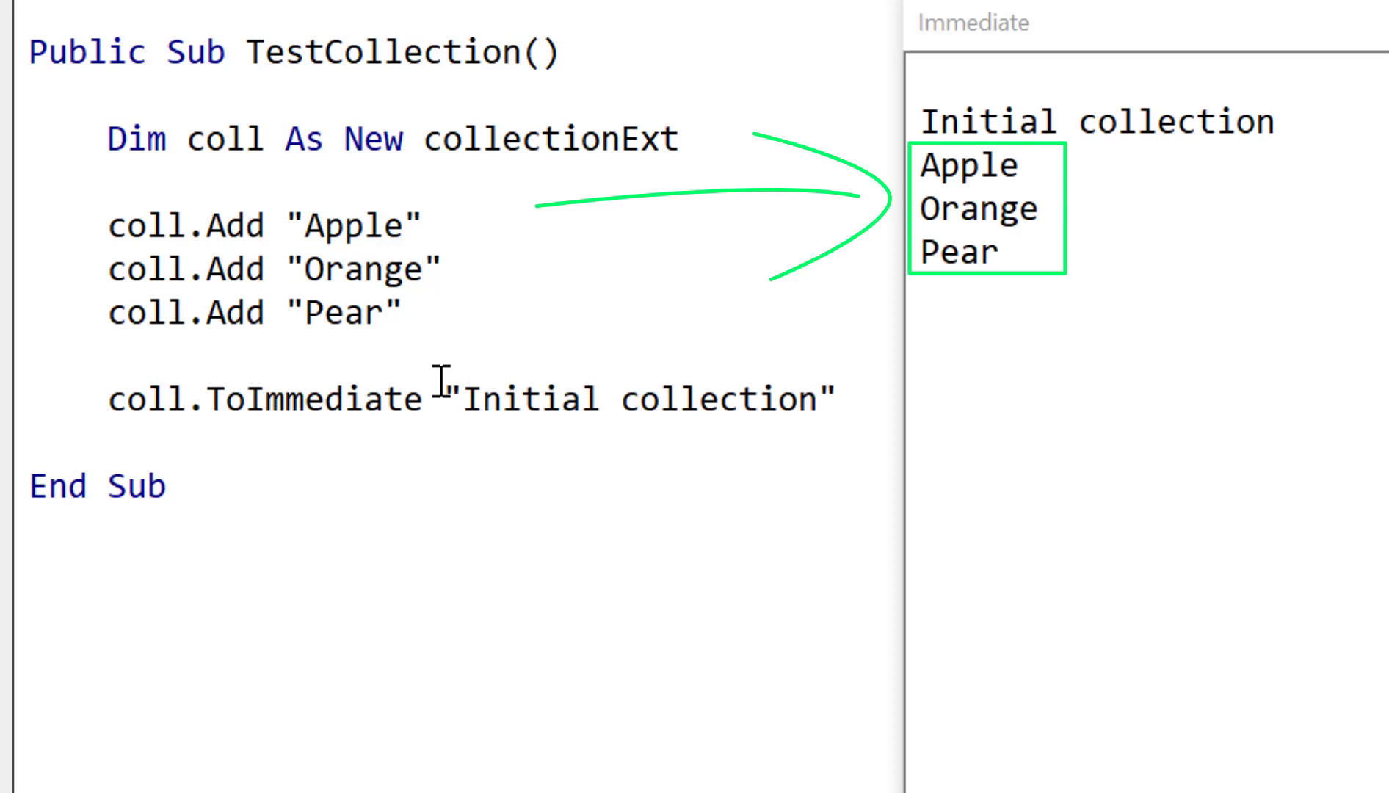
Step: Run TestCollection so the Immediate window lists Initial collection, Apple, Orange, Pear
{"action": "left_click", "coordinate": [423, 269]}
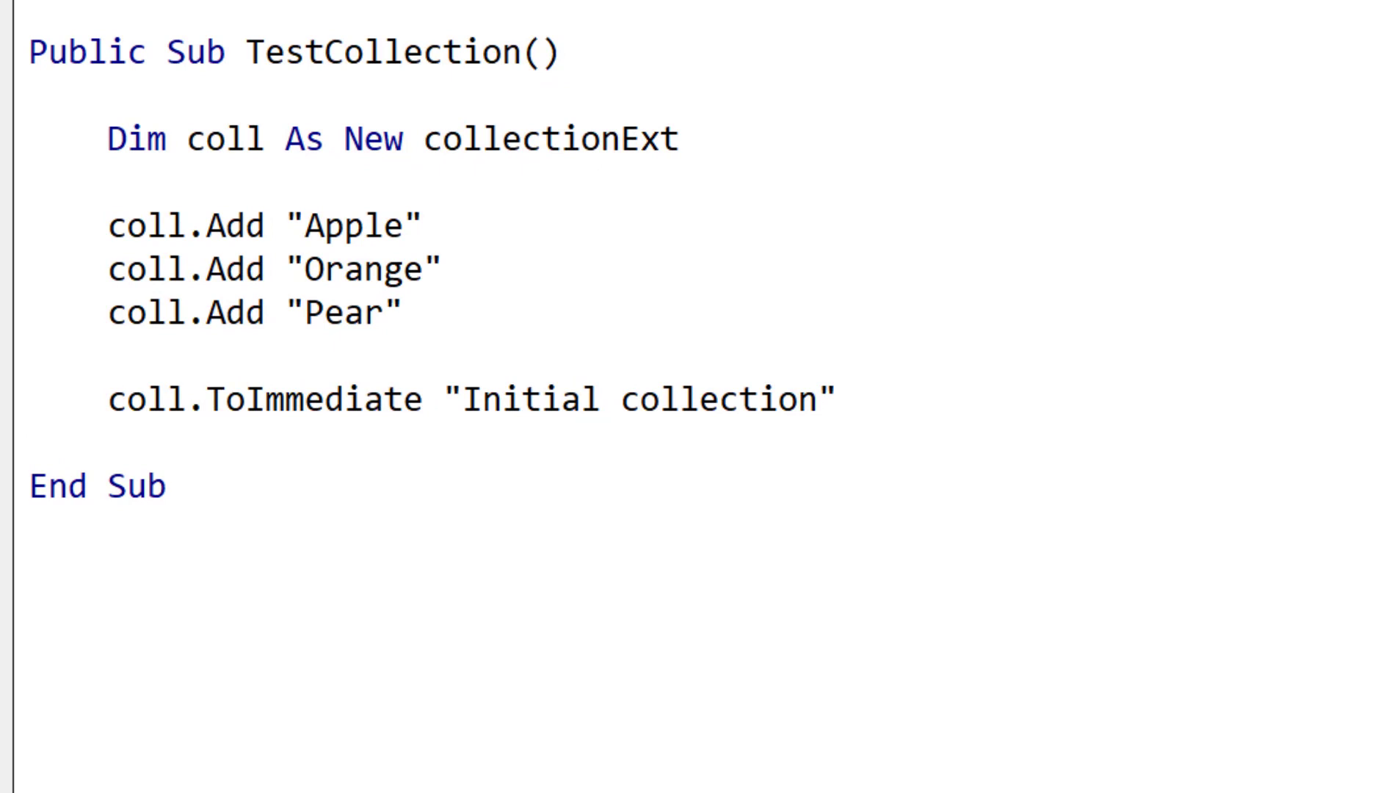
{"action": "mouse_move", "coordinate": [884, 438]}
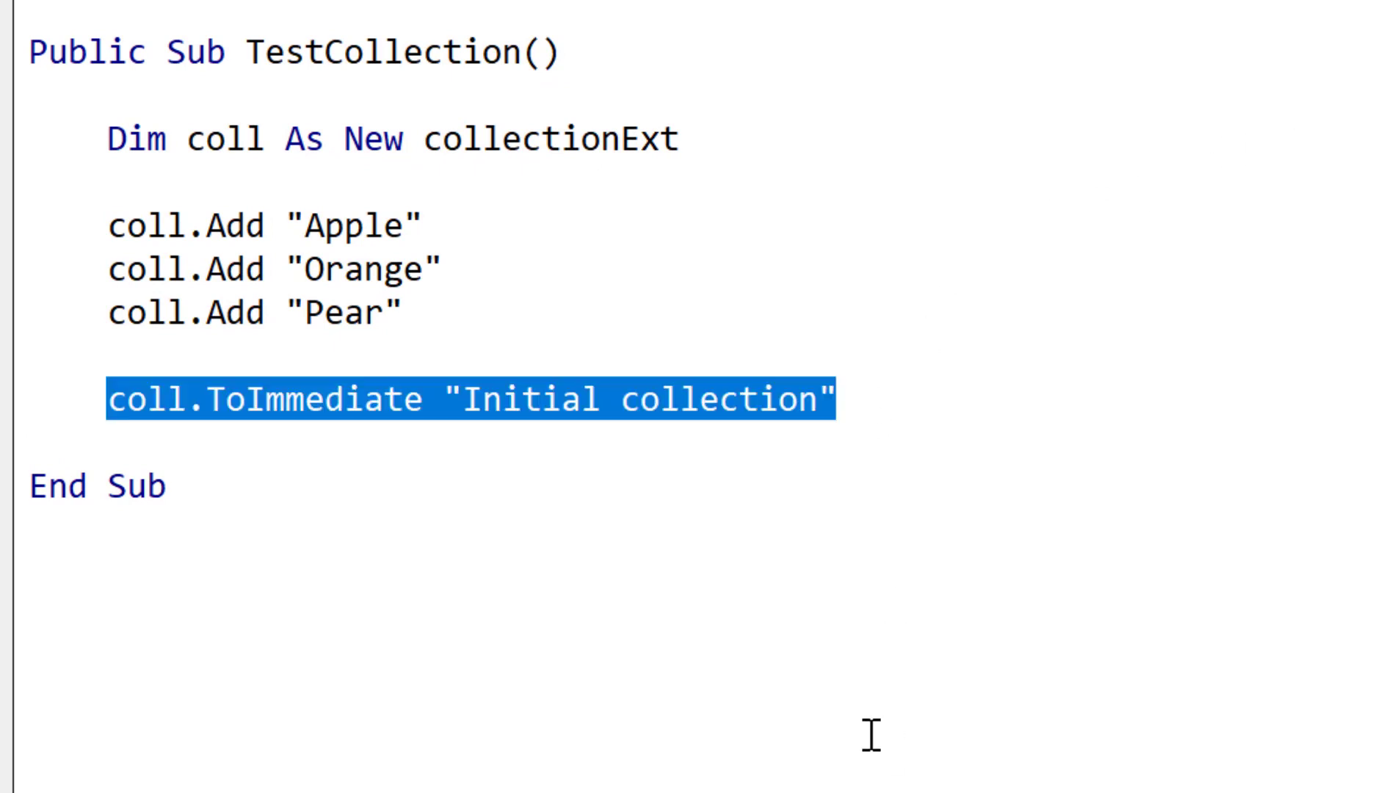
Step: Replace the ToImmediate call with Debug.Print "The number of items is: " & coll.Count
{"action": "type", "text": "debug.p"}
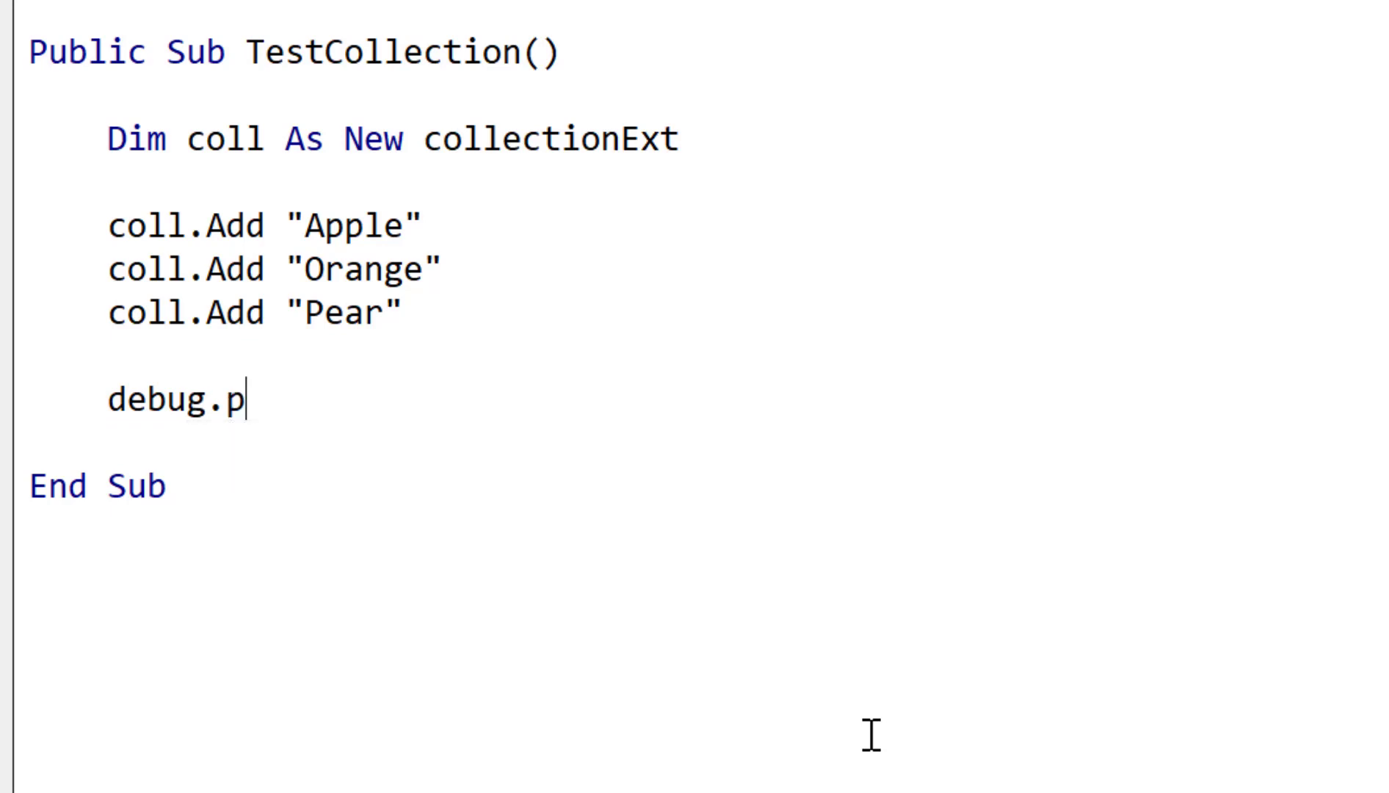
{"action": "type", "text": "rint \"The number"}
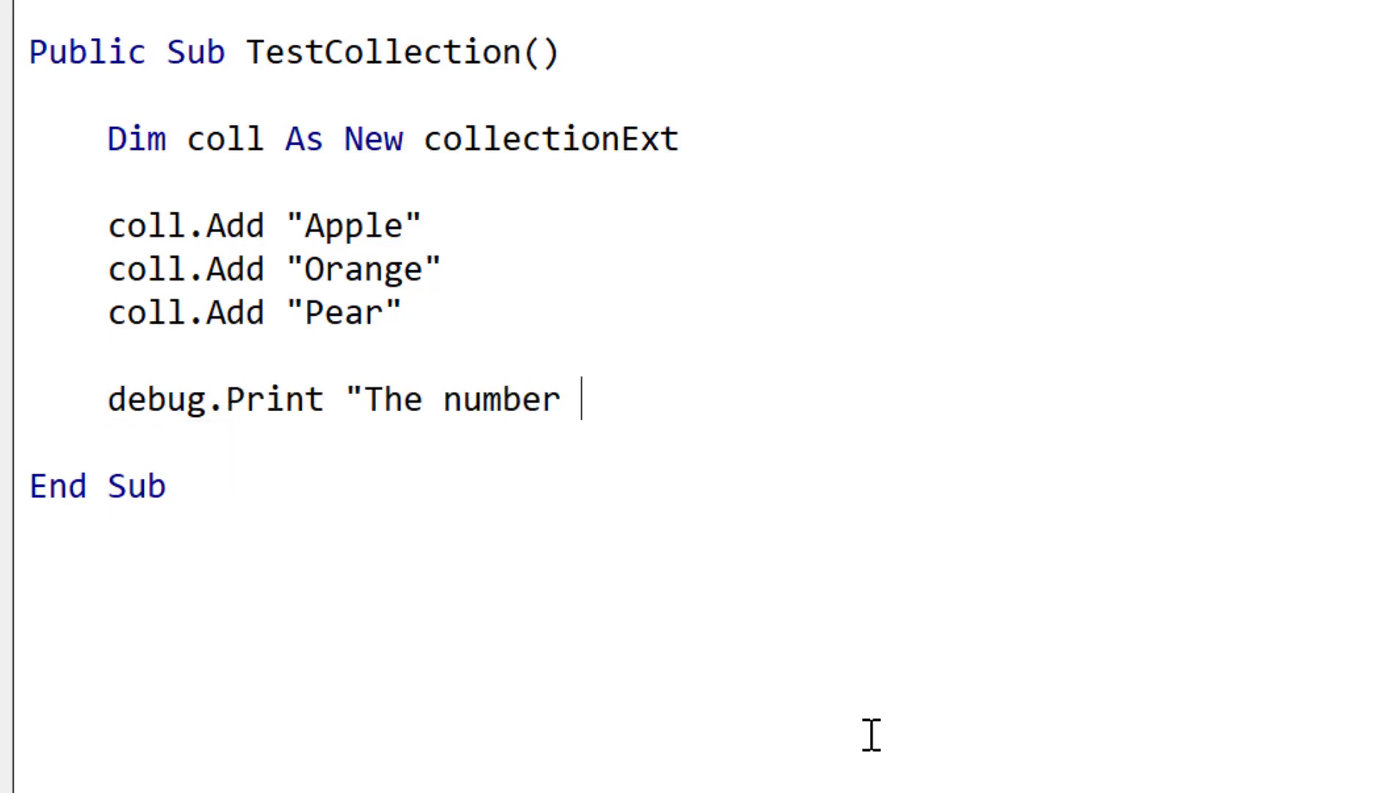
{"action": "type", "text": "of items is:"}
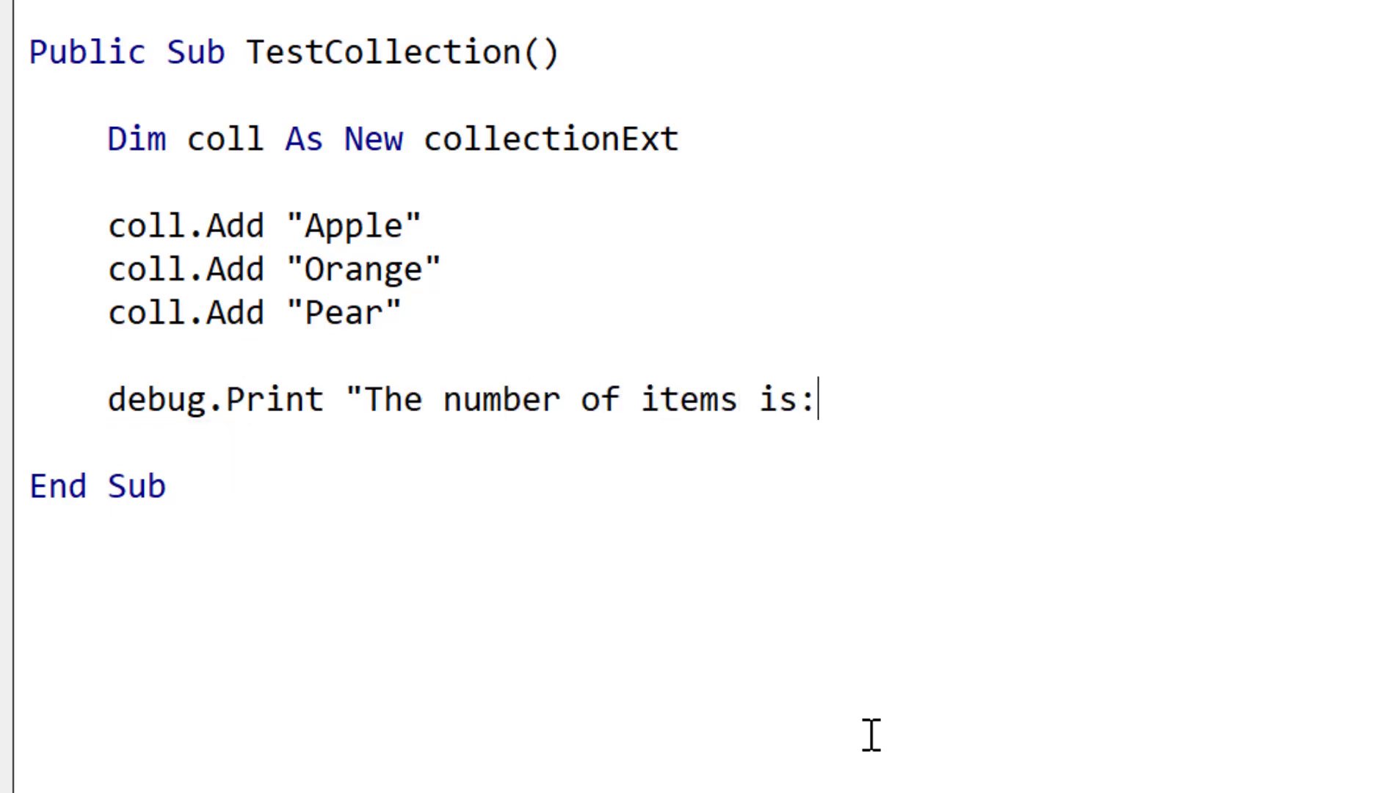
{"action": "type", "text": "\" & coll.Count"}
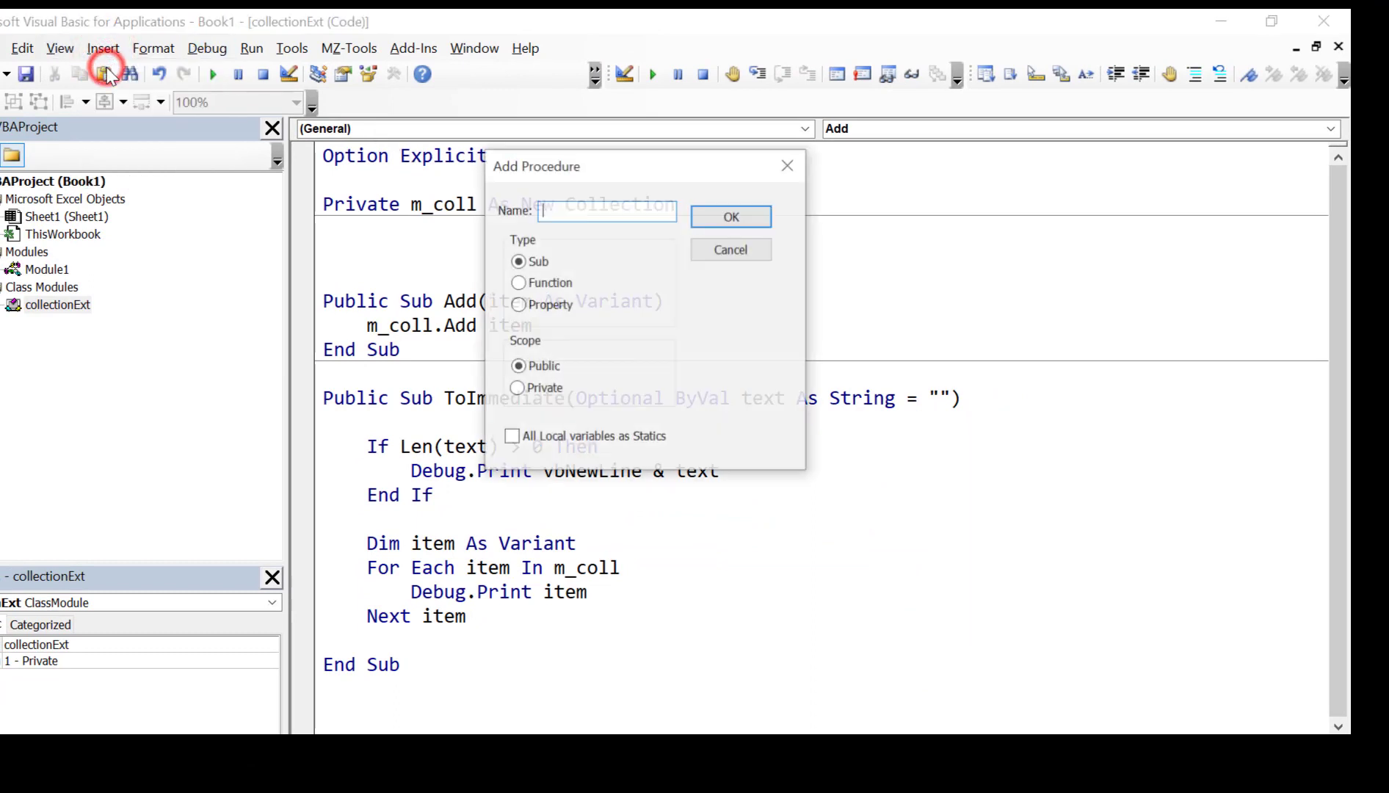
Step: Create a public Property procedure named Count through the Add Procedure dialog
{"action": "left_click", "coordinate": [519, 304]}
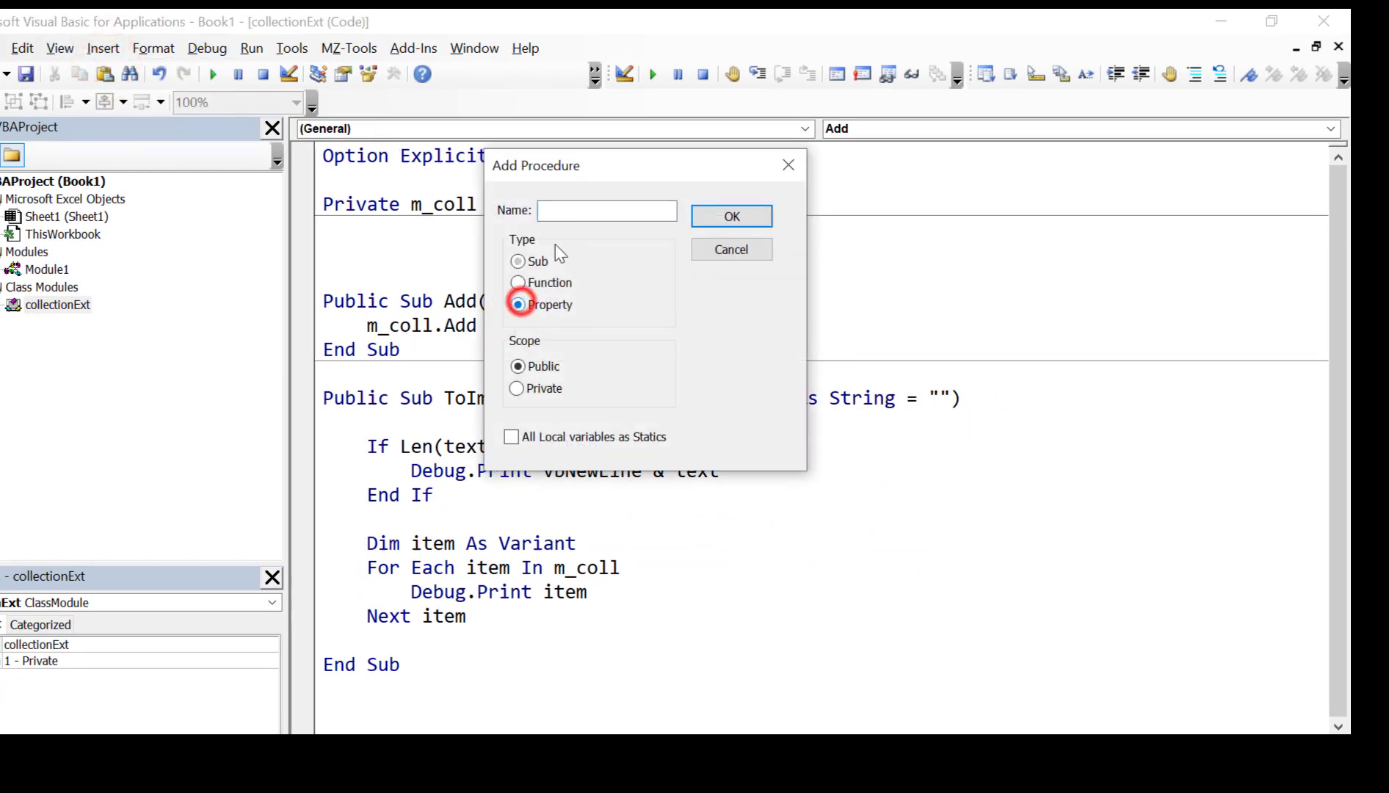
{"action": "type", "text": "Co"}
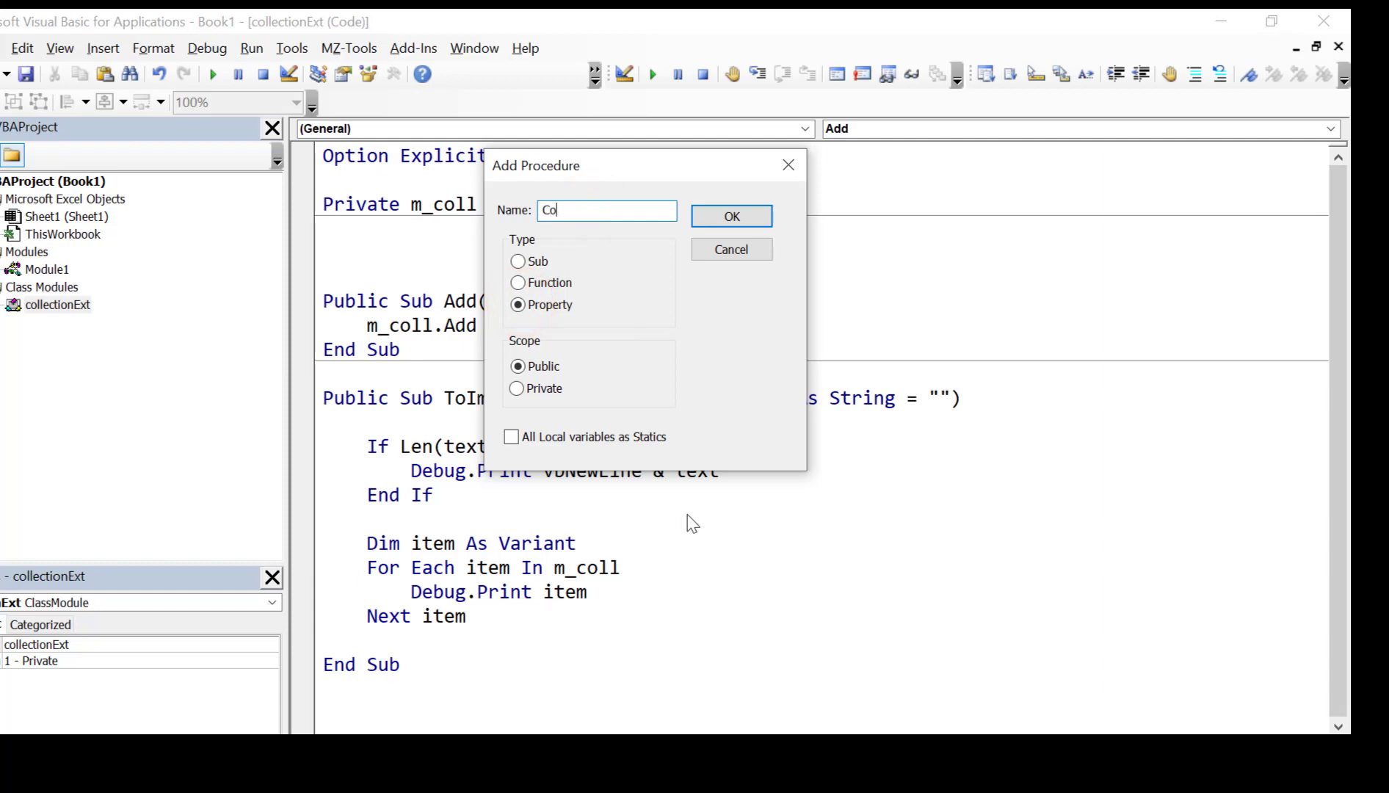
{"action": "type", "text": "unt"}
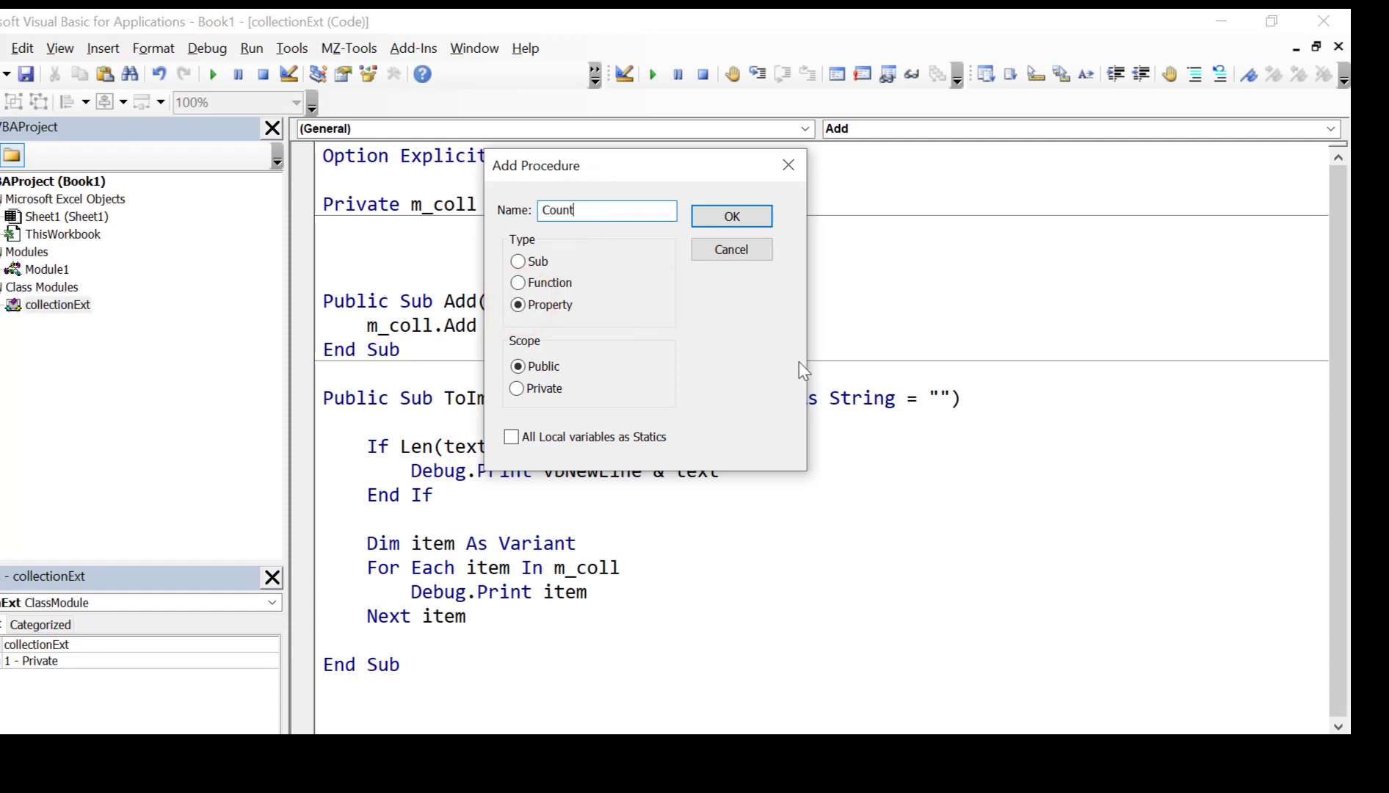
{"action": "left_click", "coordinate": [731, 215]}
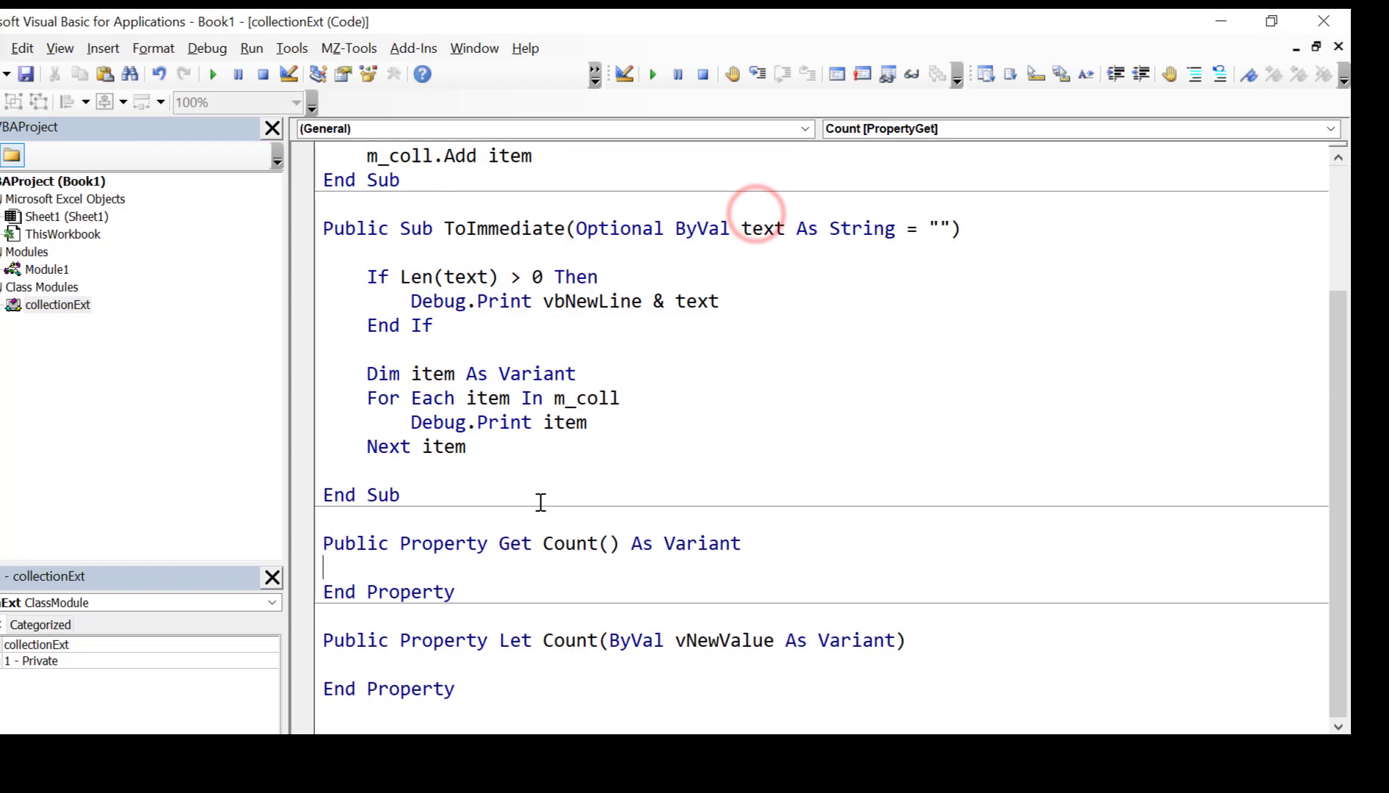
Step: Make the Count Property Get return m_coll.Count
{"action": "scroll", "scroll_direction": "up", "scroll_amount": 3}
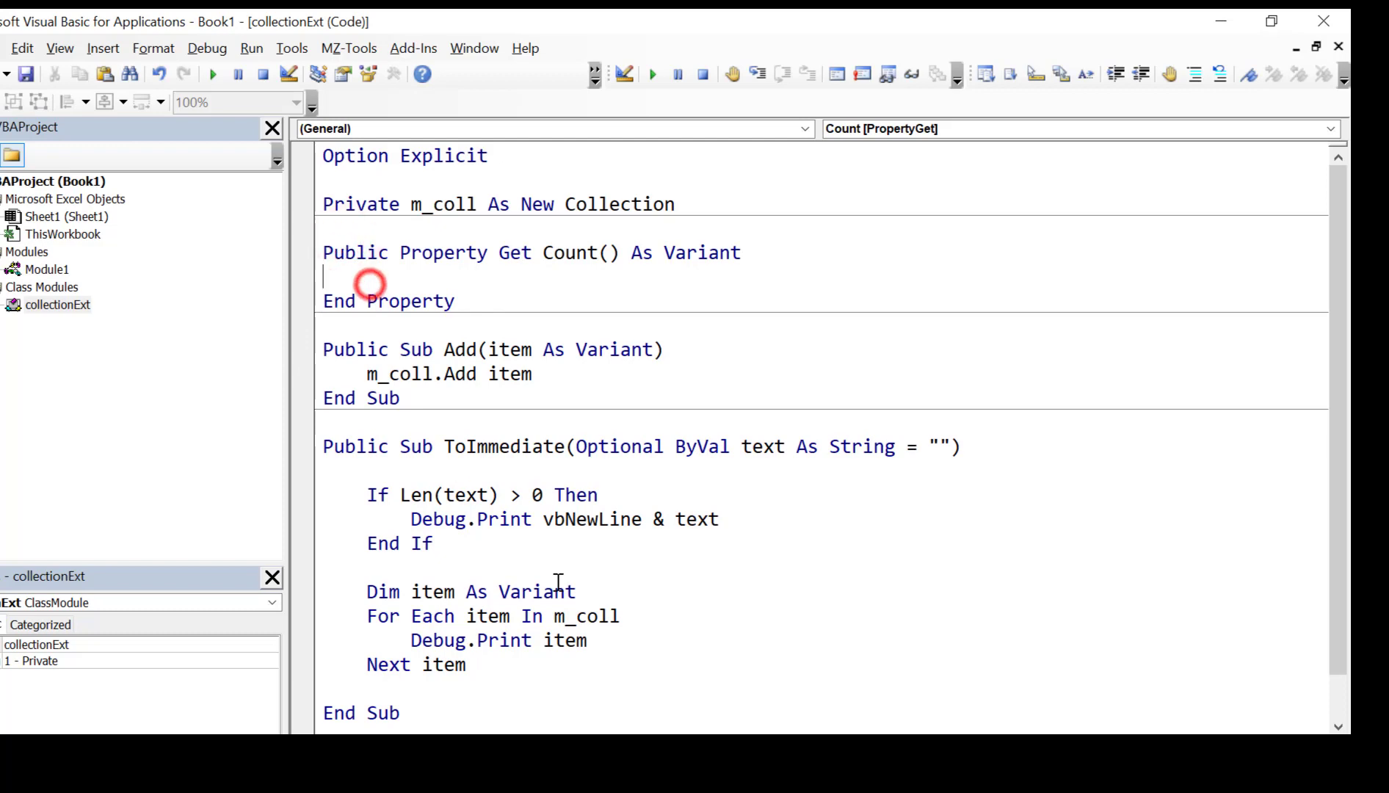
{"action": "type", "text": "Count = m"}
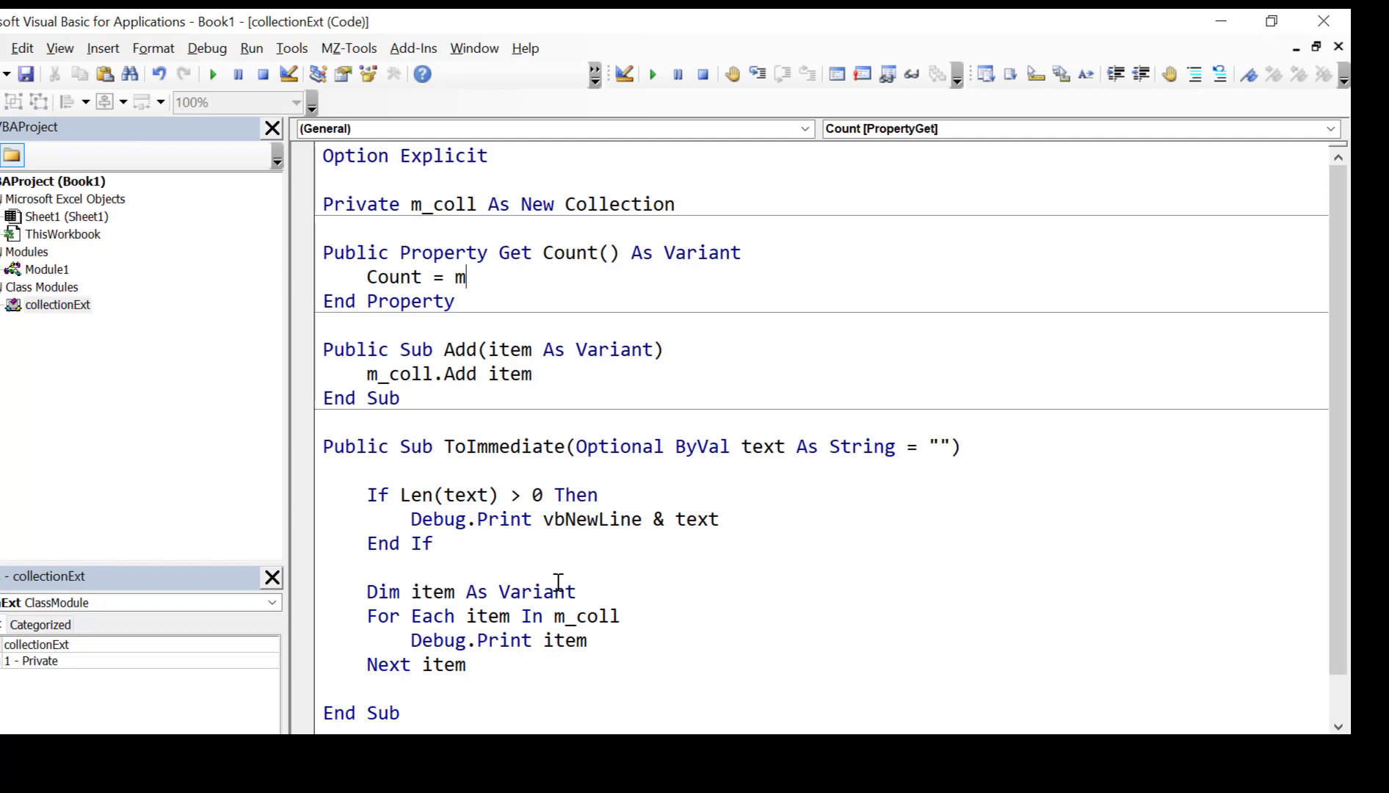
{"action": "type", "text": "_coll.Count"}
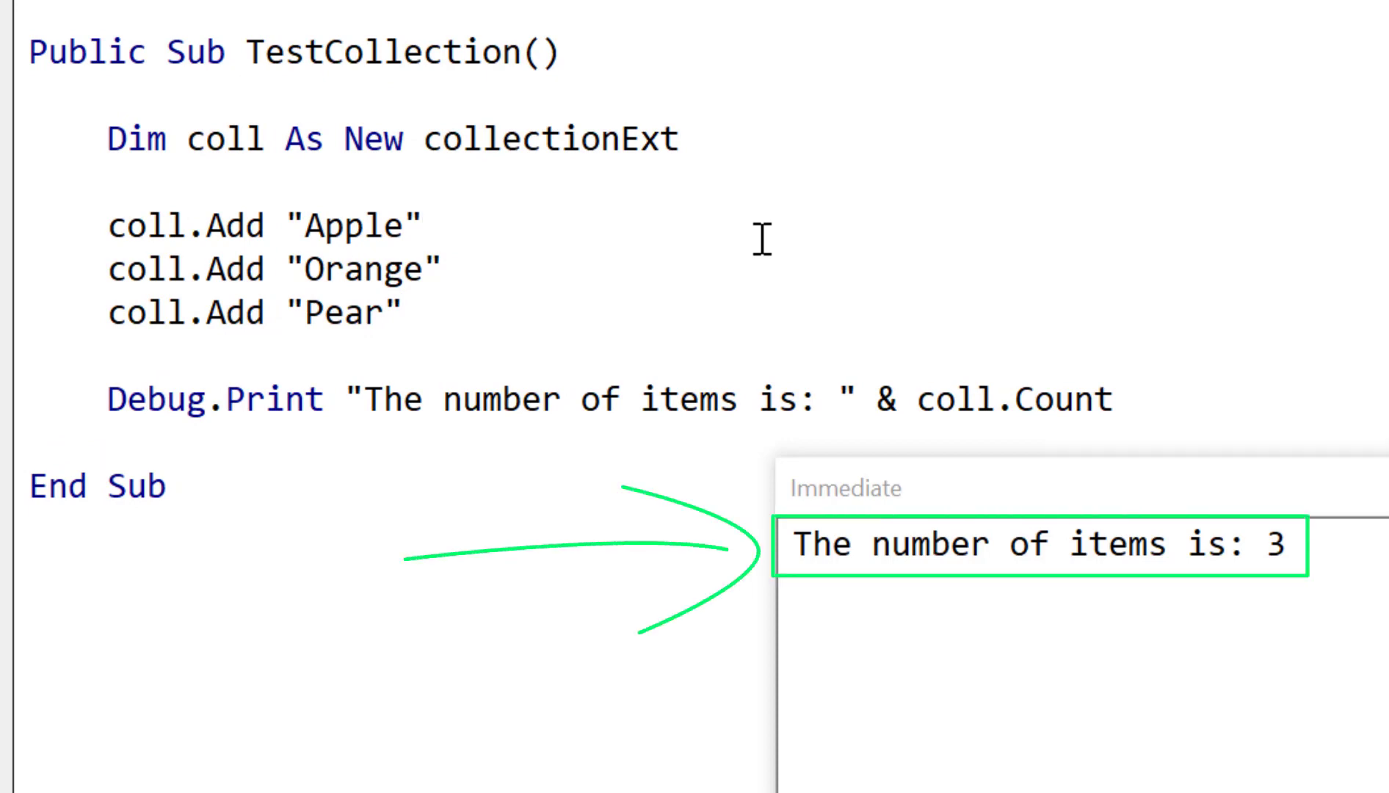
Step: Reword TestCollection's print label to "Contains 'Orange': " and start a Contains procedure
{"action": "left_click", "coordinate": [423, 224]}
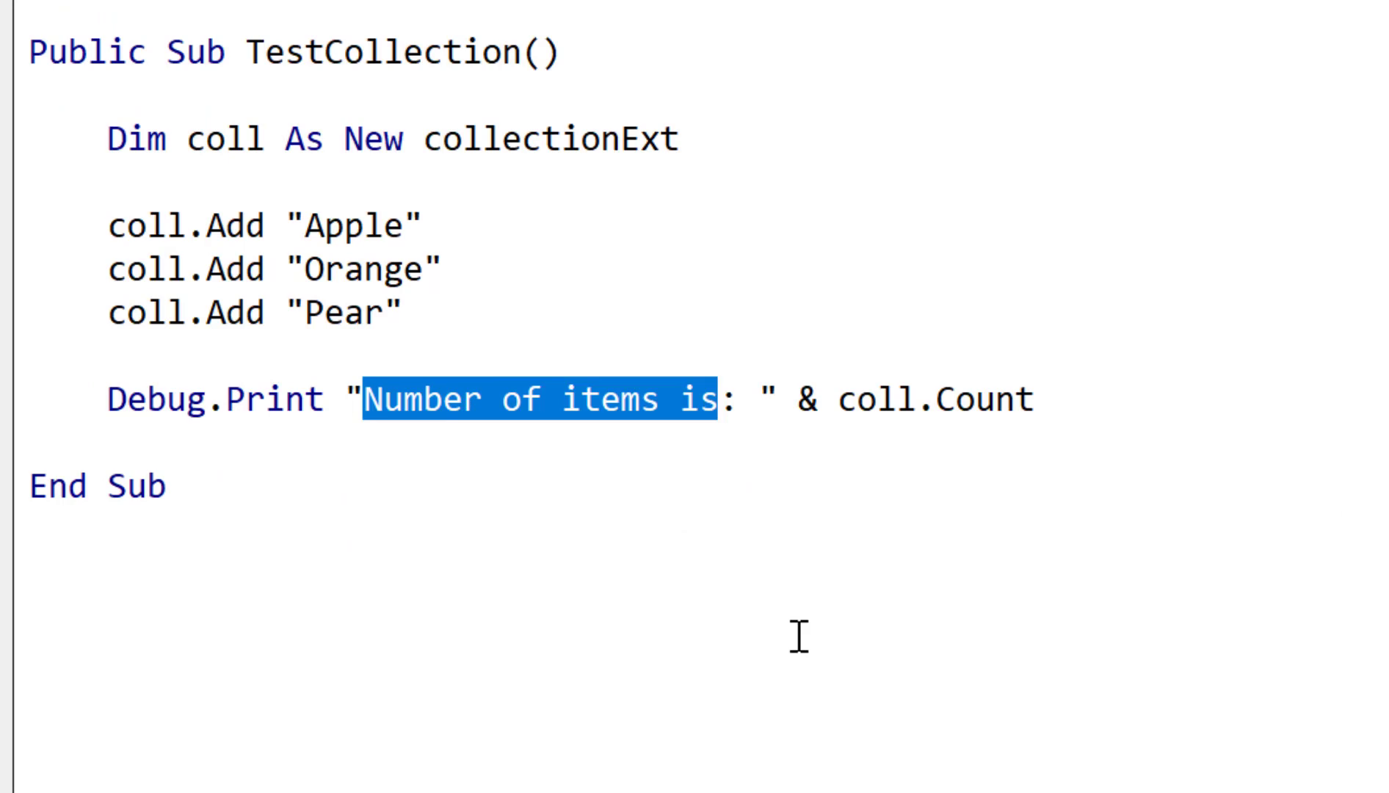
{"action": "type", "text": "Contains 'Orange"}
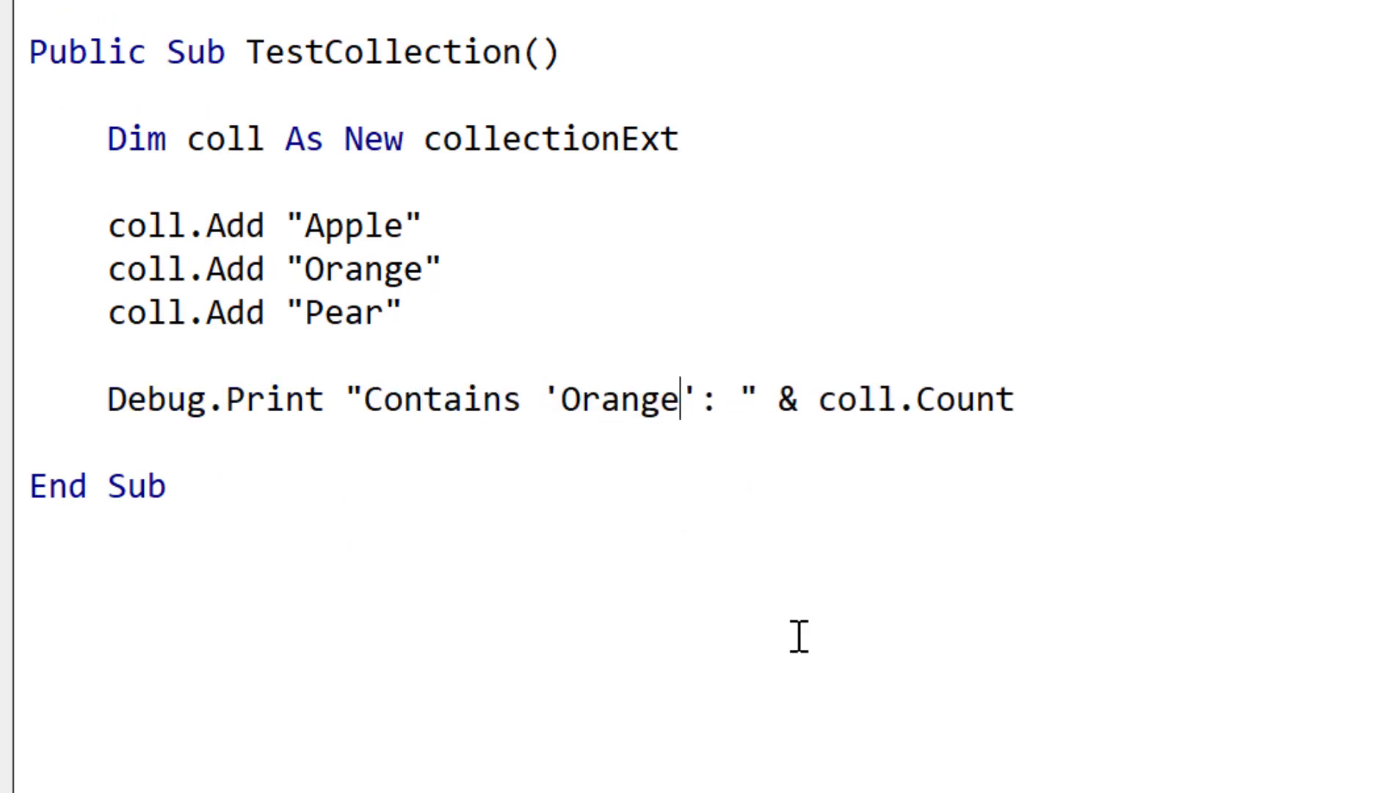
{"action": "type", "text": "Contains"}
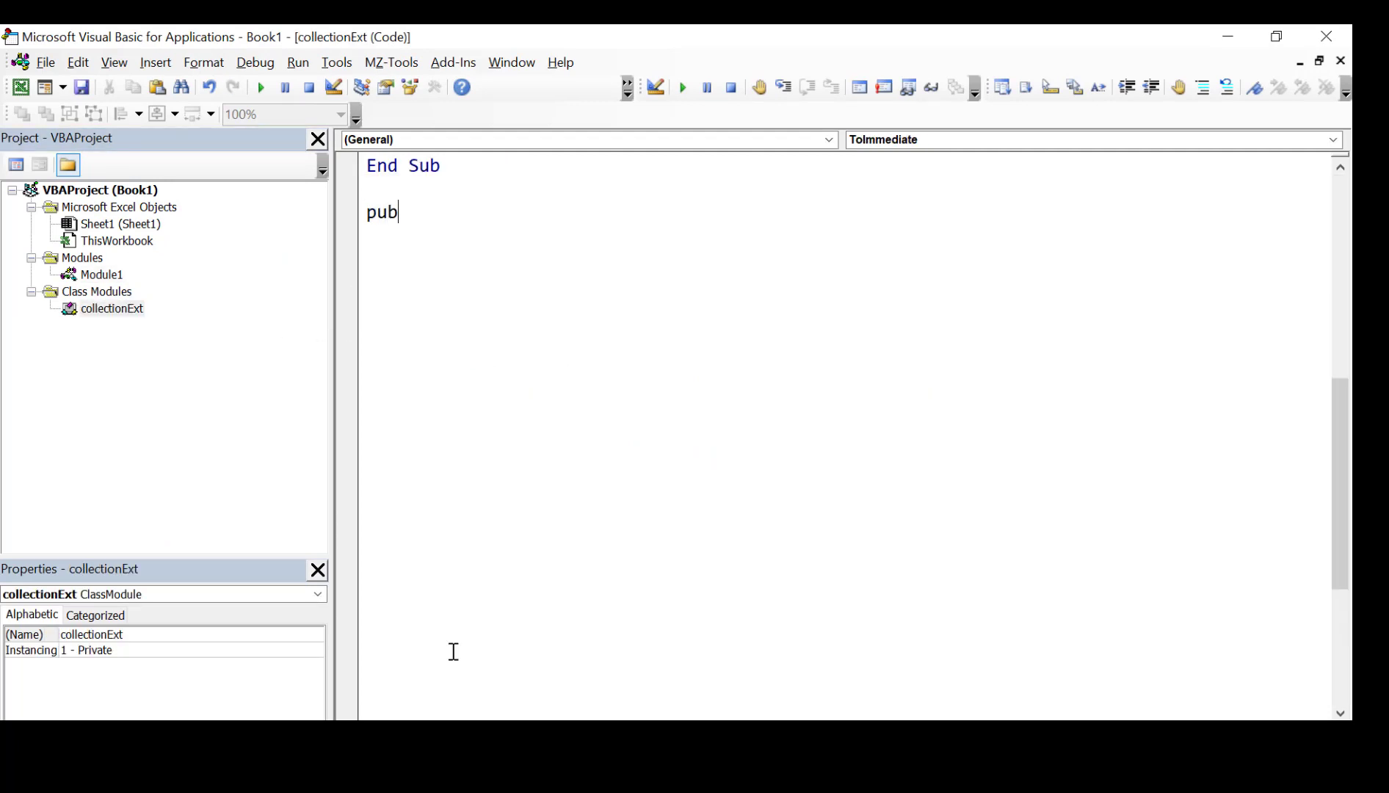
Step: Declare Public Function Contains(searchText As String) As Boolean
{"action": "type", "text": "lic function Contain"}
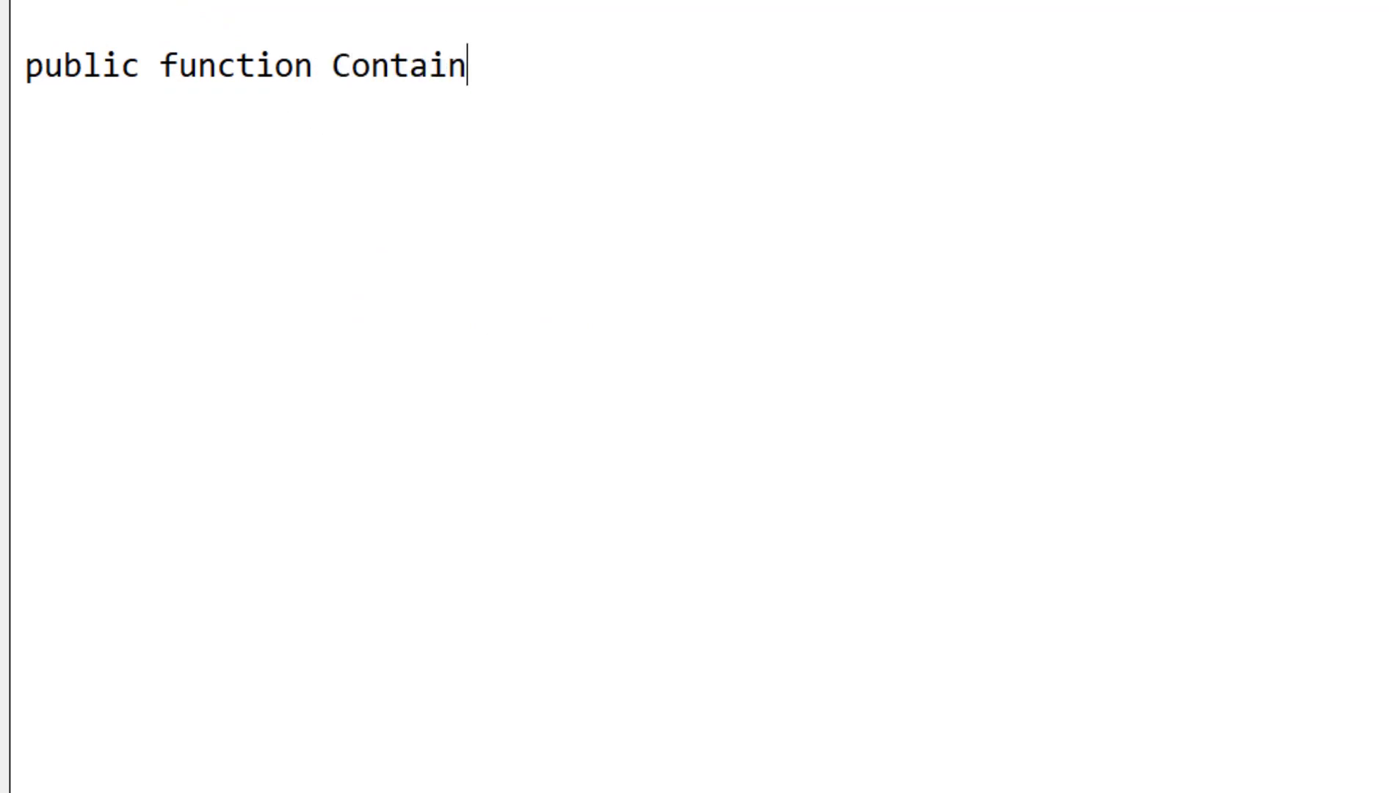
{"action": "type", "text": "s(se"}
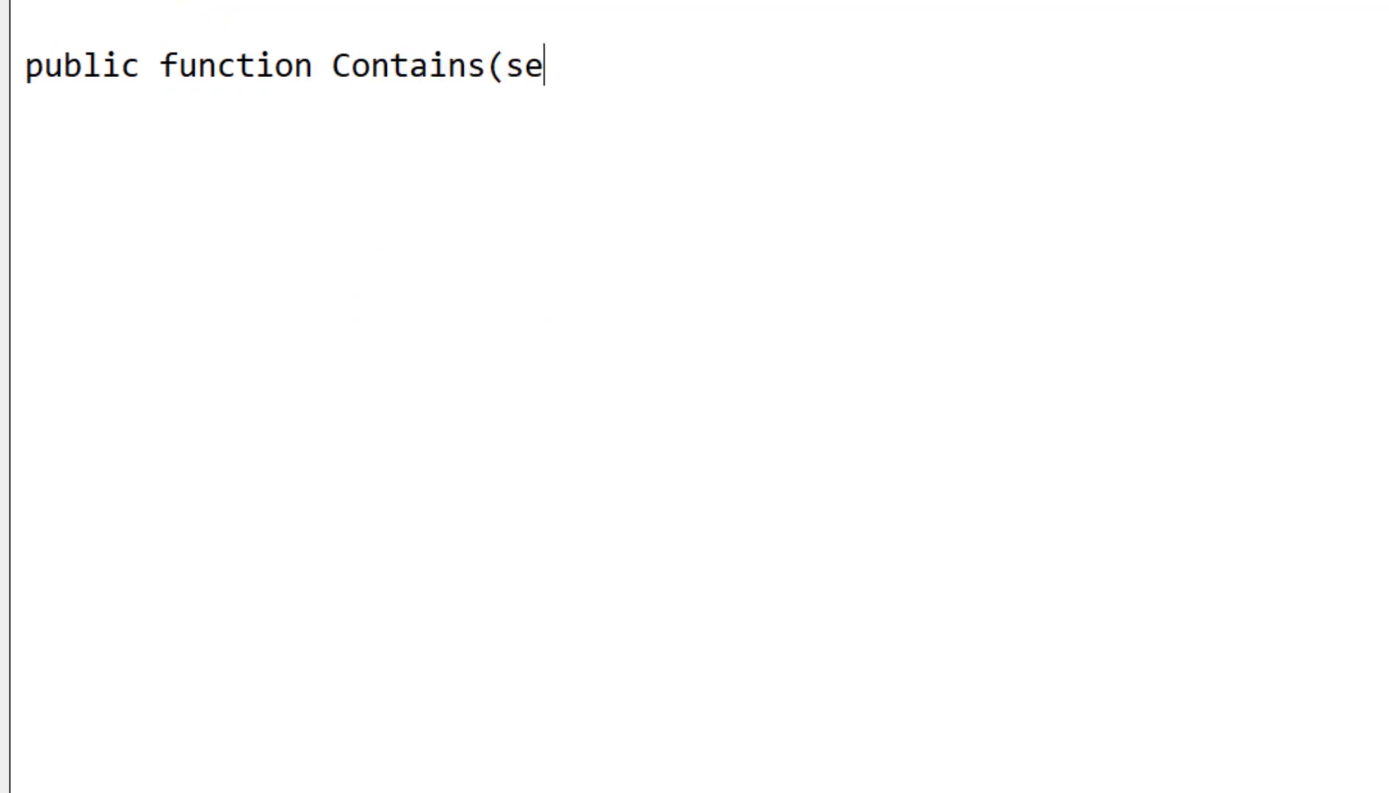
{"action": "type", "text": "archT"}
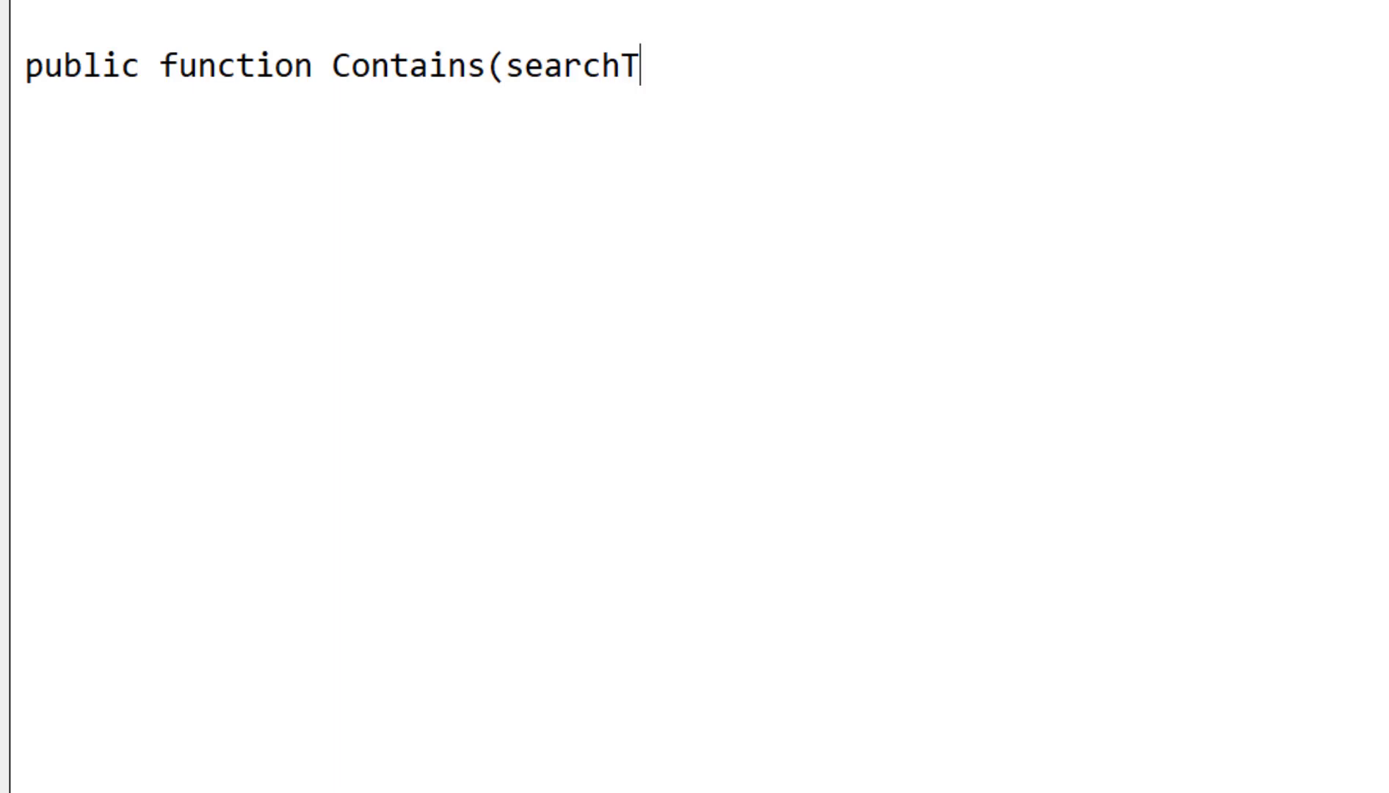
{"action": "type", "text": "ext as string) As Boolean"}
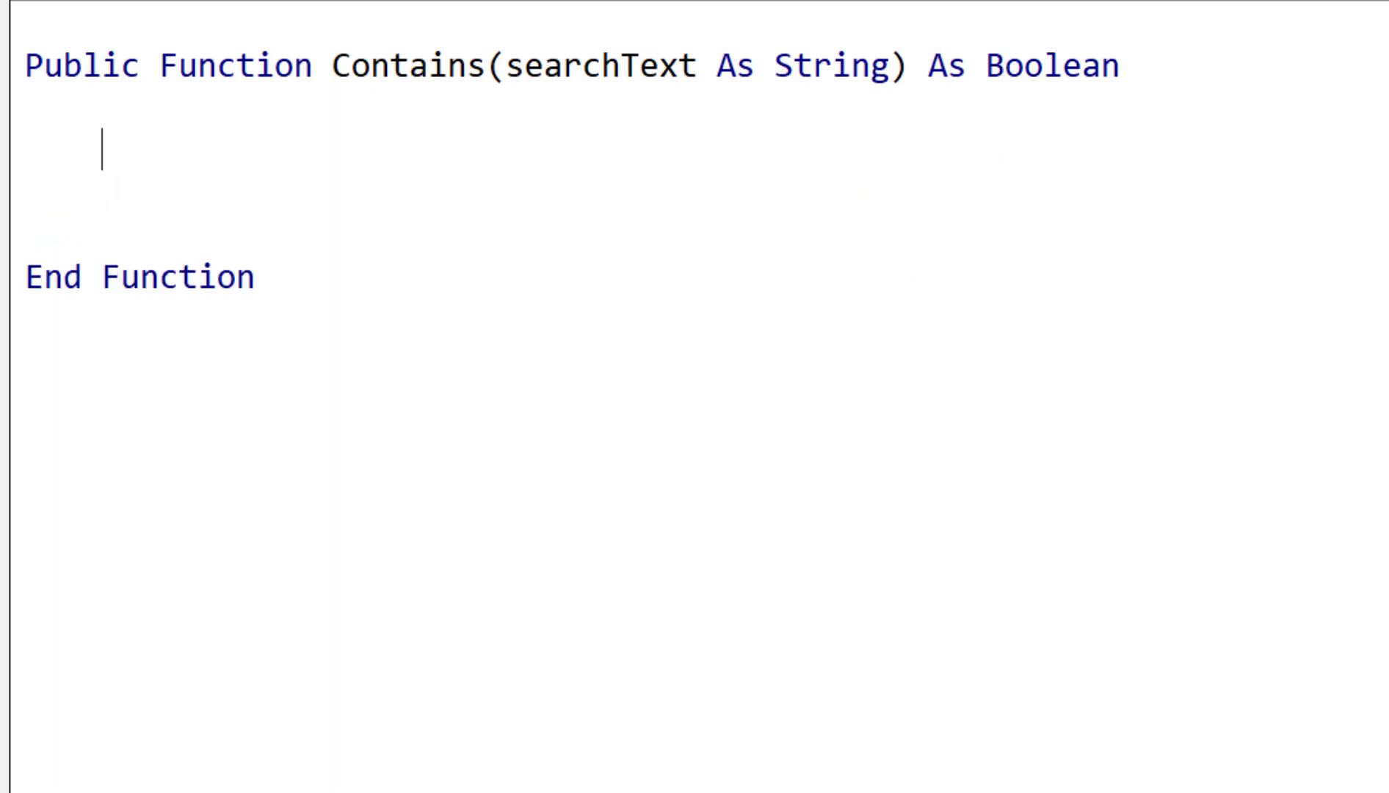
{"action": "type", "text": "contains = False"}
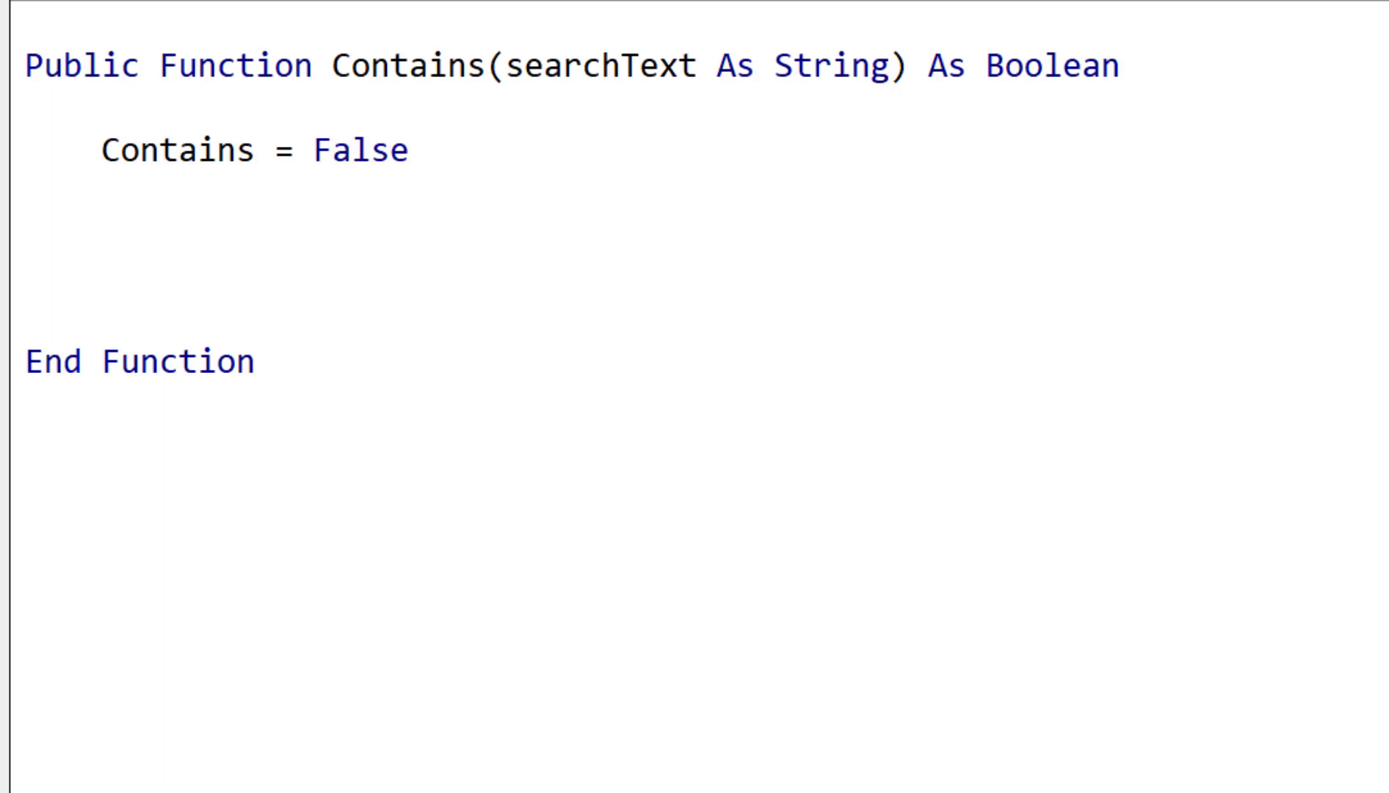
Step: Loop For Each item in m_coll, set Contains = True when StrComp(item, searchText) = 0
{"action": "type", "text": "dim item as va"}
{"action": "type", "text": "for eac"}
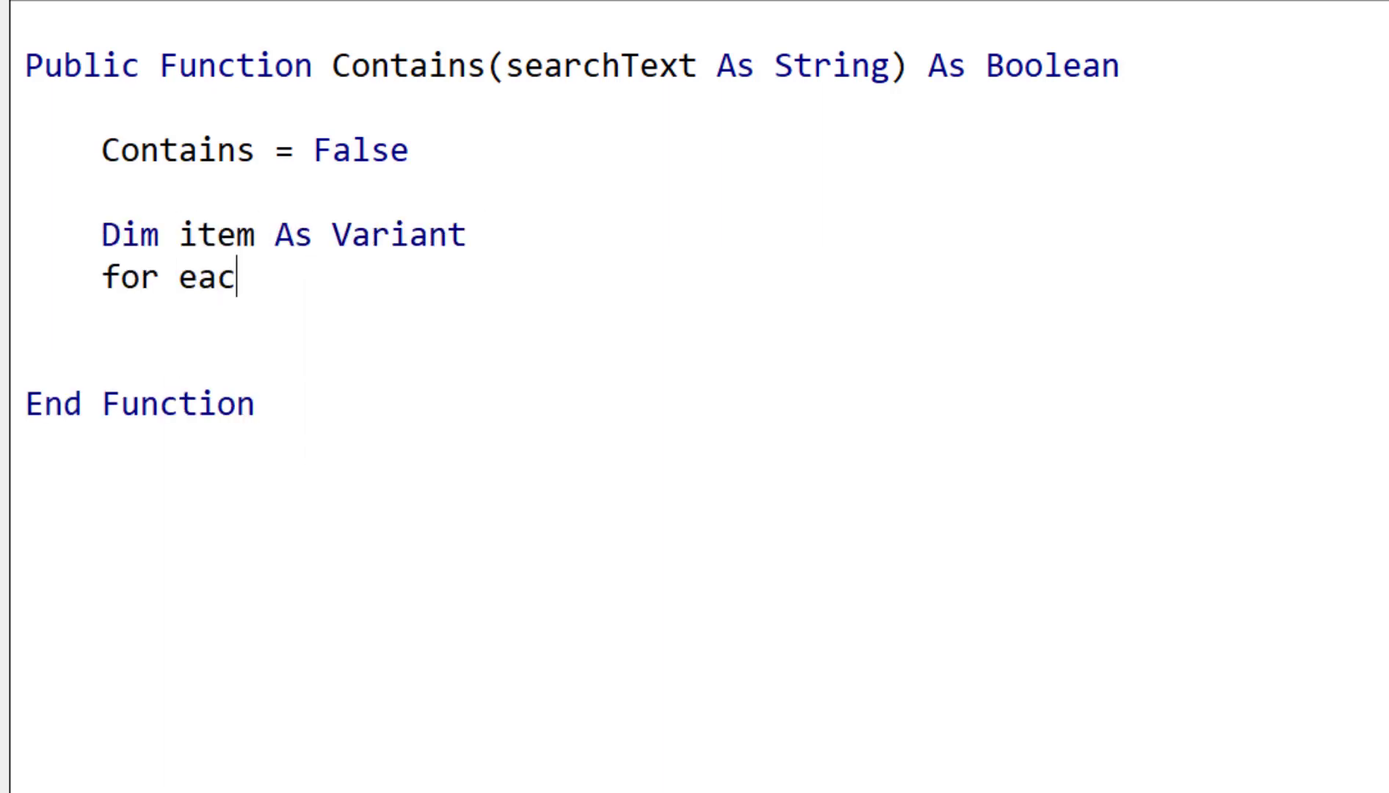
{"action": "type", "text": "h item in"}
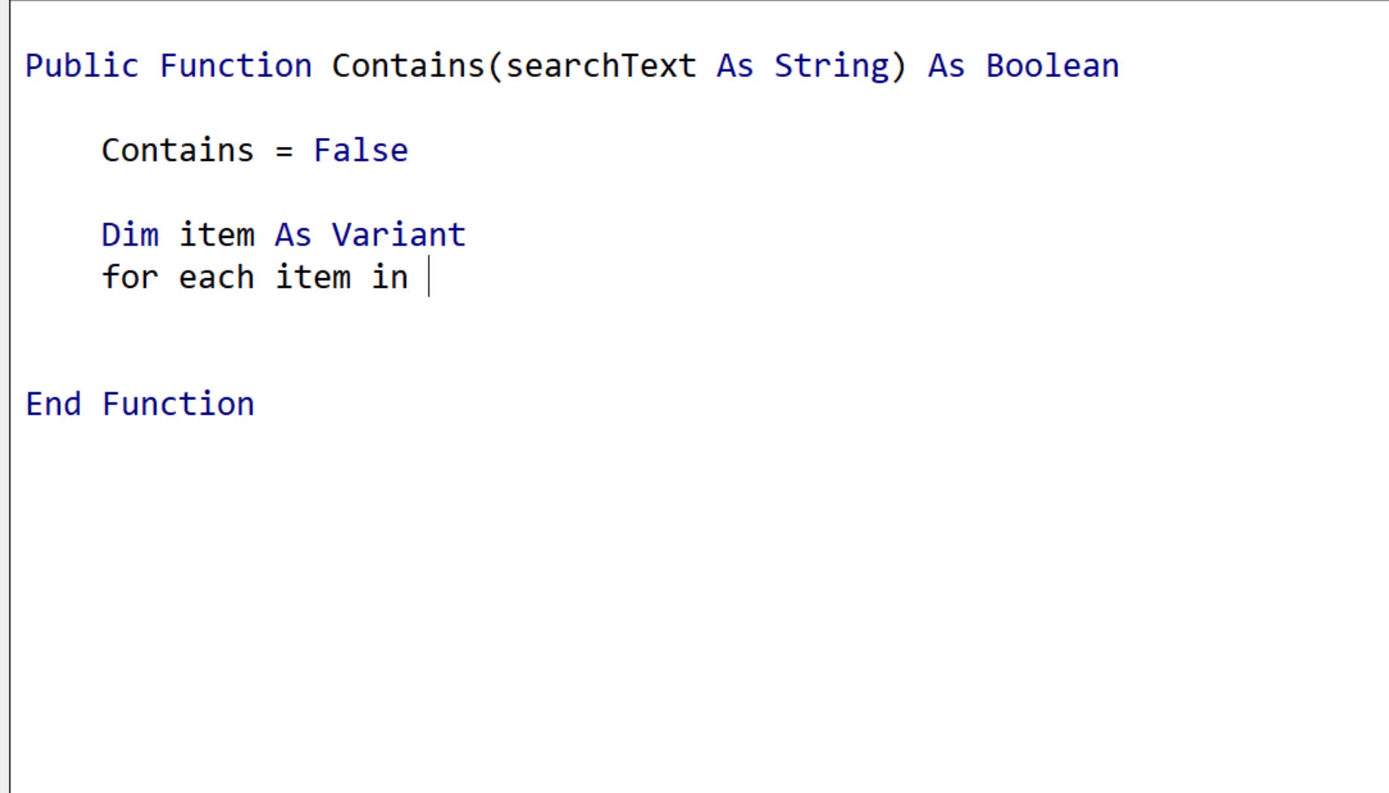
{"action": "type", "text": "m_Coll"}
{"action": "type", "text": "if str"}
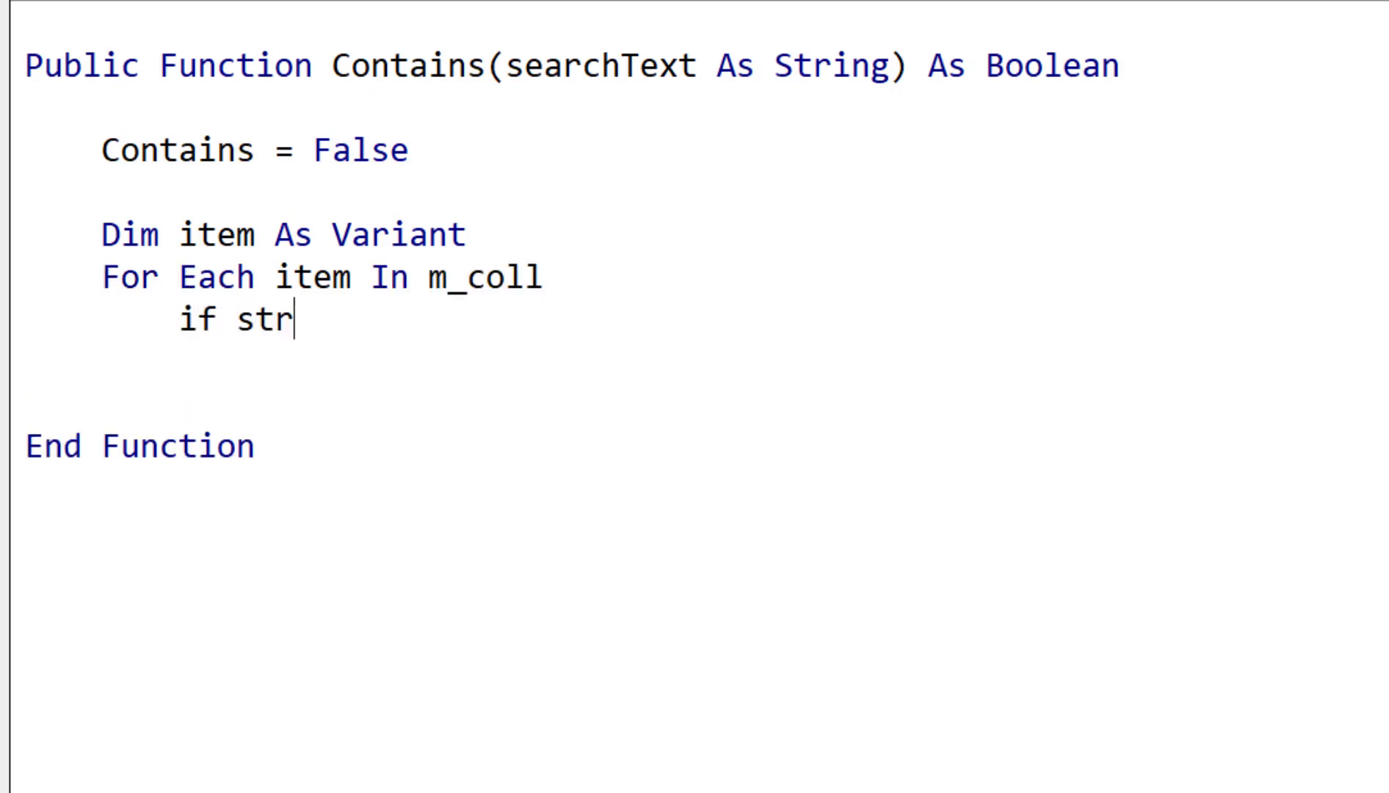
{"action": "type", "text": "comp("}
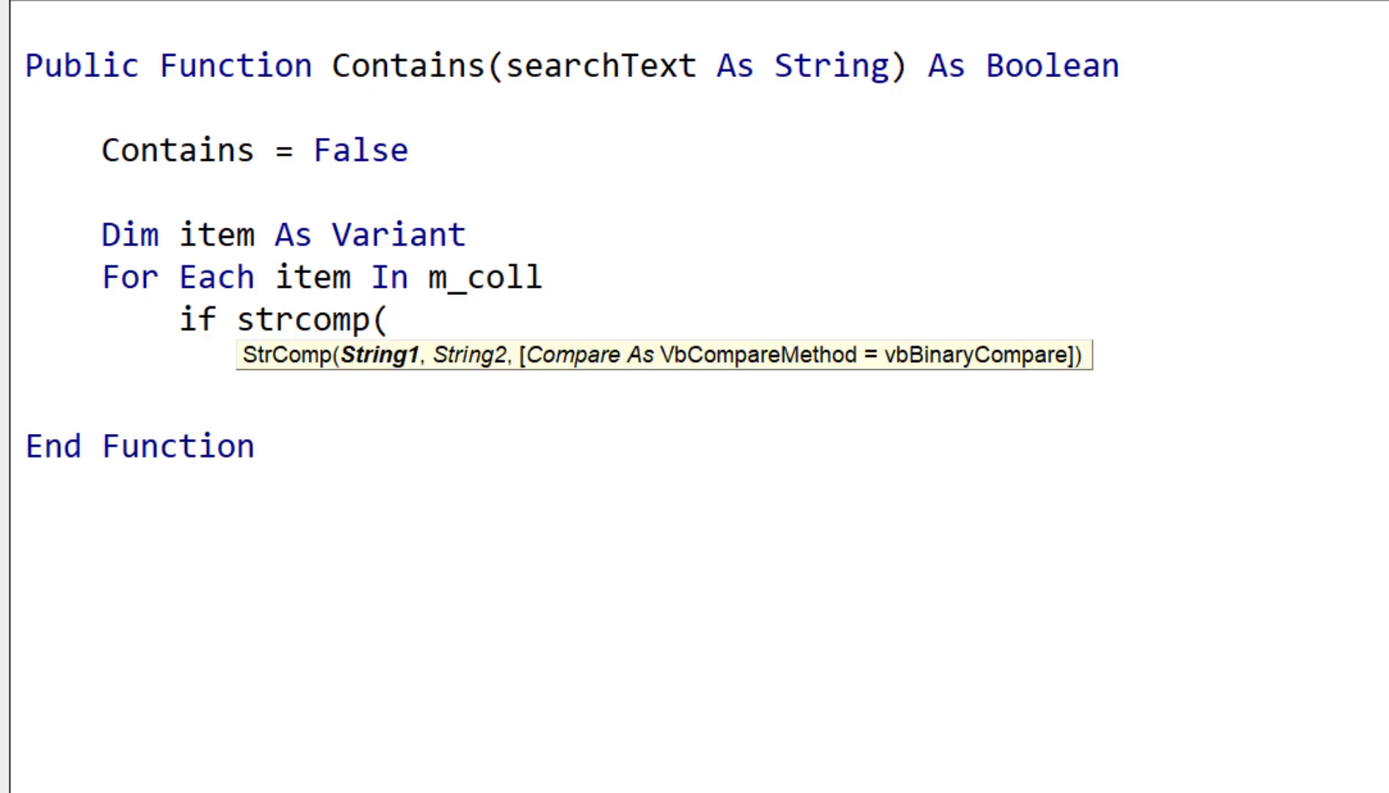
{"action": "type", "text": "item,sea"}
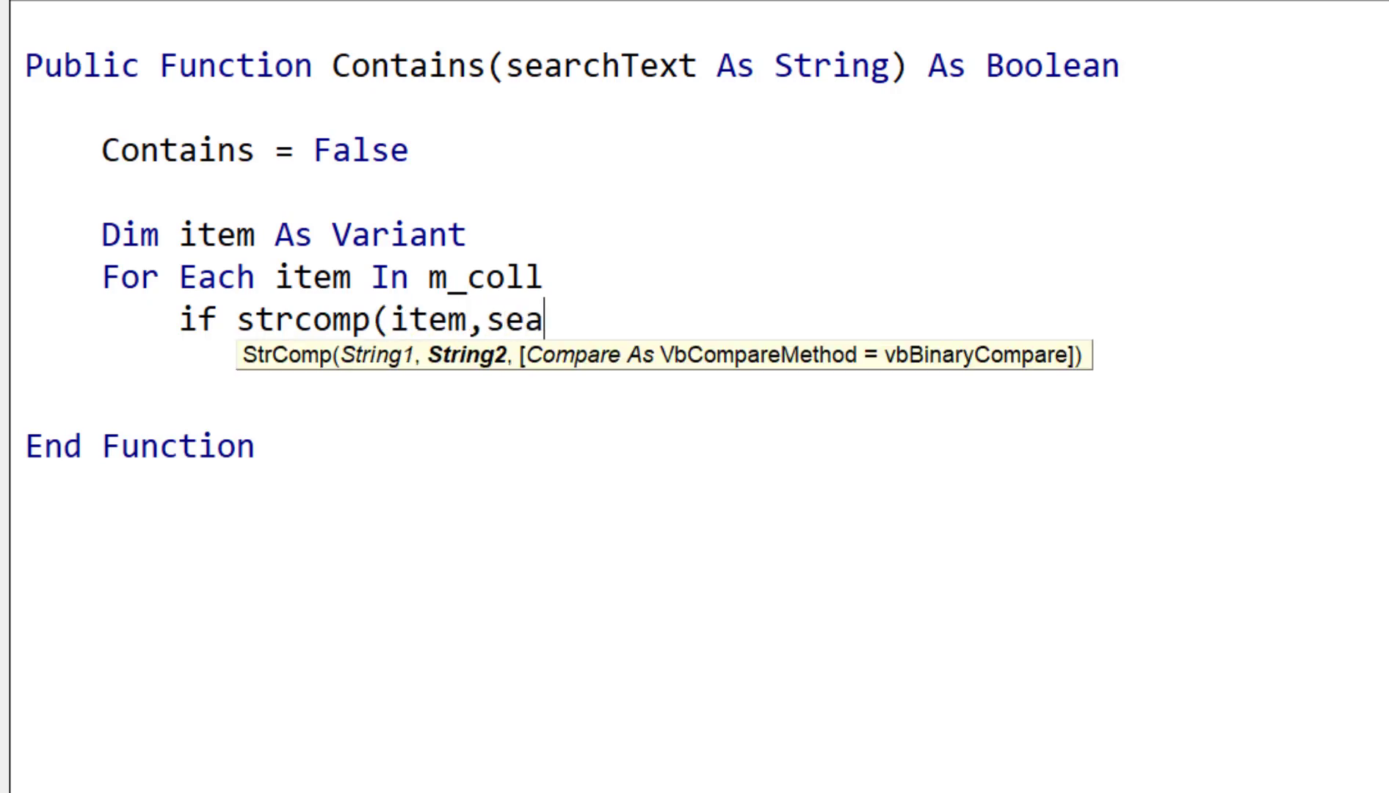
{"action": "type", "text": "rchtext"}
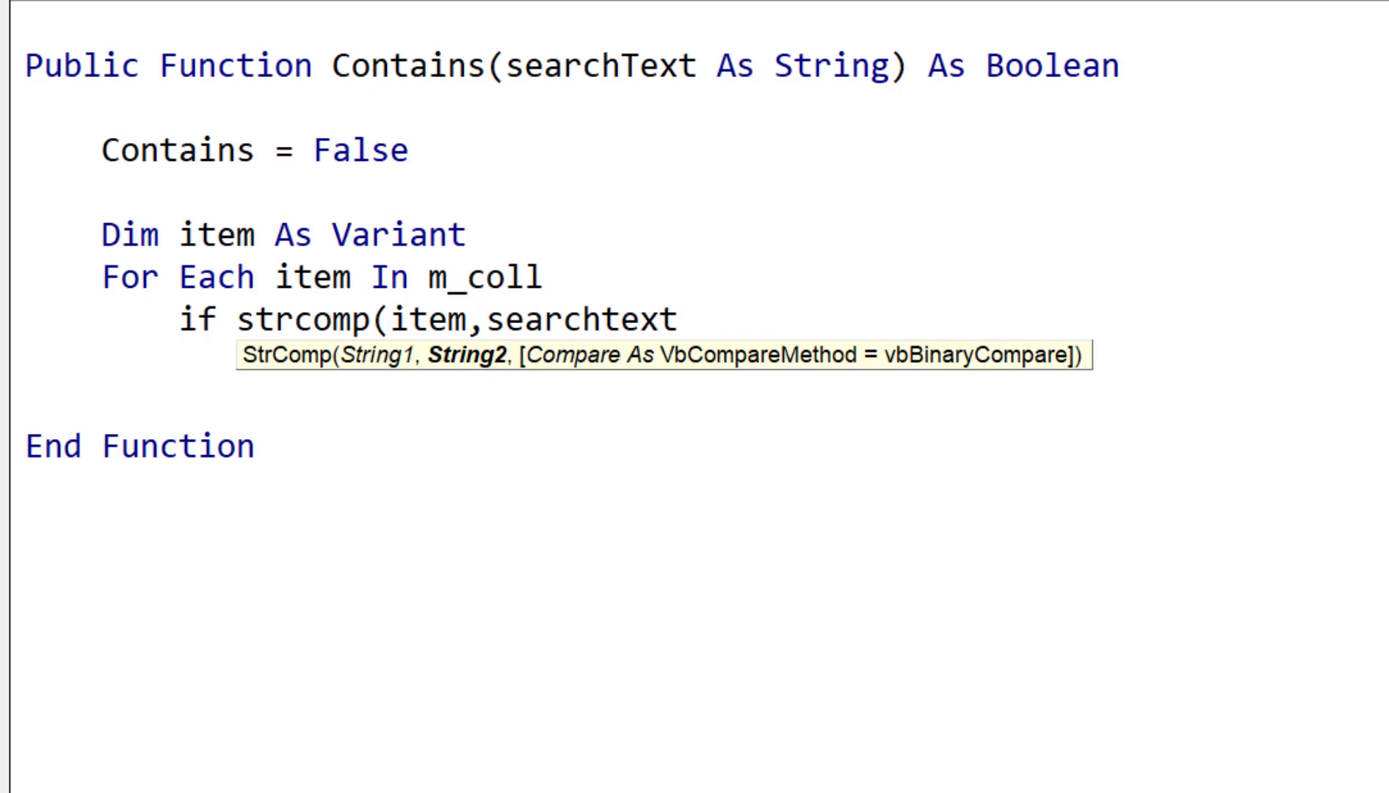
{"action": "type", "text": ")=0"}
{"action": "type", "text": "con"}
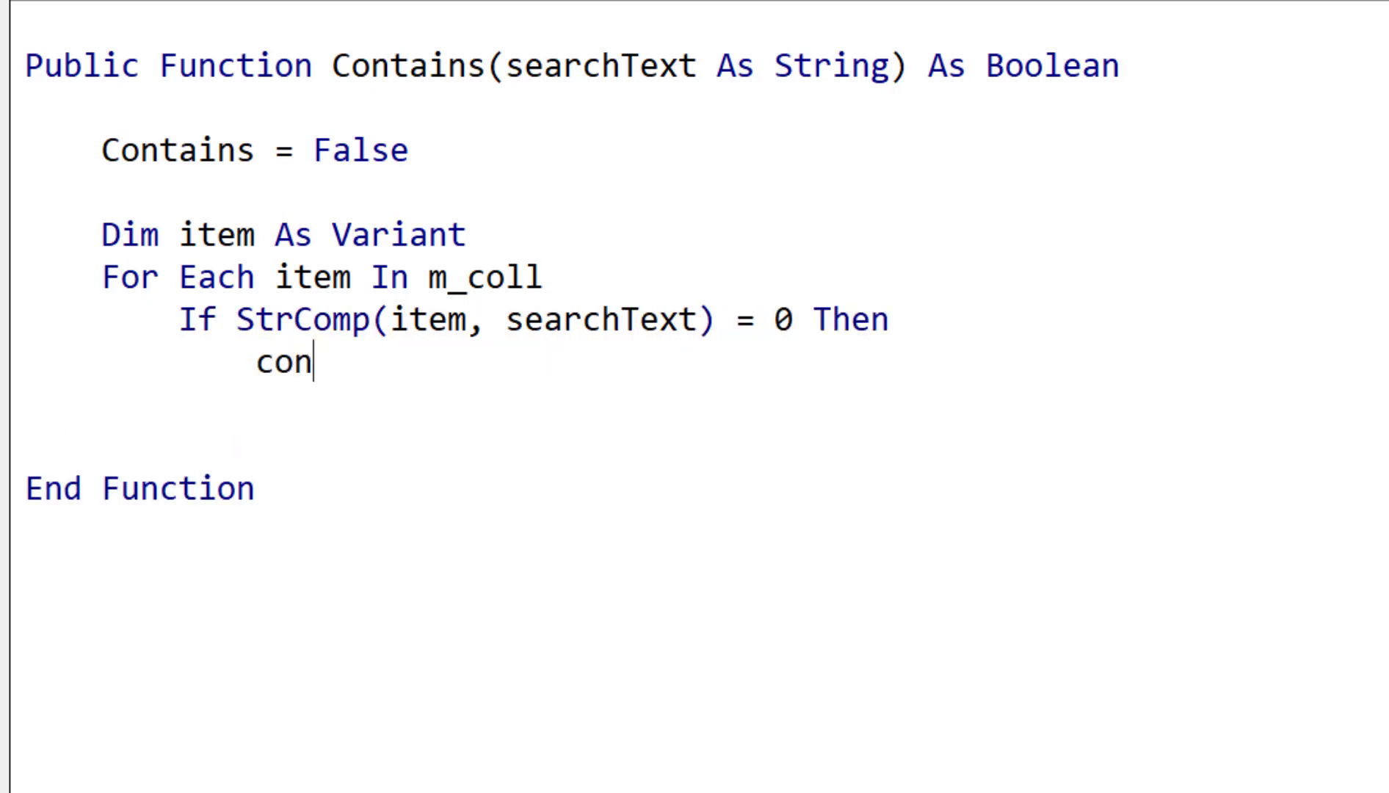
{"action": "type", "text": "tains = True"}
{"action": "type", "text": "exit for"}
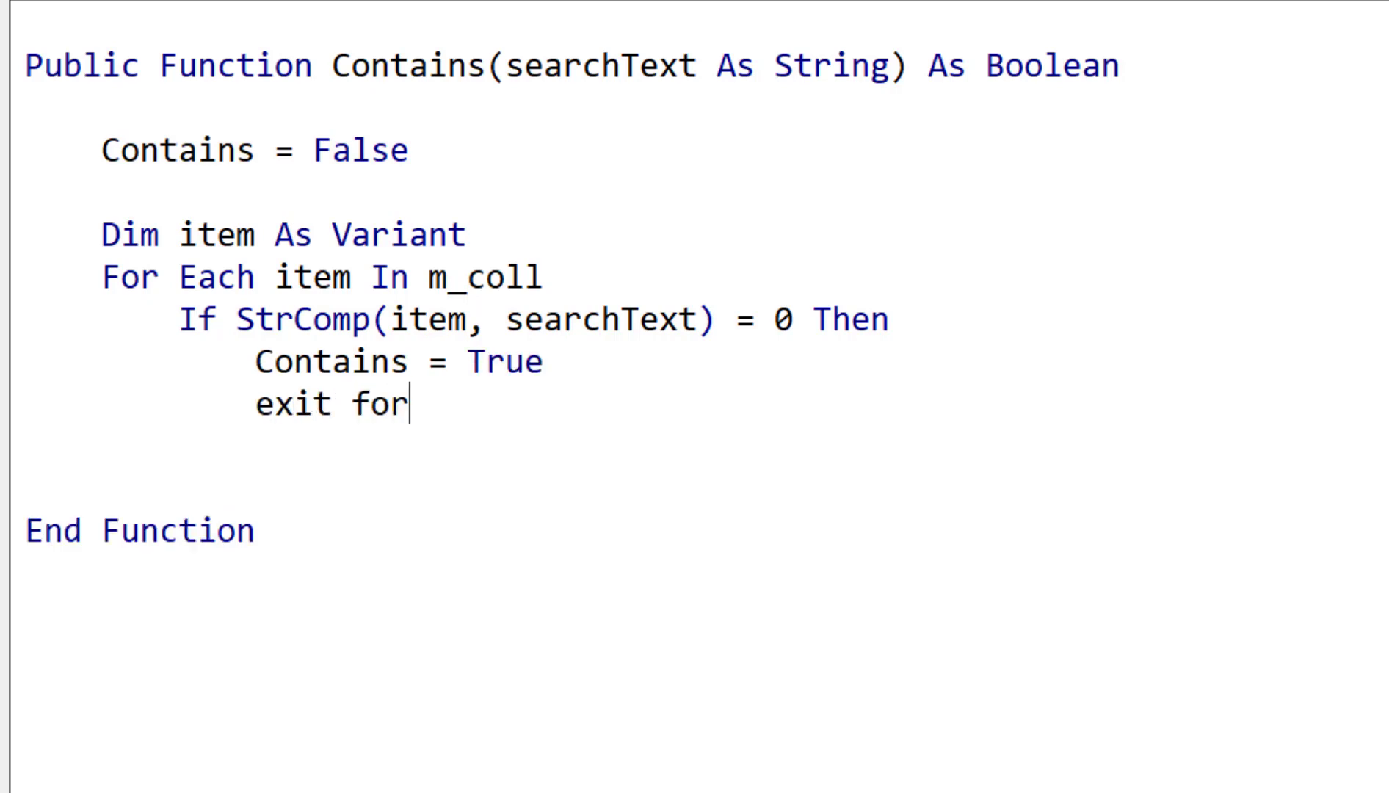
{"action": "key", "text": "Return"}
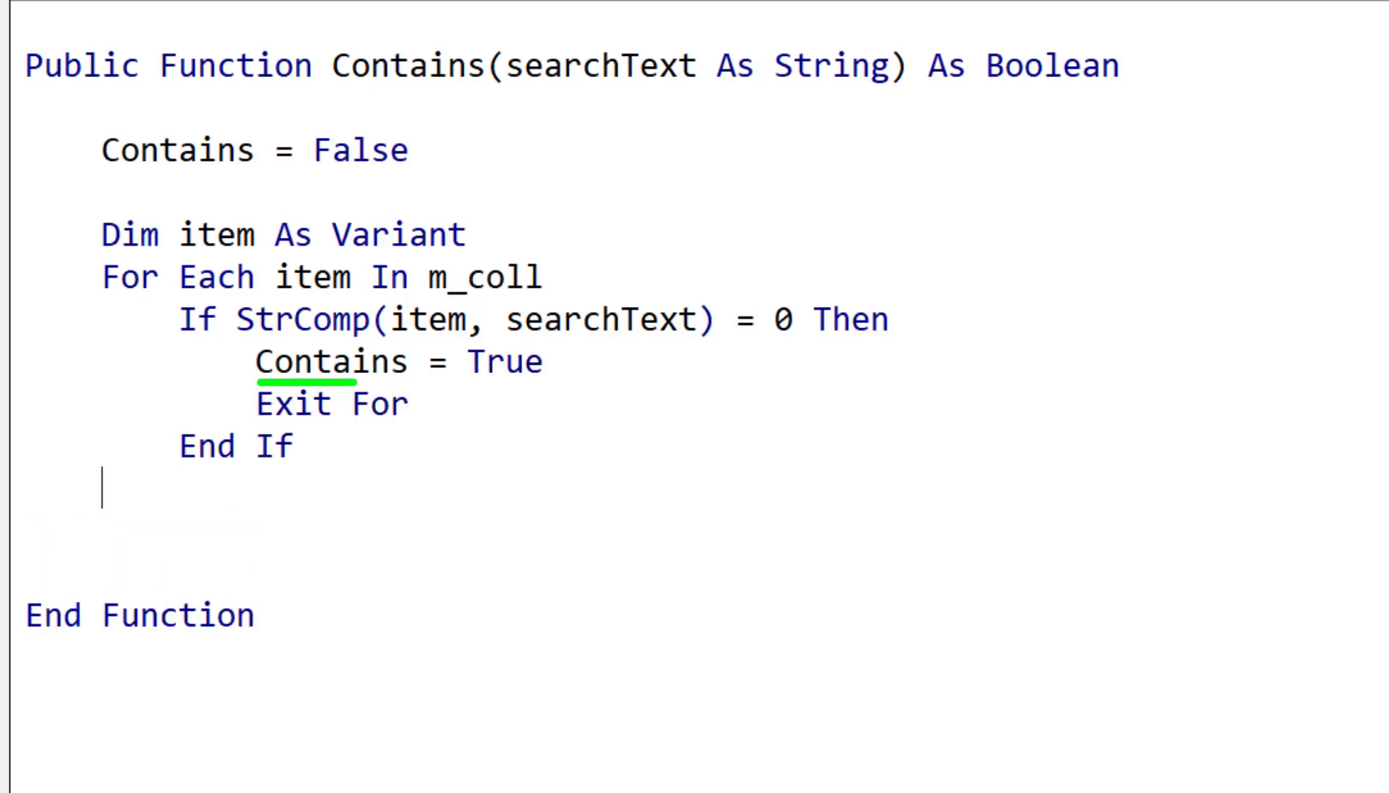
{"action": "type", "text": "next it"}
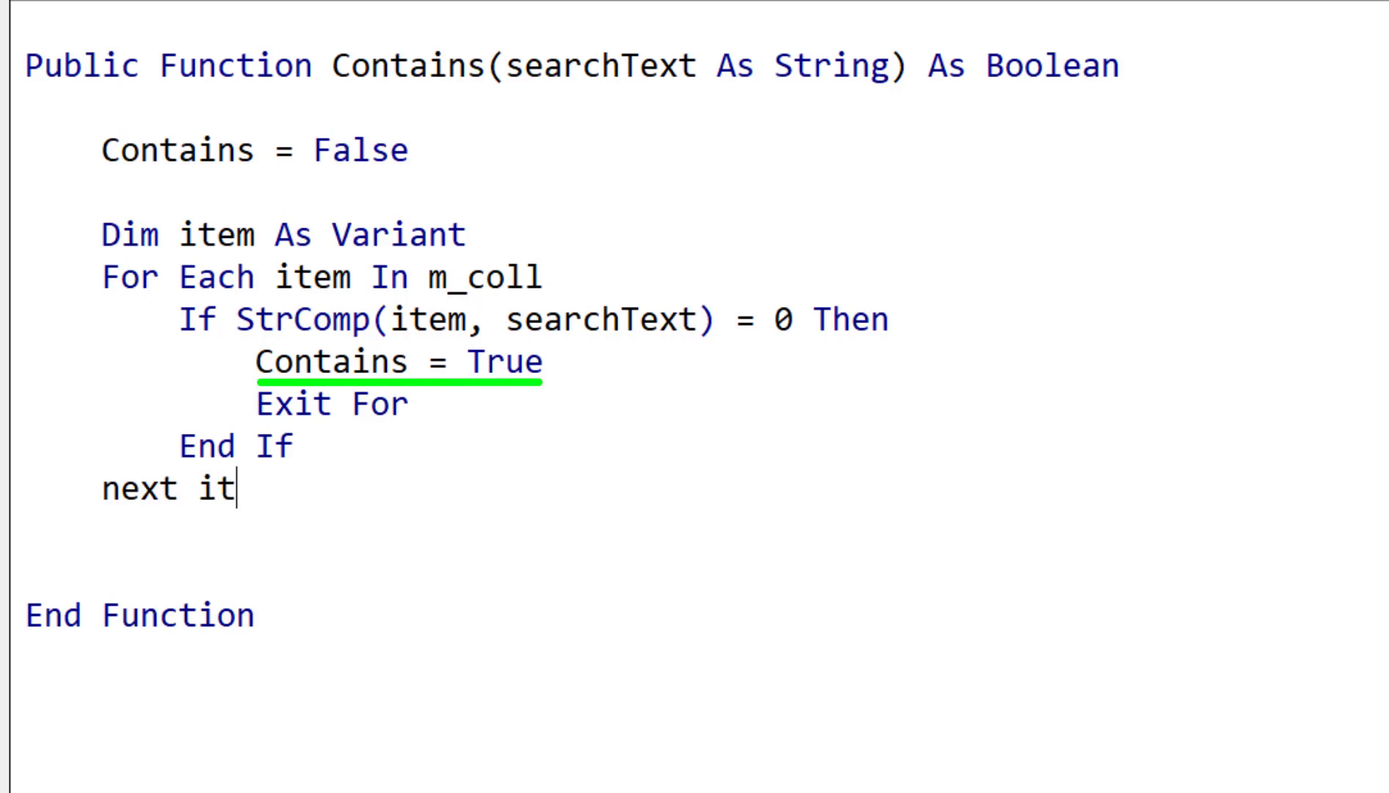
{"action": "type", "text": "em"}
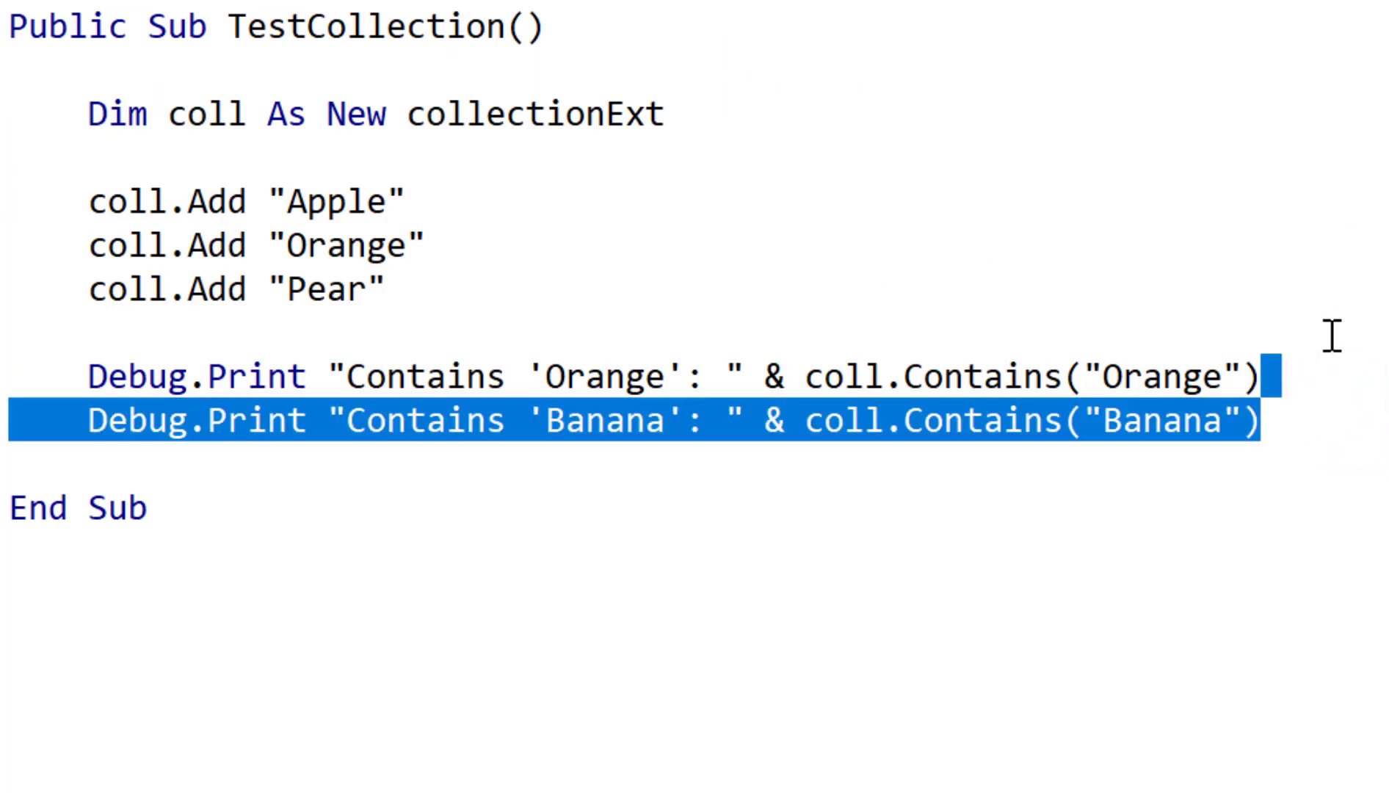
Step: Declare coll2 As collectionExt and Set coll2 = coll.Clone
{"action": "type", "text": "dim"}
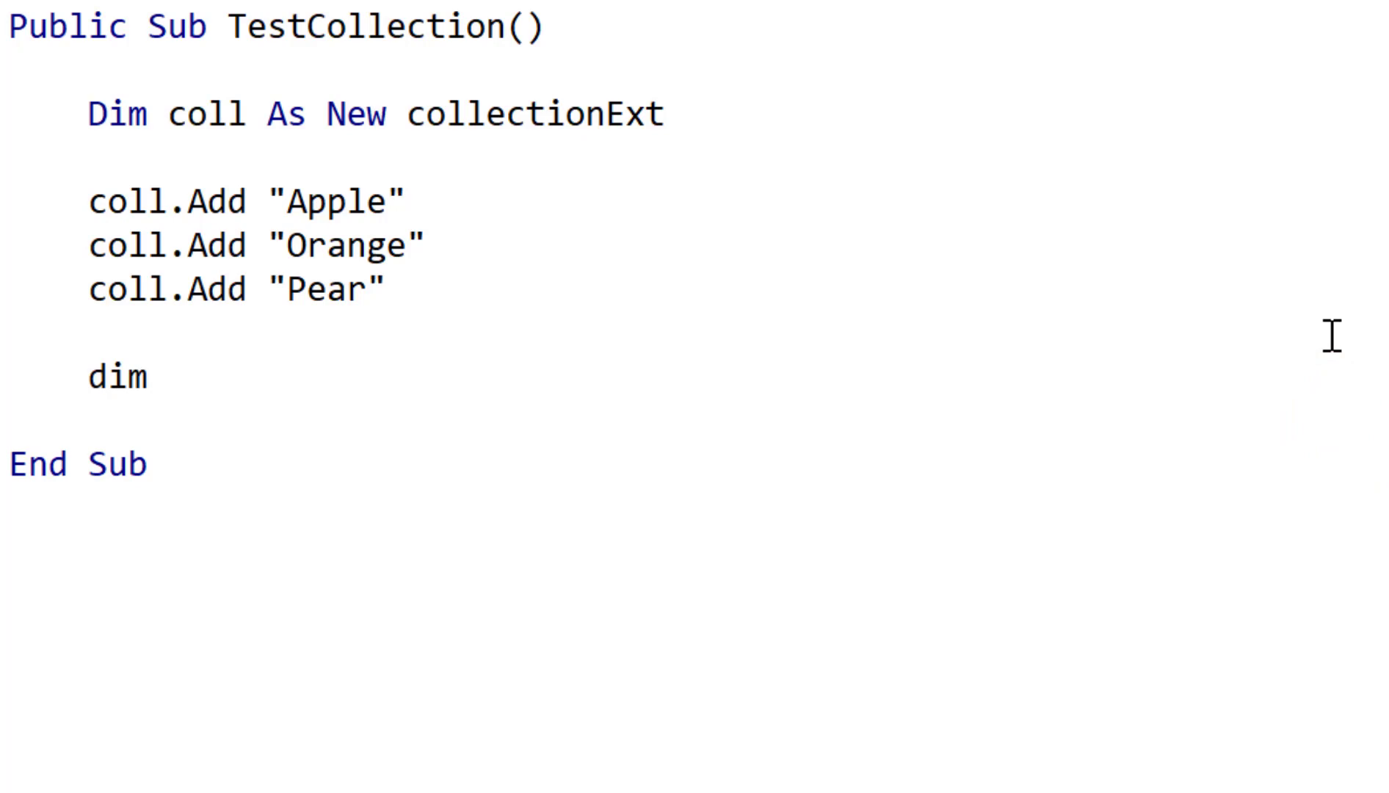
{"action": "type", "text": "coll2"}
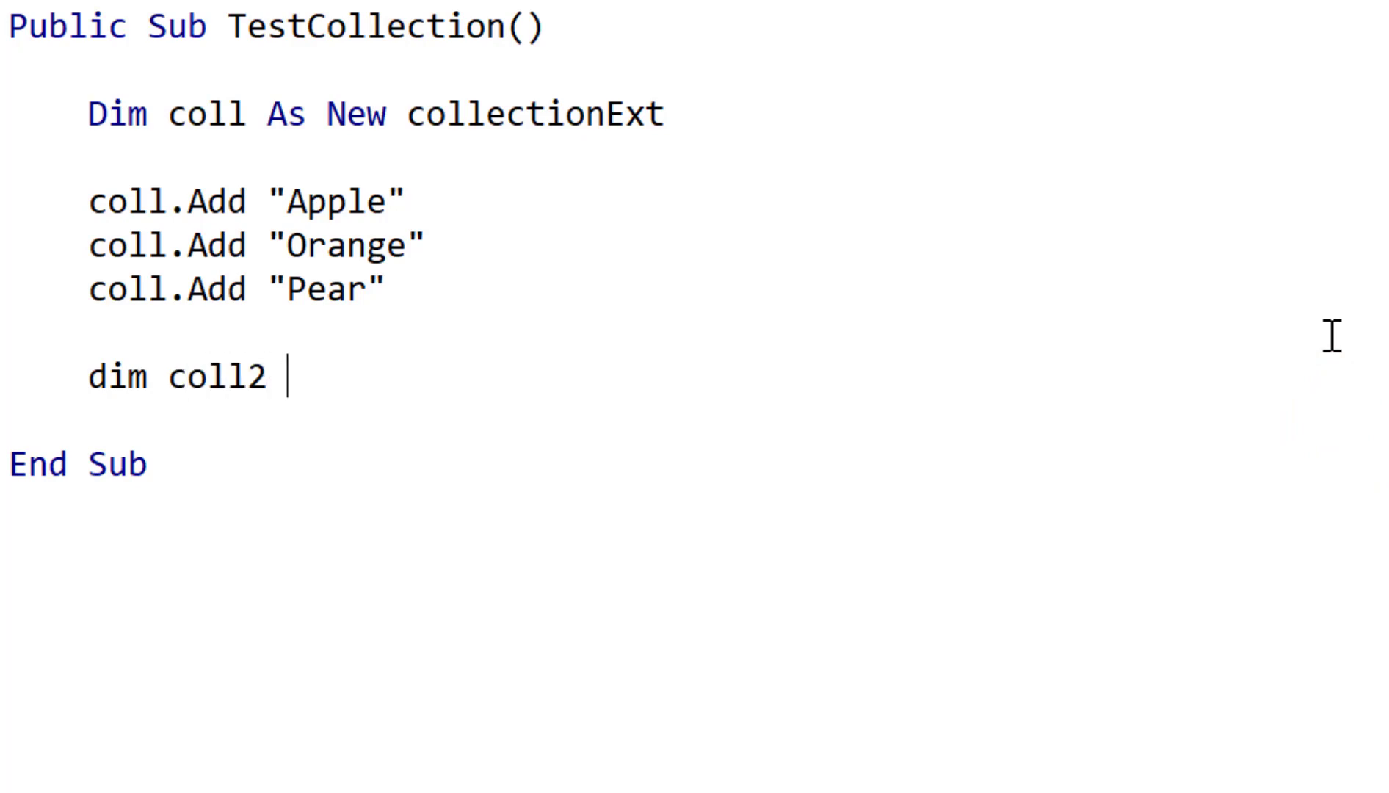
{"action": "type", "text": "as c"}
{"action": "type", "text": "set"}
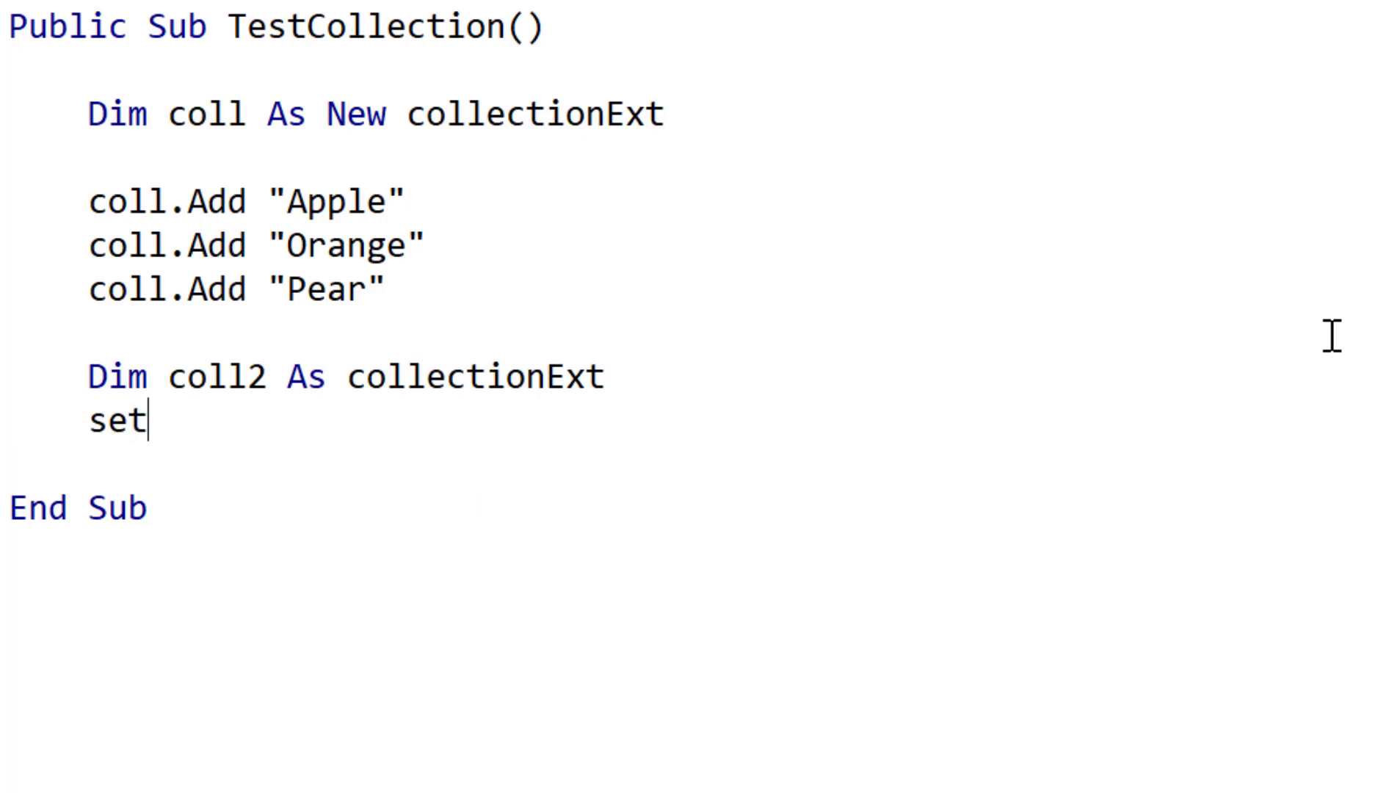
{"action": "type", "text": "coll2"}
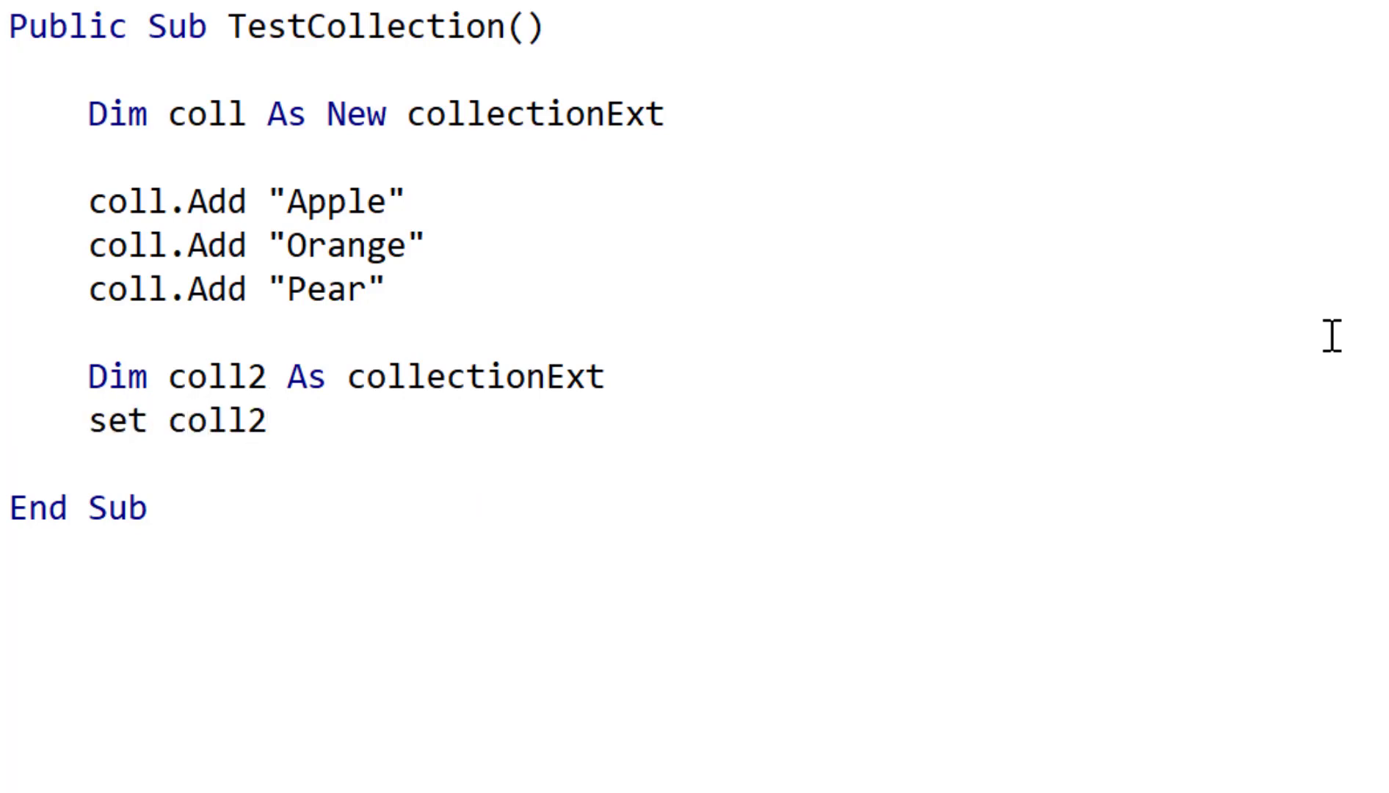
{"action": "type", "text": "= co"}
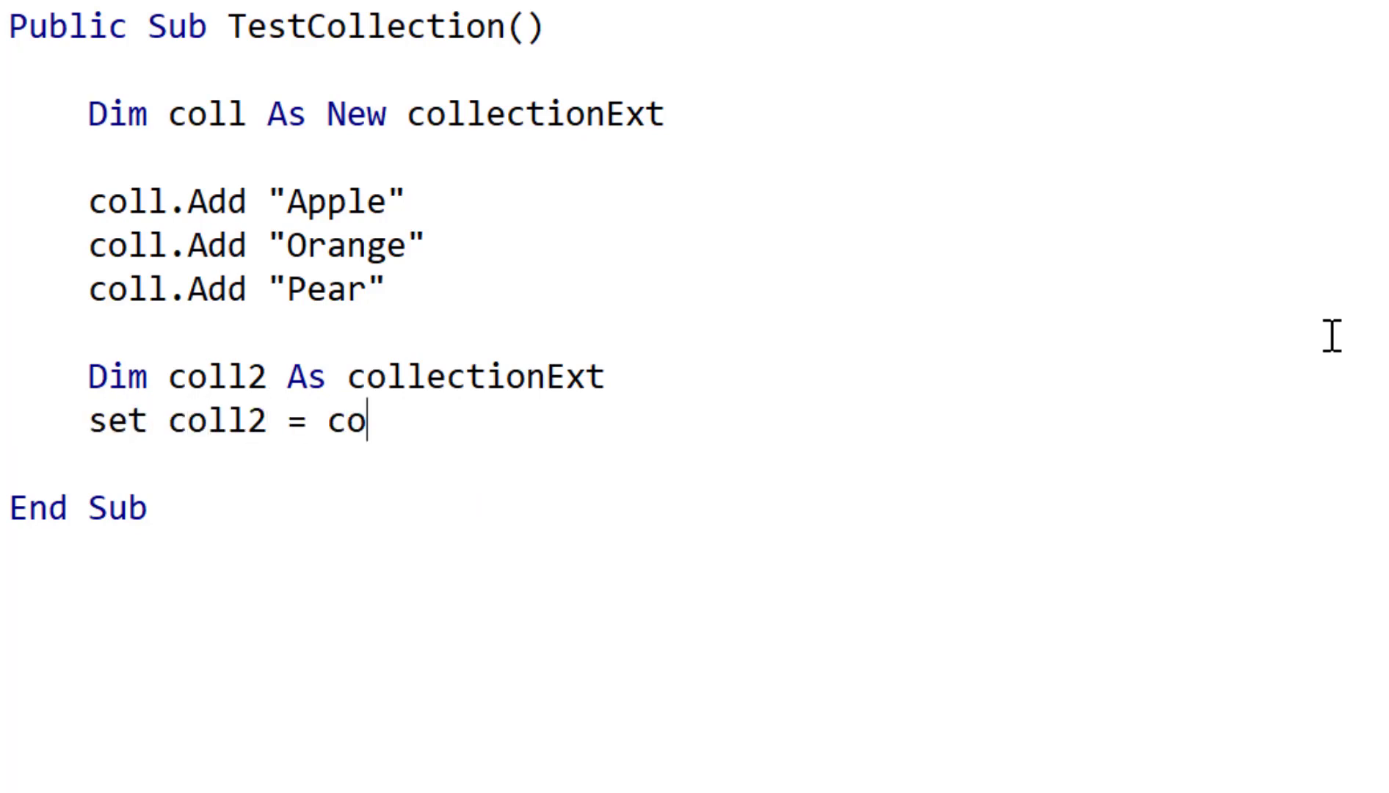
{"action": "type", "text": "ll.cl"}
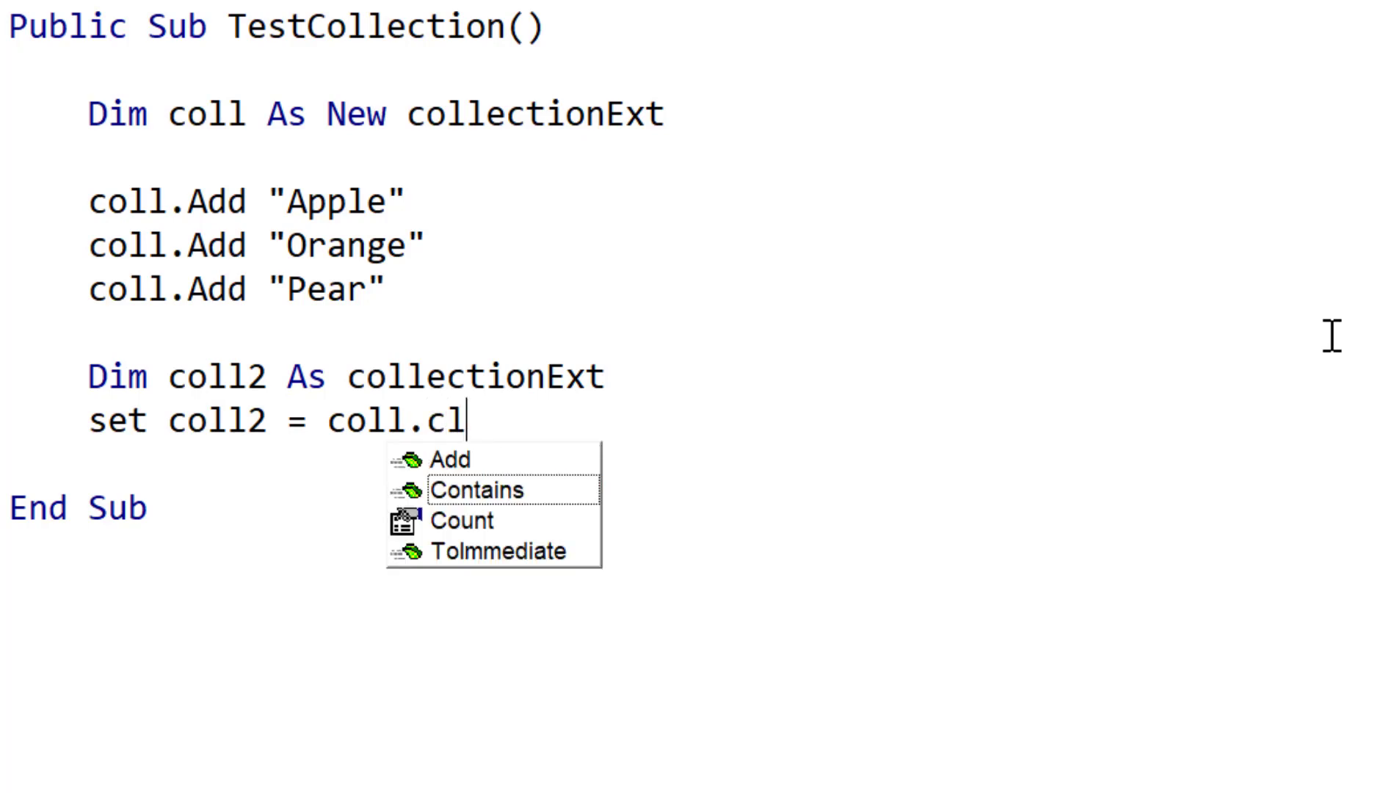
{"action": "type", "text": "one"}
{"action": "type", "text": "c"}
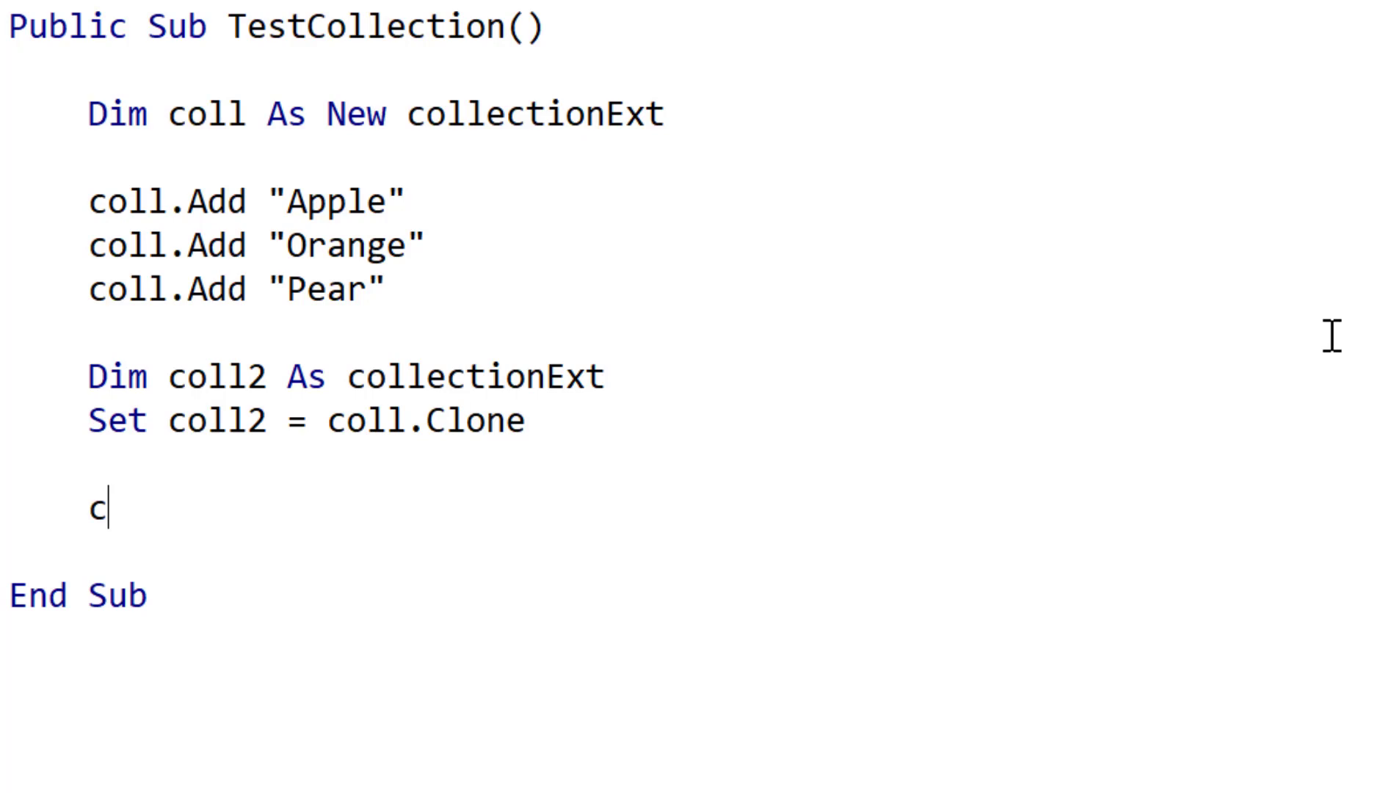
Step: Add "Mango" to coll and "Banana" to coll2
{"action": "type", "text": "oll.a"}
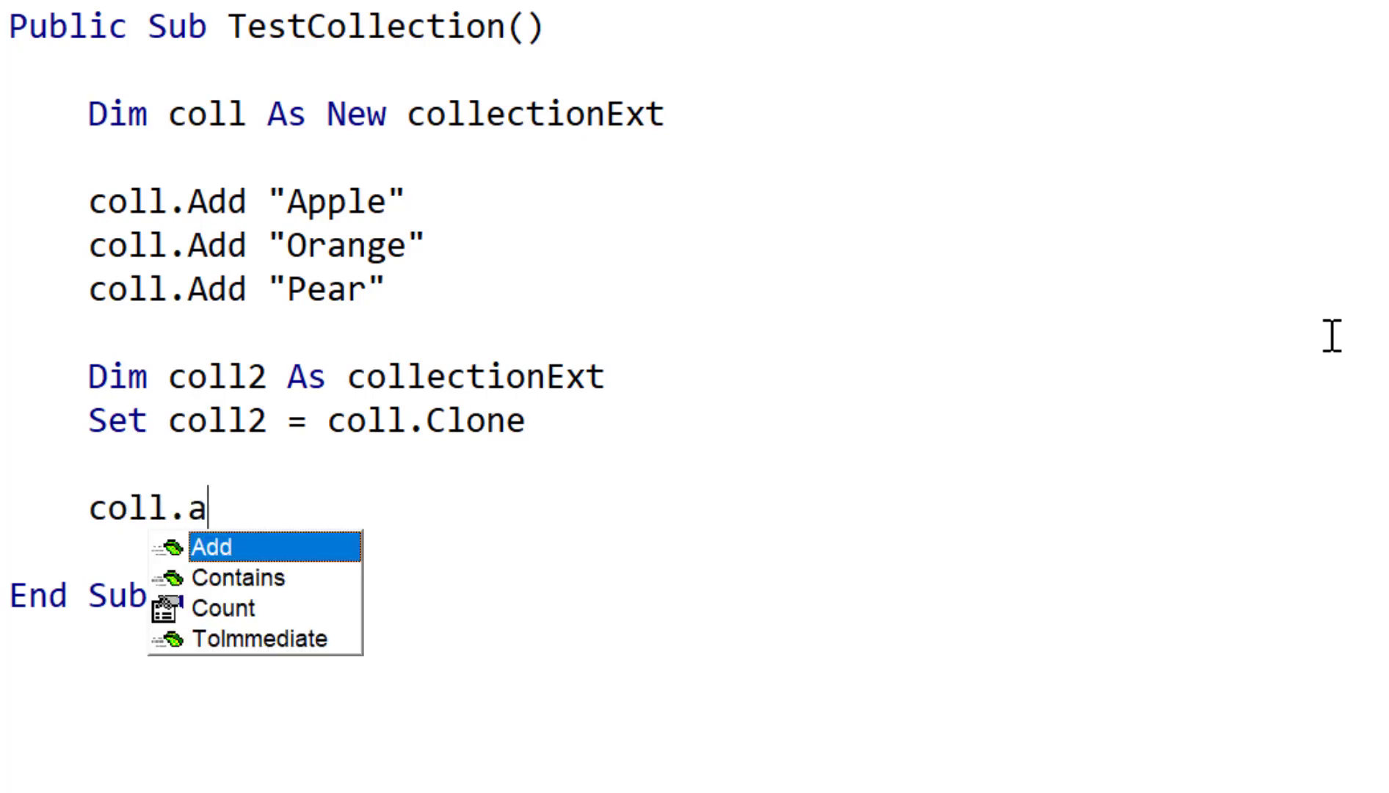
{"action": "type", "text": "dd \"Mango"}
{"action": "type", "text": "coll2"}
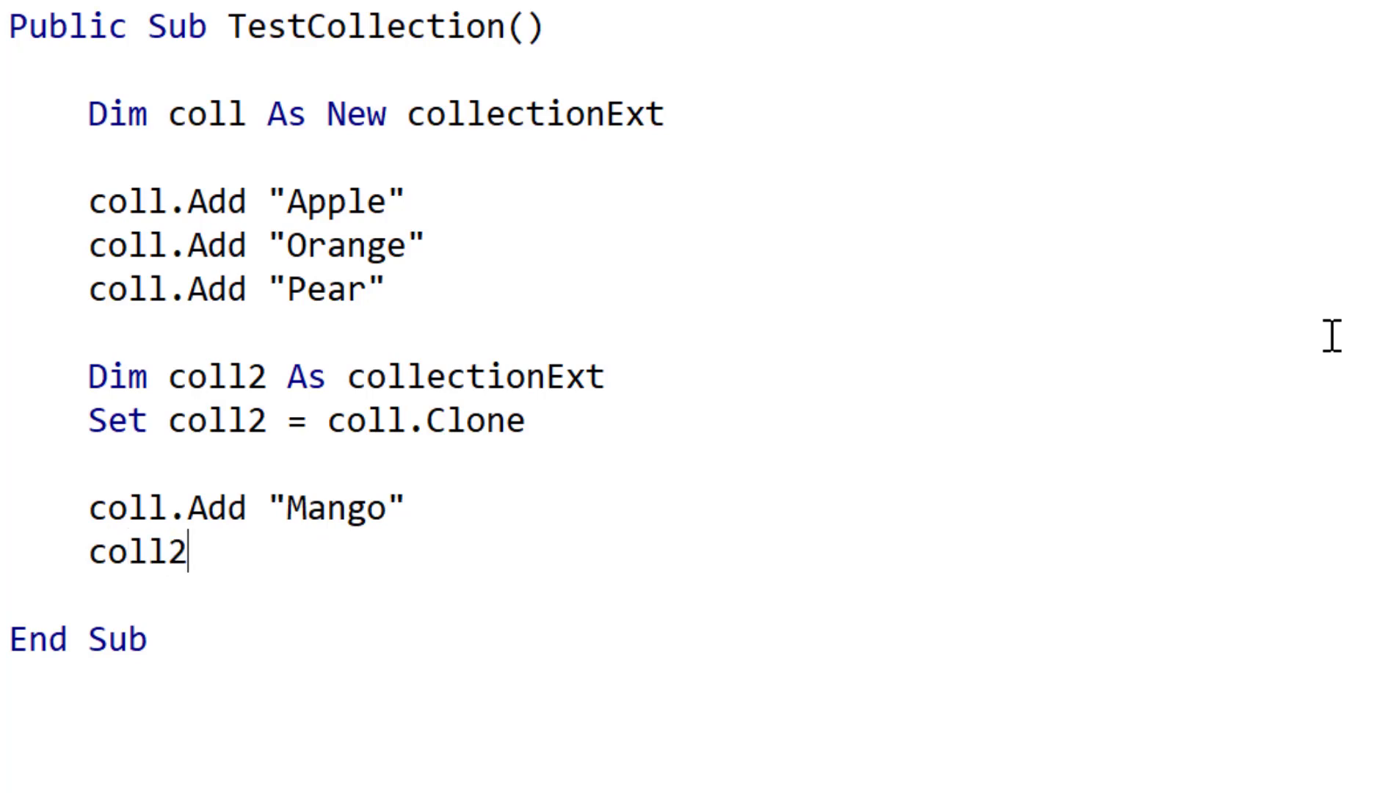
{"action": "type", "text": ".Add \""}
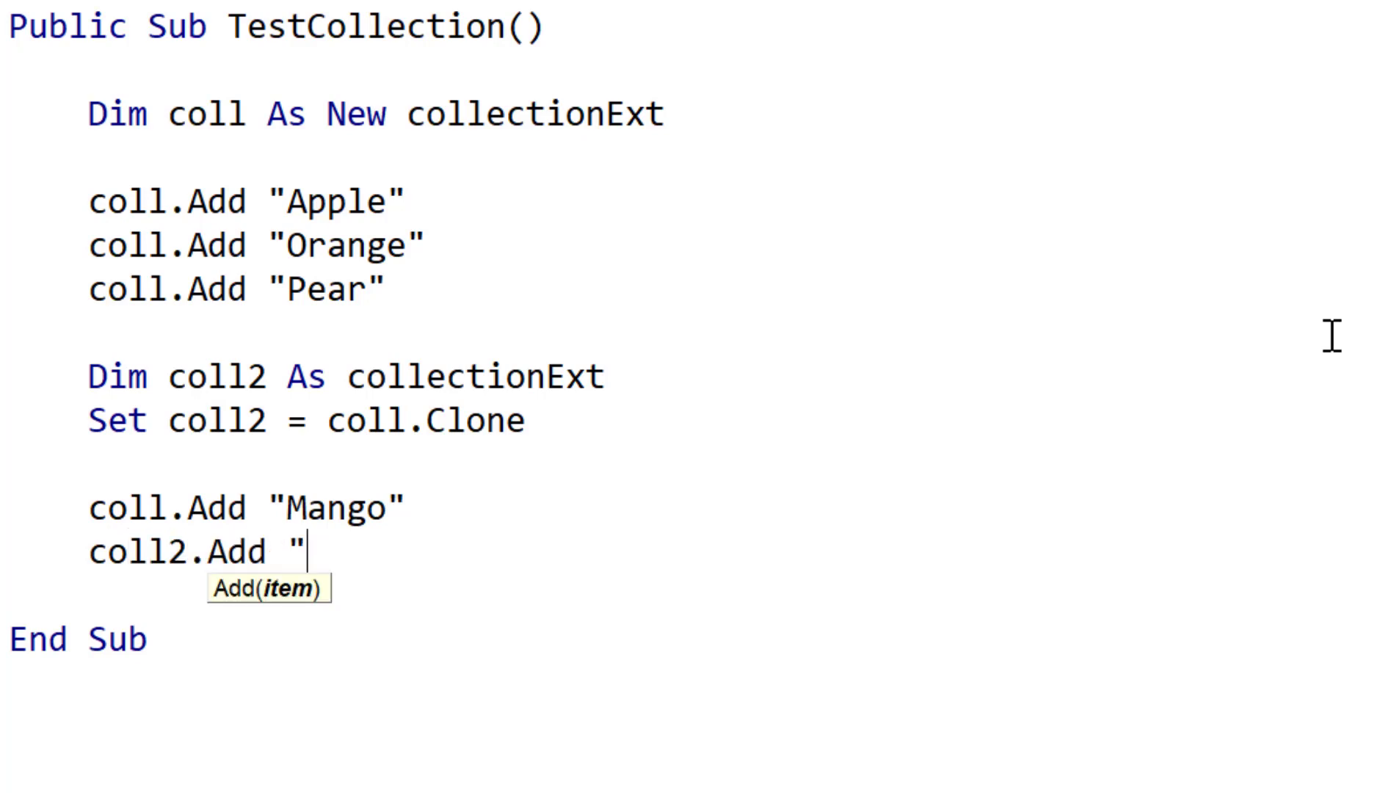
{"action": "type", "text": "Banana\""}
{"action": "type", "text": "coll.ToImmediate \""}
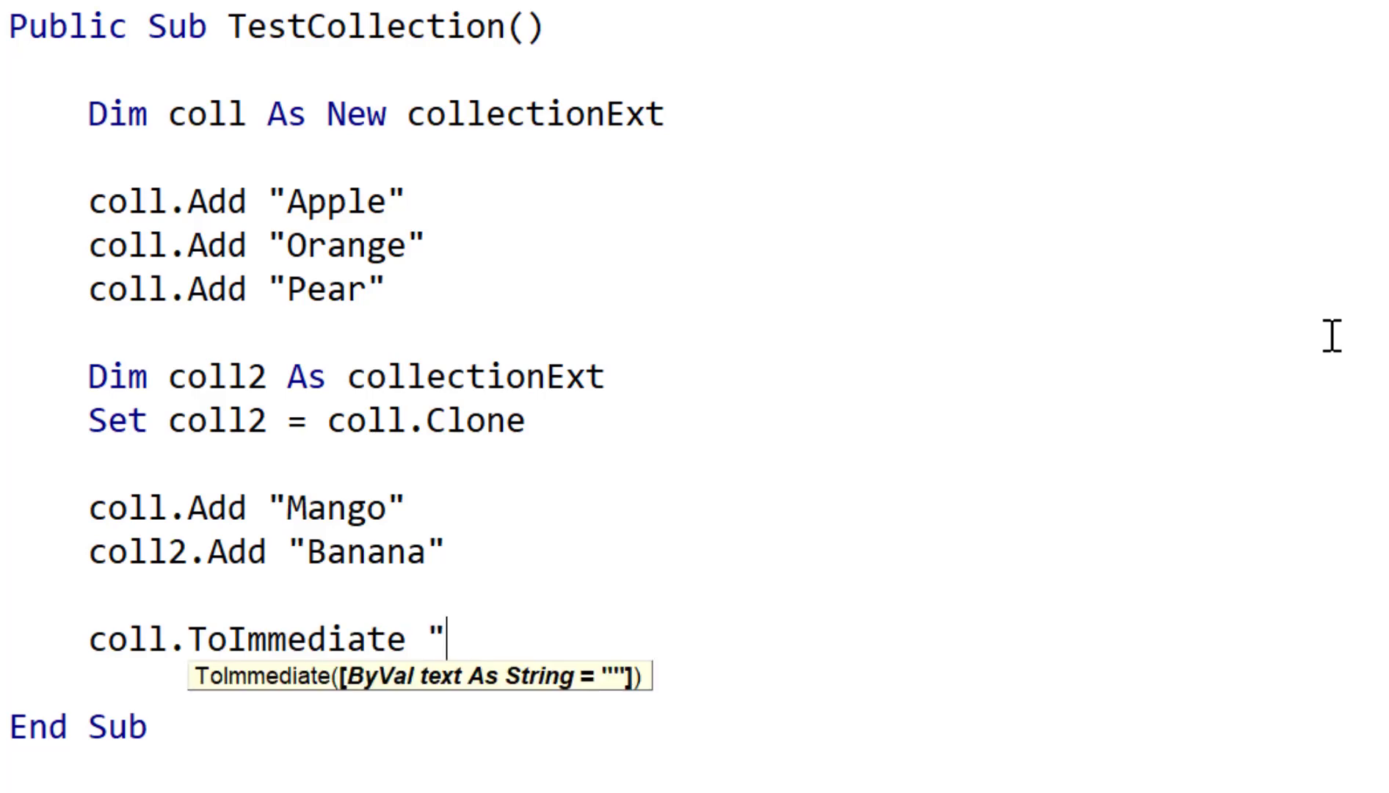
Step: Print both collections with ToImmediate labelled "Coll" and "Coll2"
{"action": "type", "text": "Coll\""}
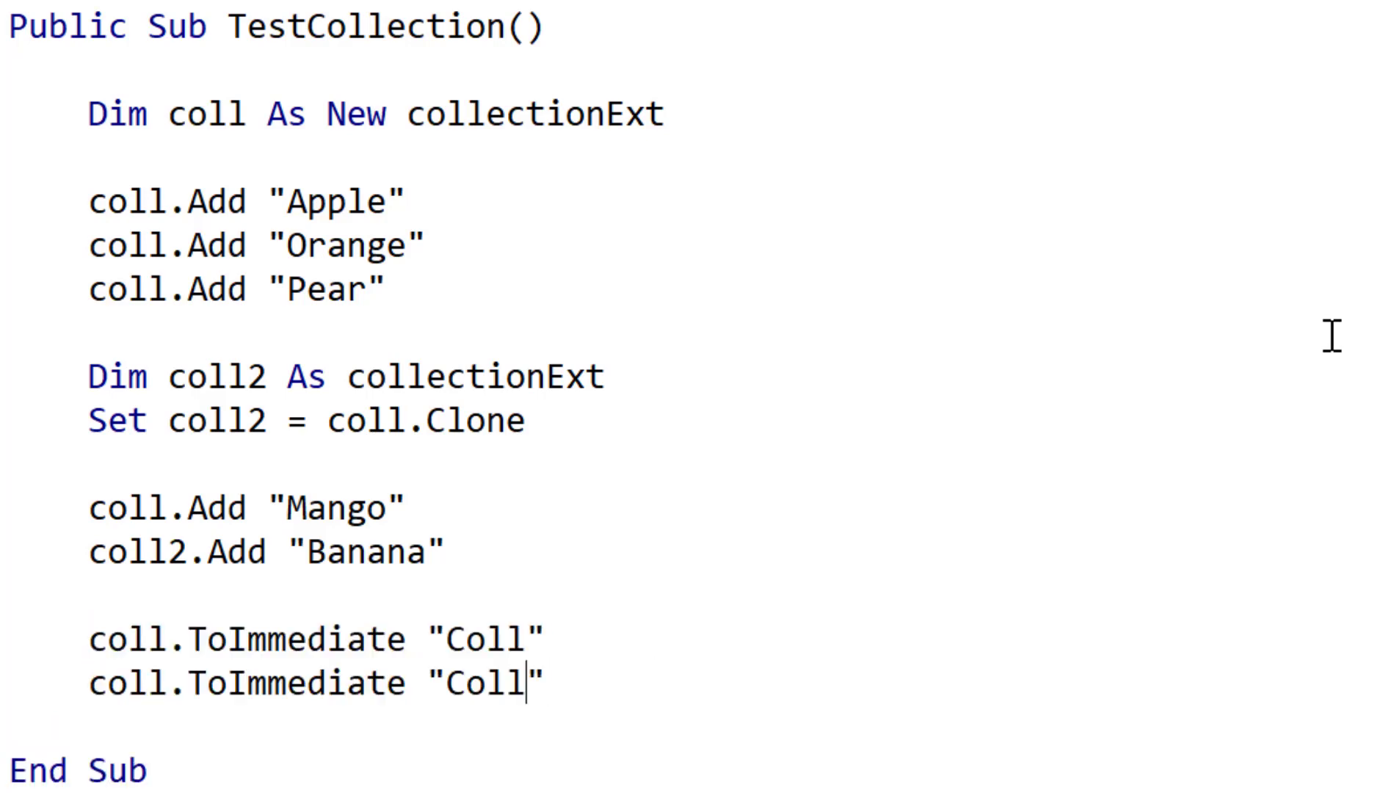
{"action": "type", "text": "2"}
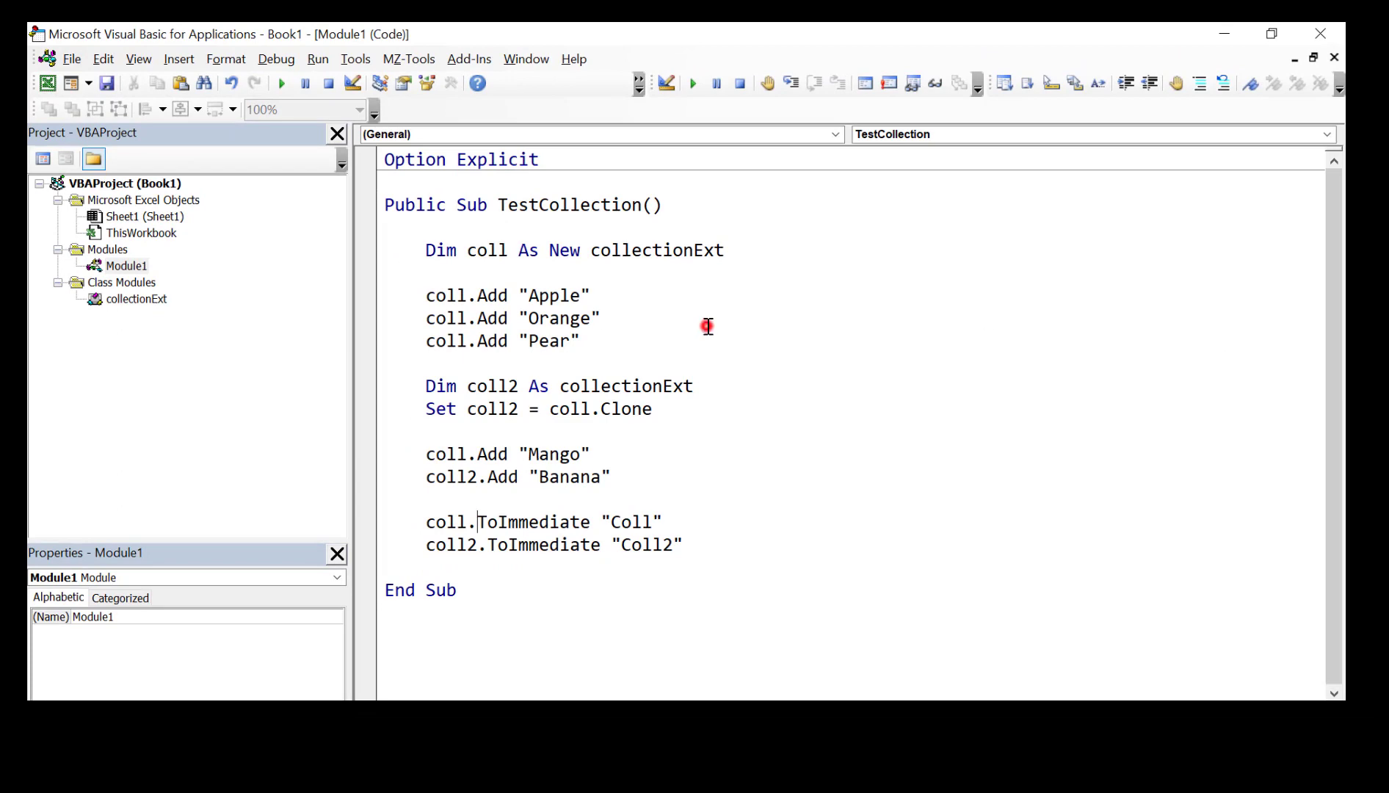
Step: Declare Public Function Clone() As collectionExt in the collectionExt class
{"action": "double_click", "coordinate": [134, 299]}
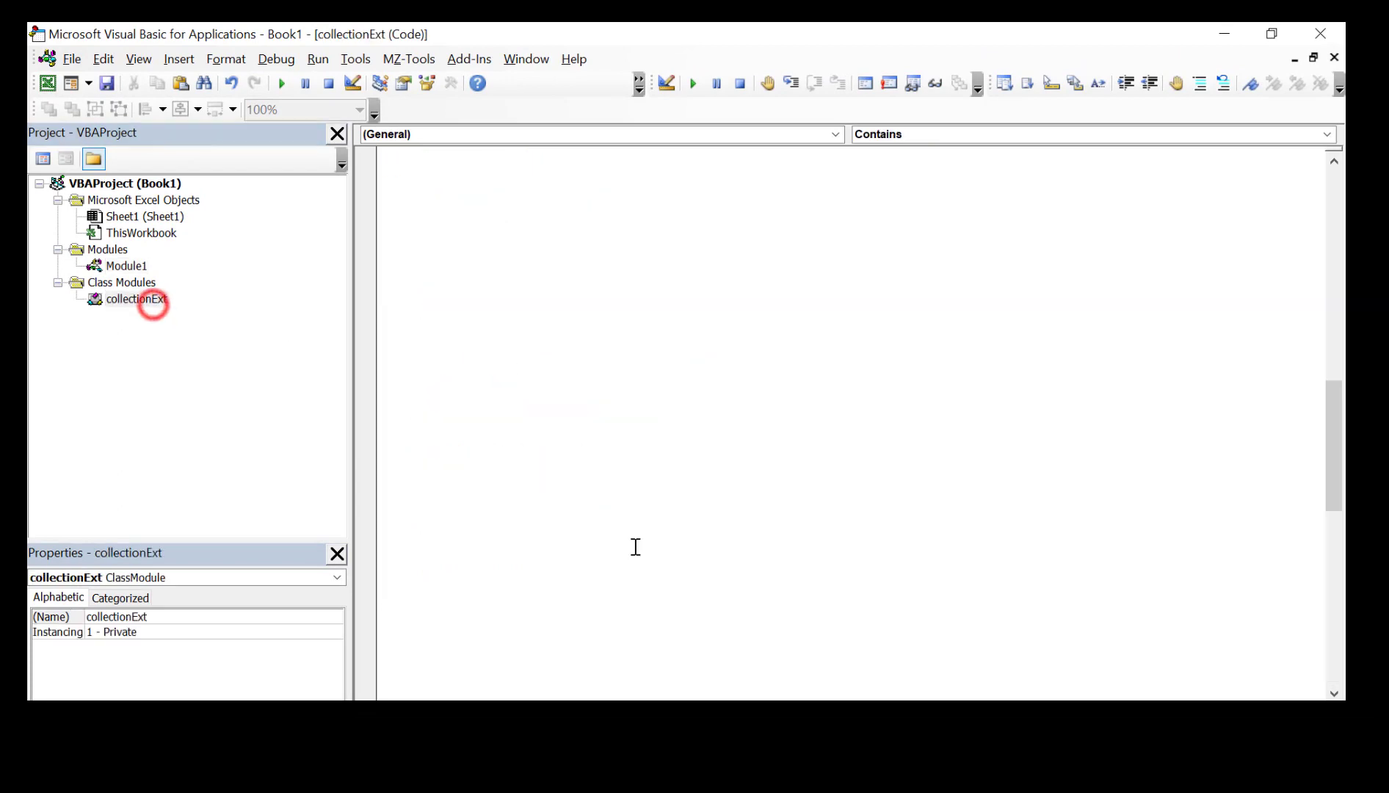
{"action": "type", "text": "public function"}
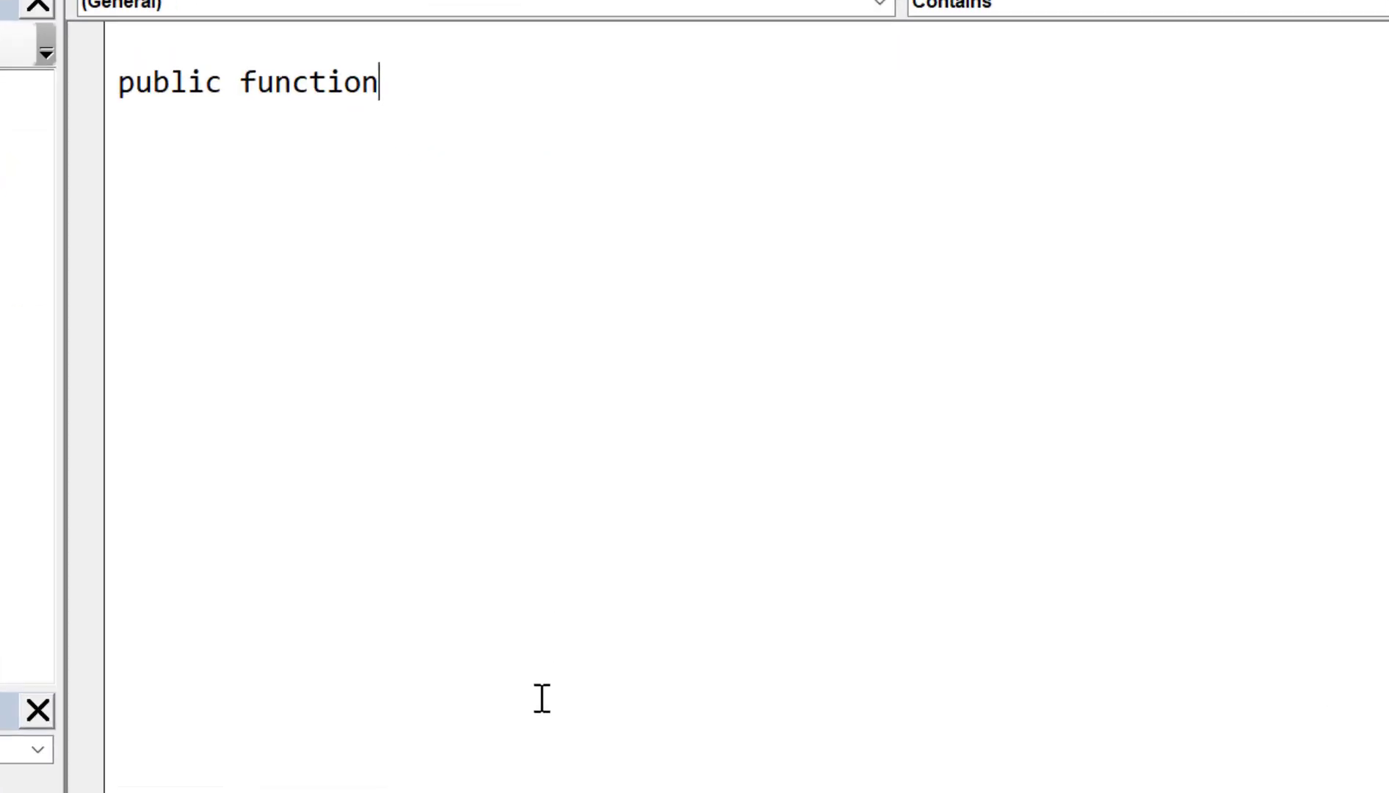
{"action": "type", "text": "Clone() as c"}
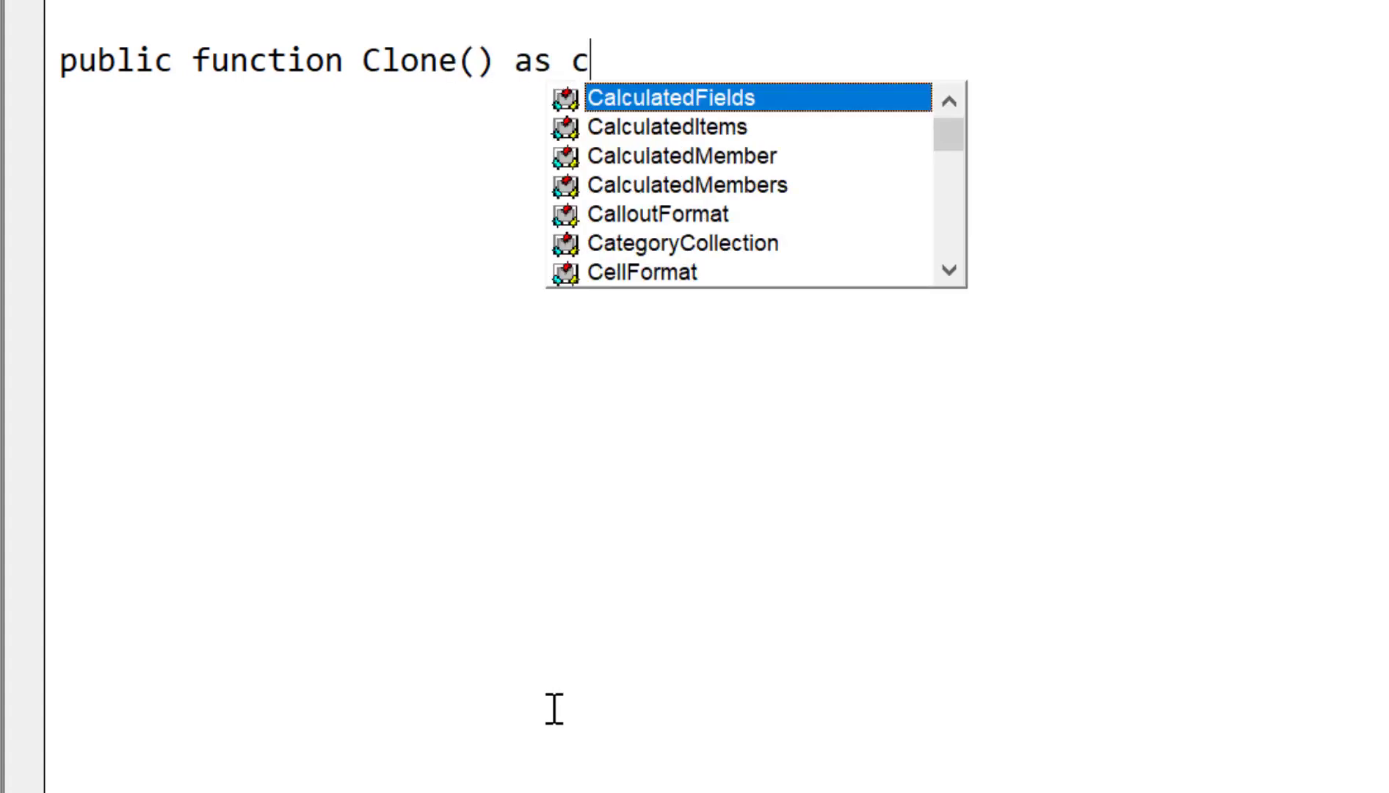
{"action": "type", "text": "ollectionExt"}
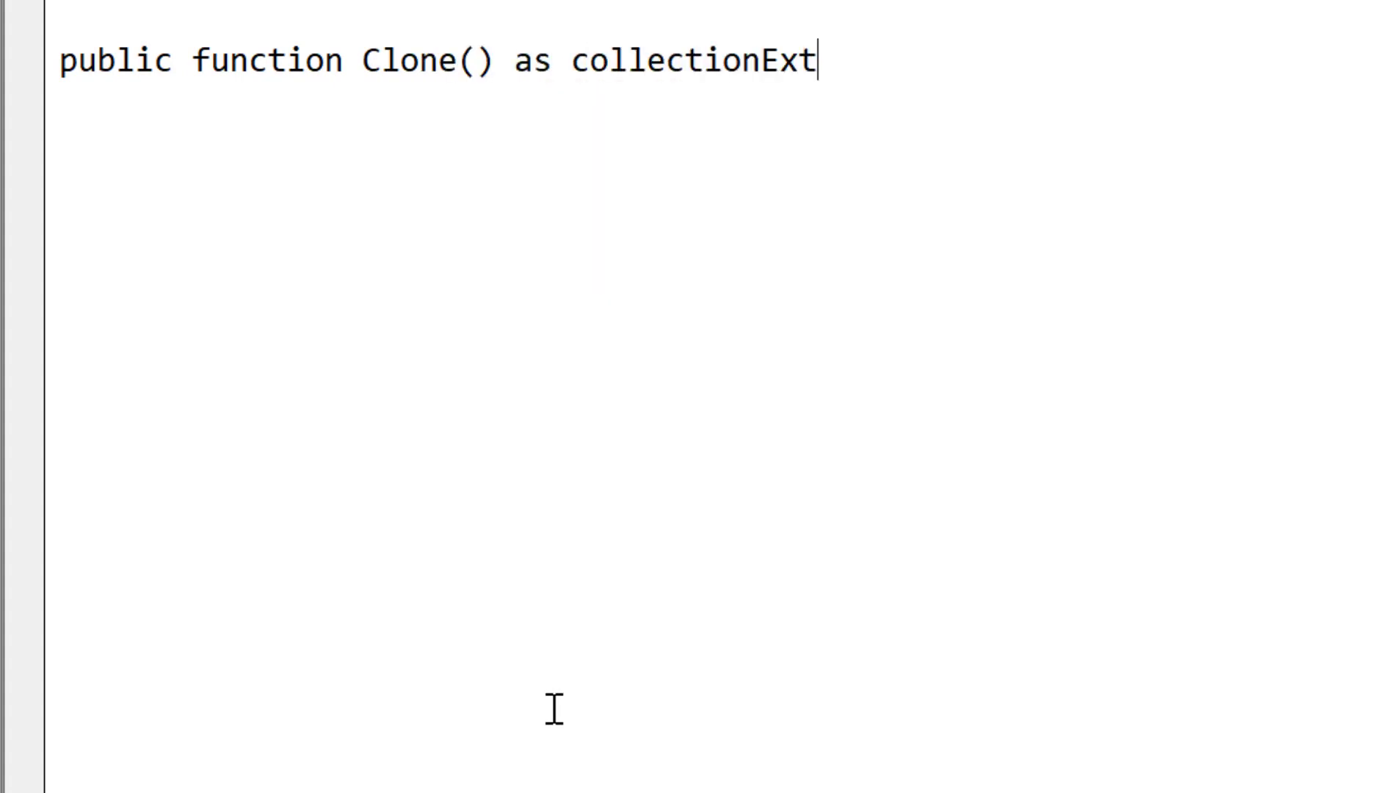
{"action": "key", "text": "Return"}
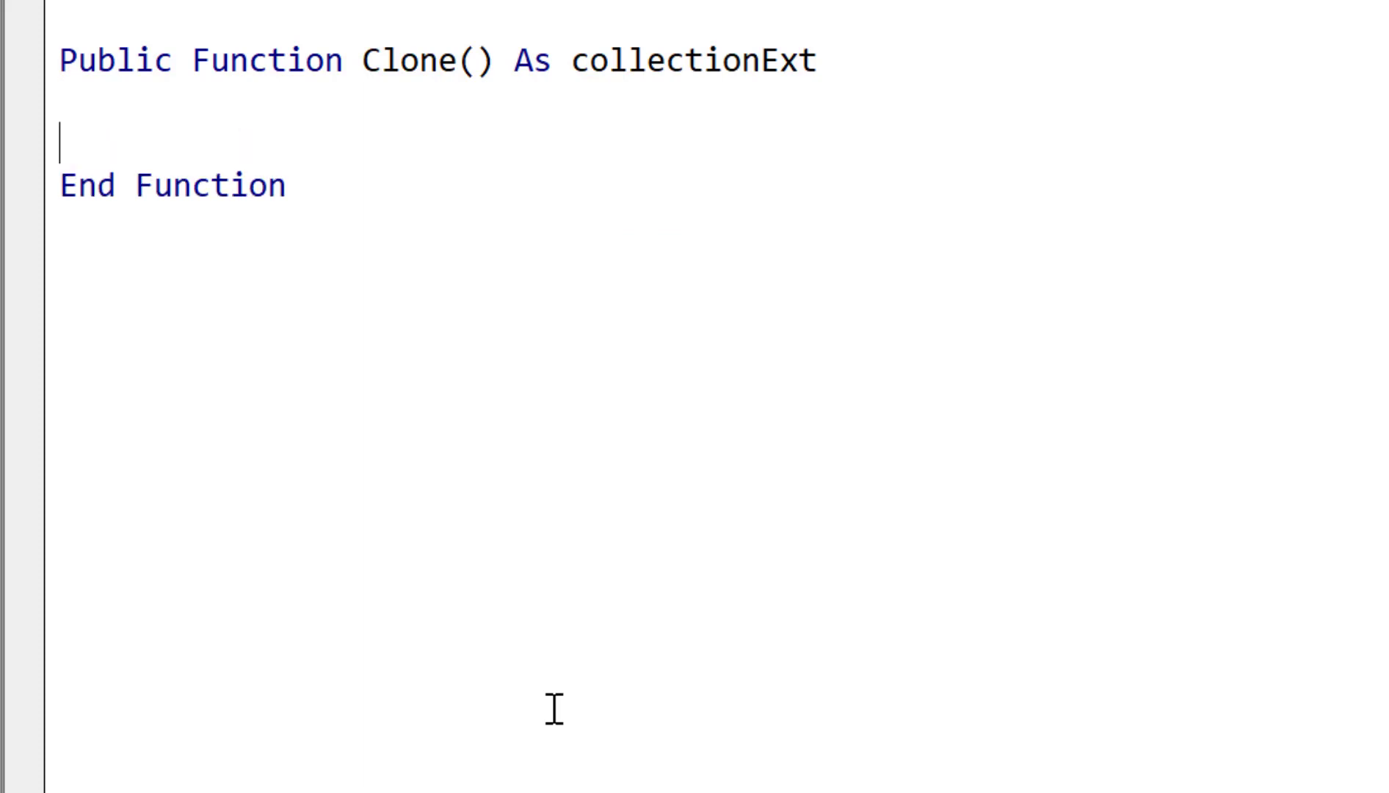
Step: Declare newColl As New collectionExt and return it with Set Clone = newColl
{"action": "key", "text": "Tab"}
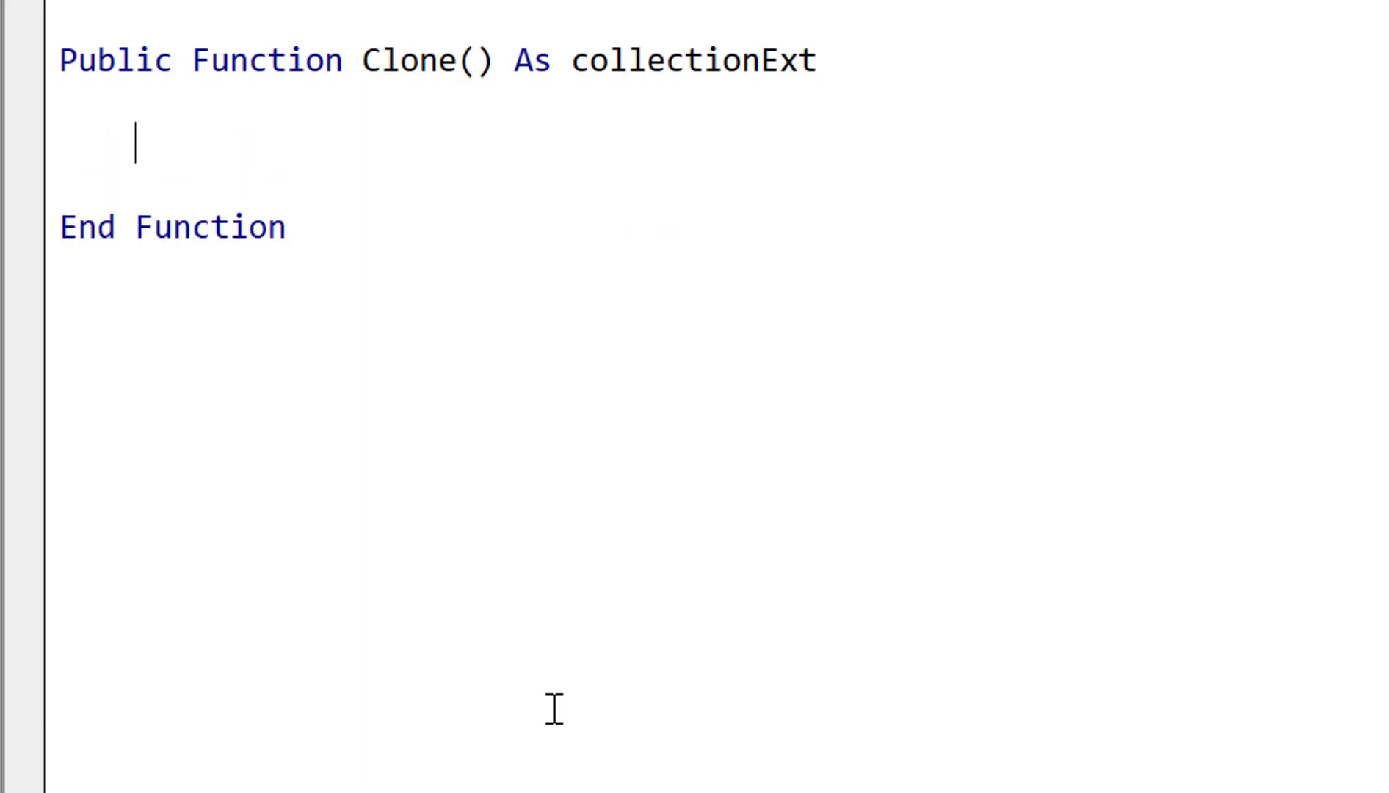
{"action": "type", "text": "dim new"}
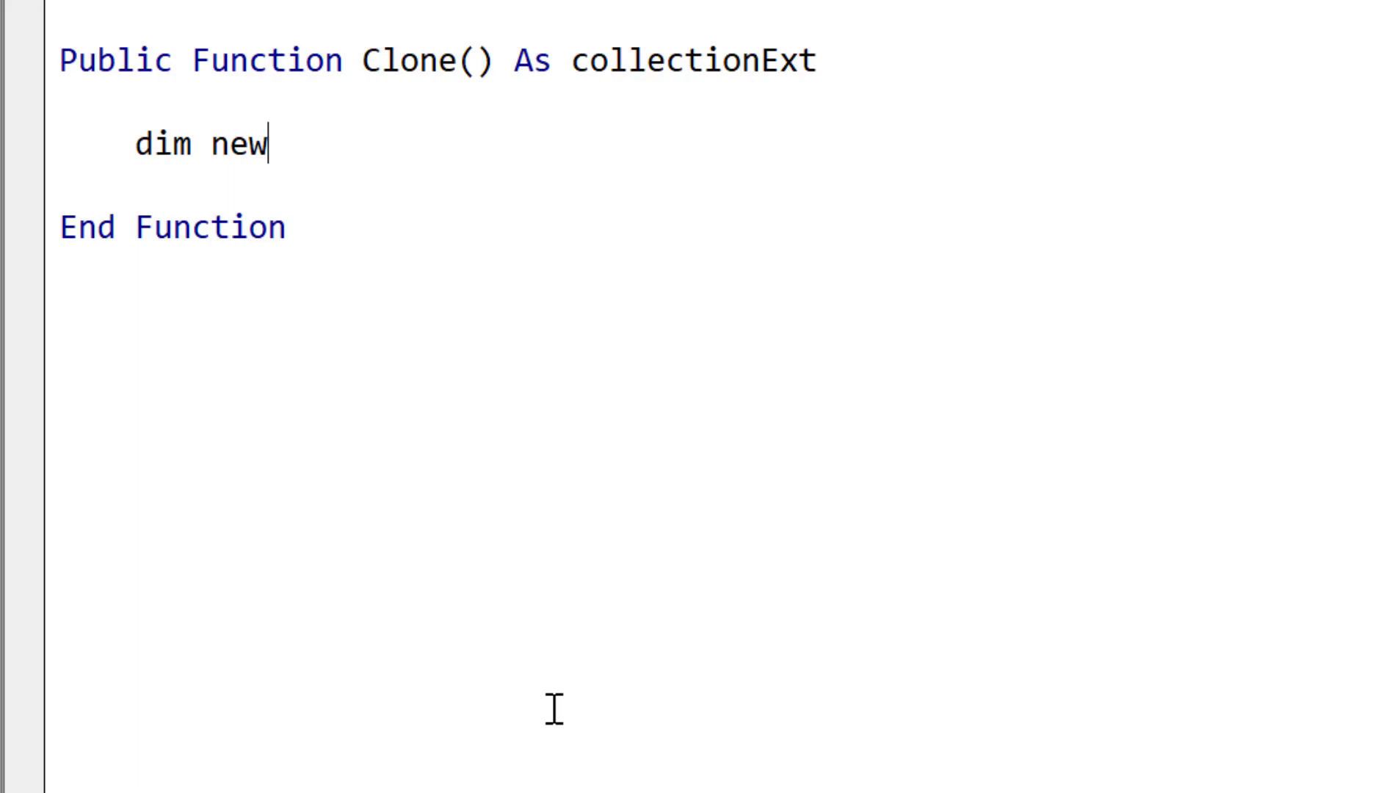
{"action": "type", "text": "Coll as new collectionExt"}
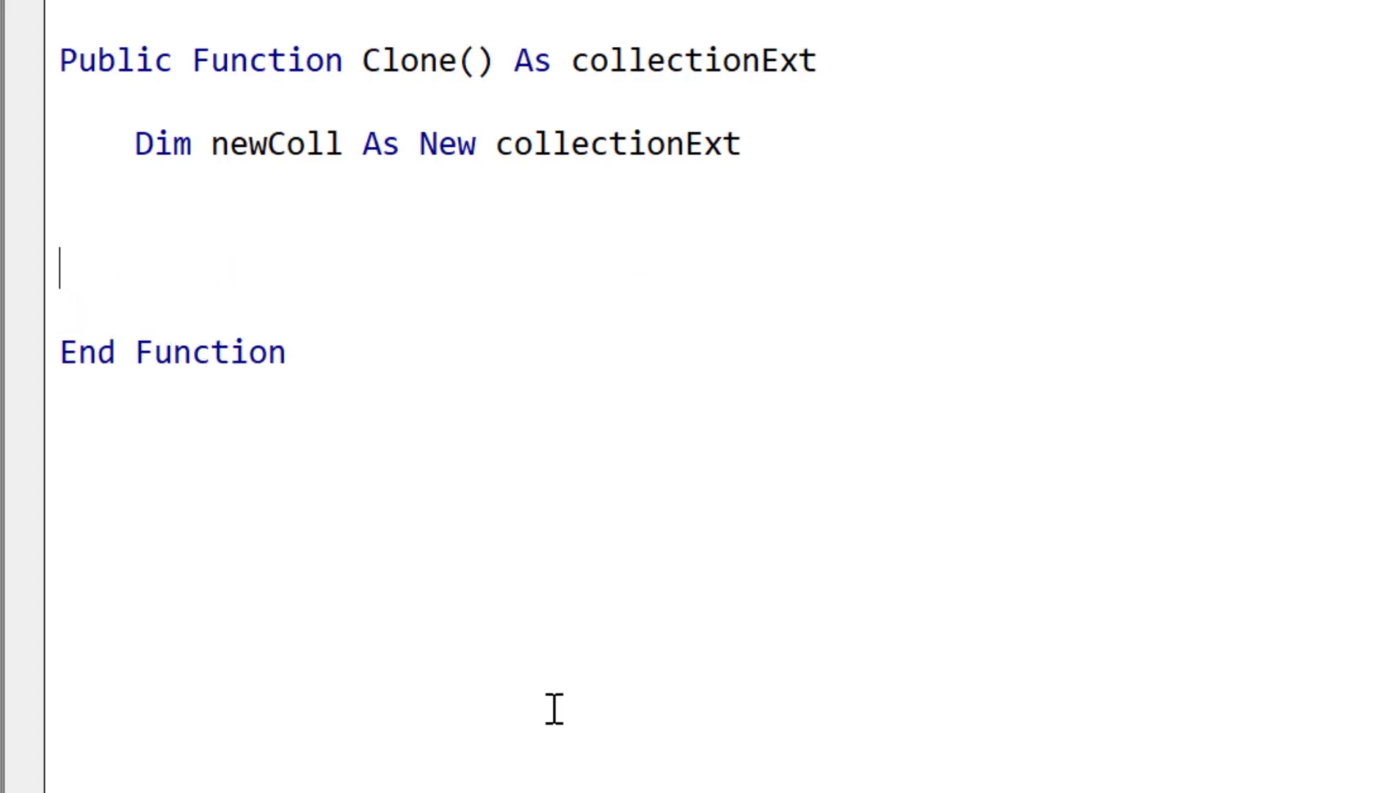
{"action": "type", "text": "set c"}
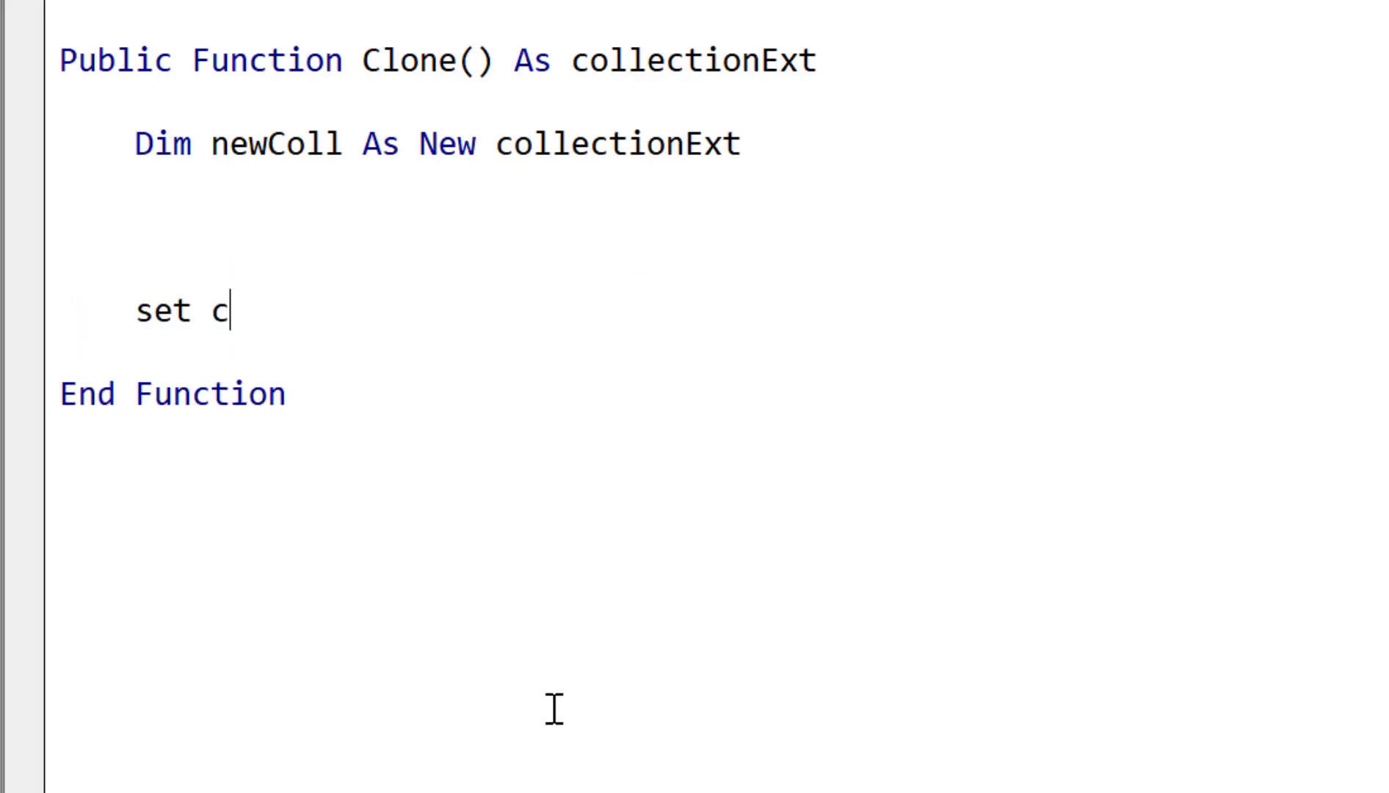
{"action": "type", "text": "lone = new"}
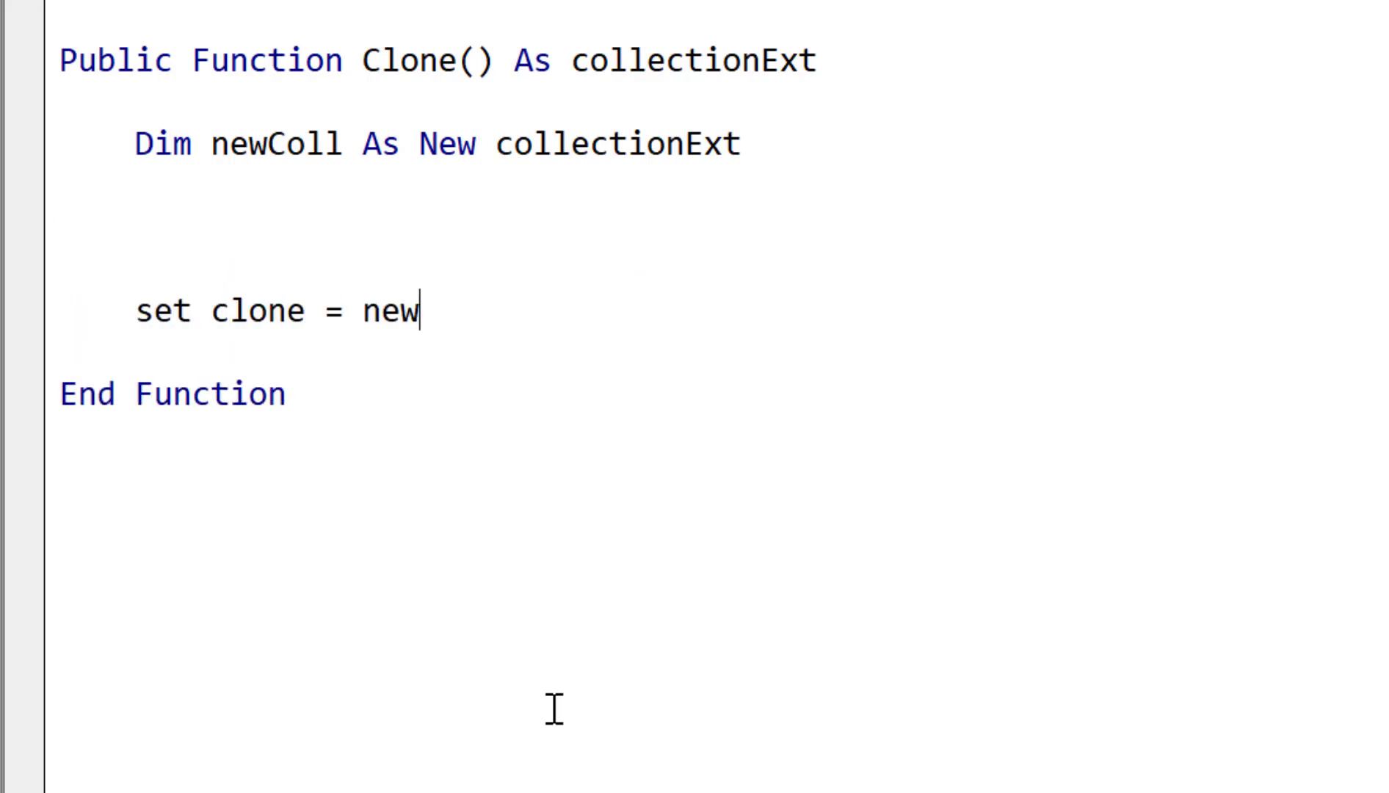
{"action": "type", "text": "Coll"}
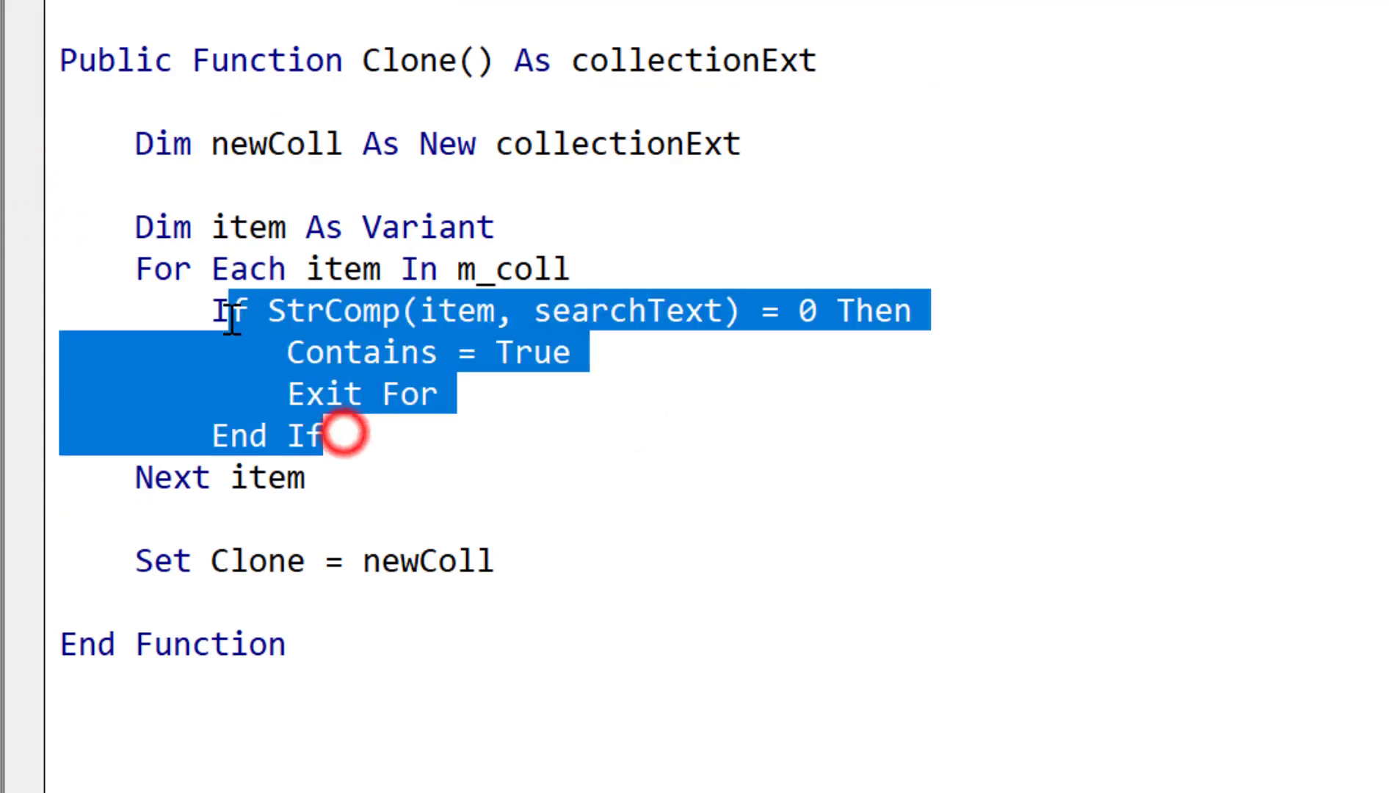
{"action": "mouse_move", "coordinate": [328, 492]}
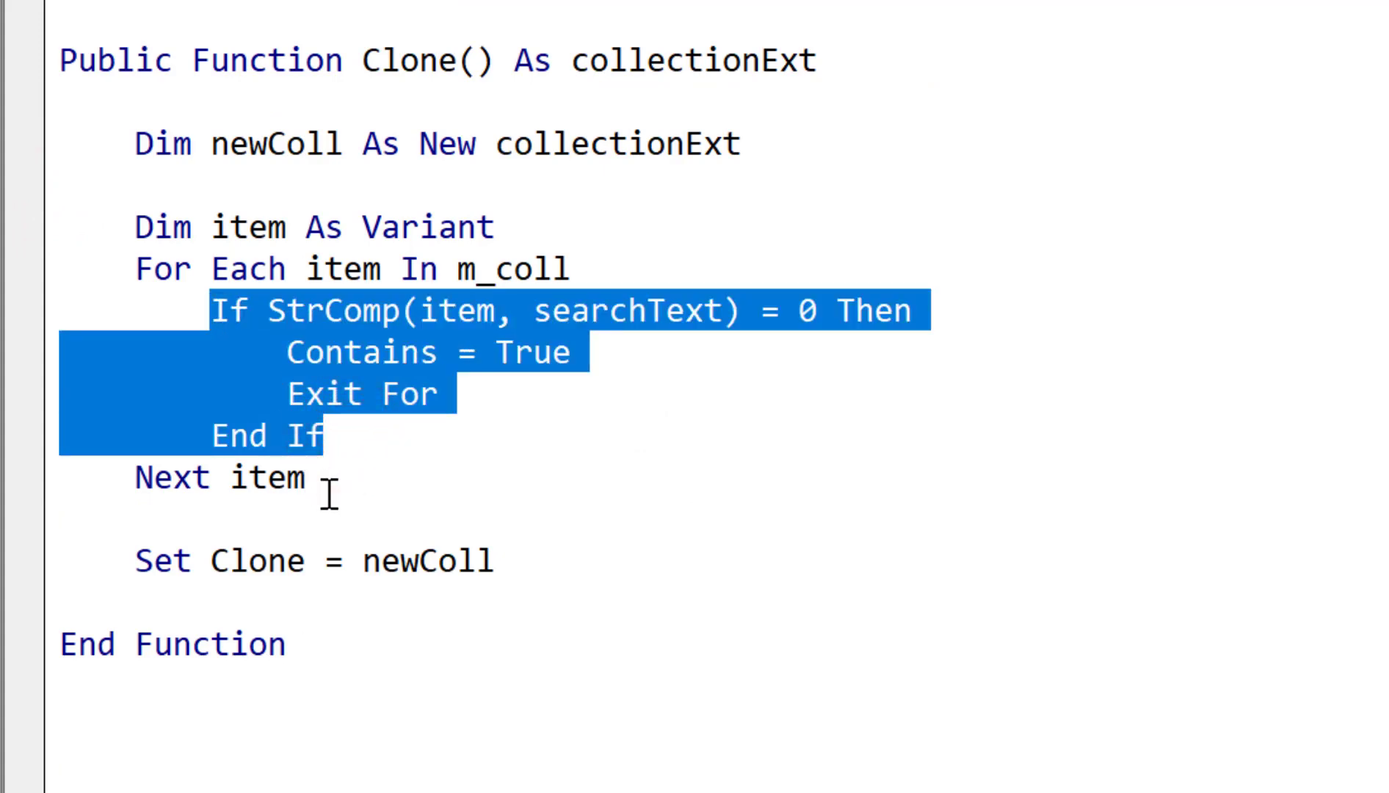
Step: Add newColl.Add item inside Clone's For Each loop over m_coll
{"action": "type", "text": "new"}
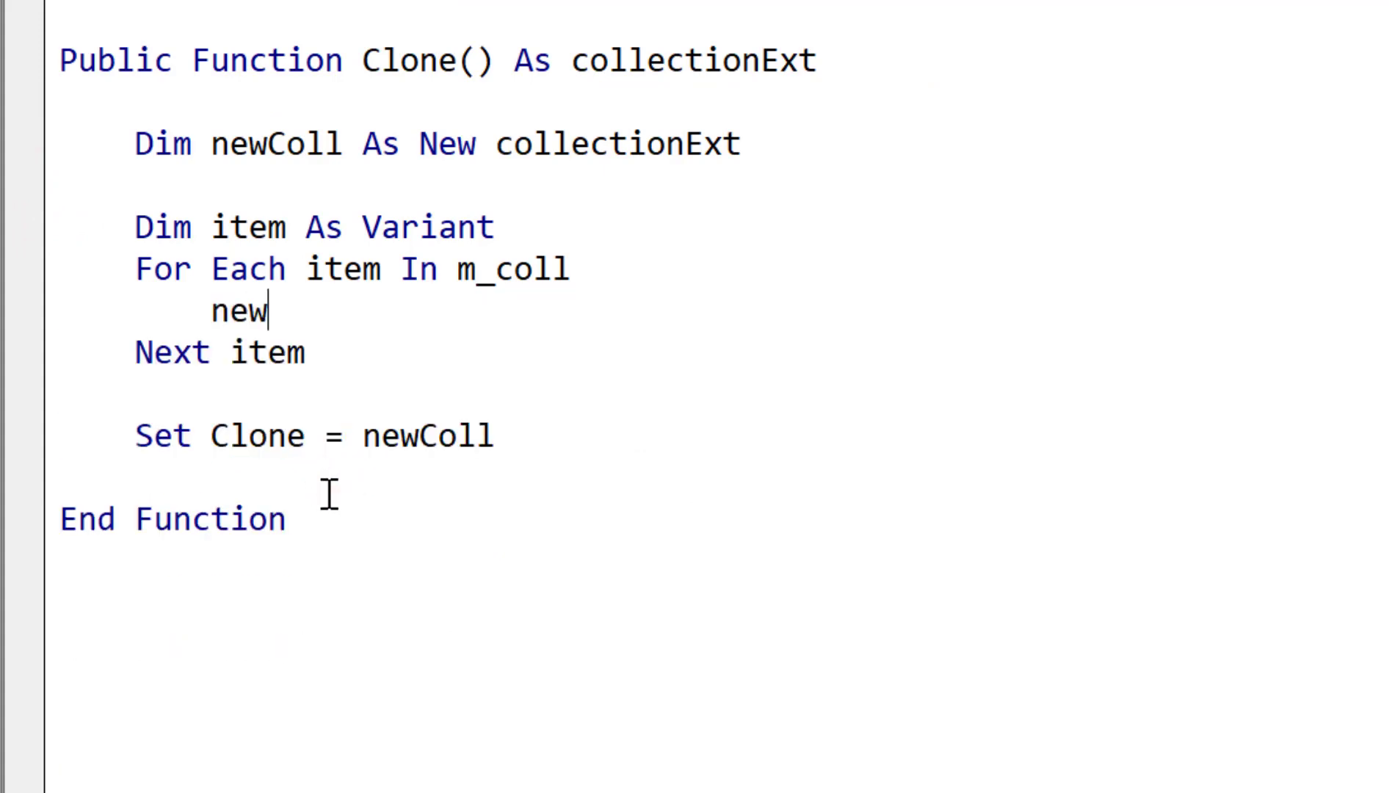
{"action": "type", "text": "coll.Add"}
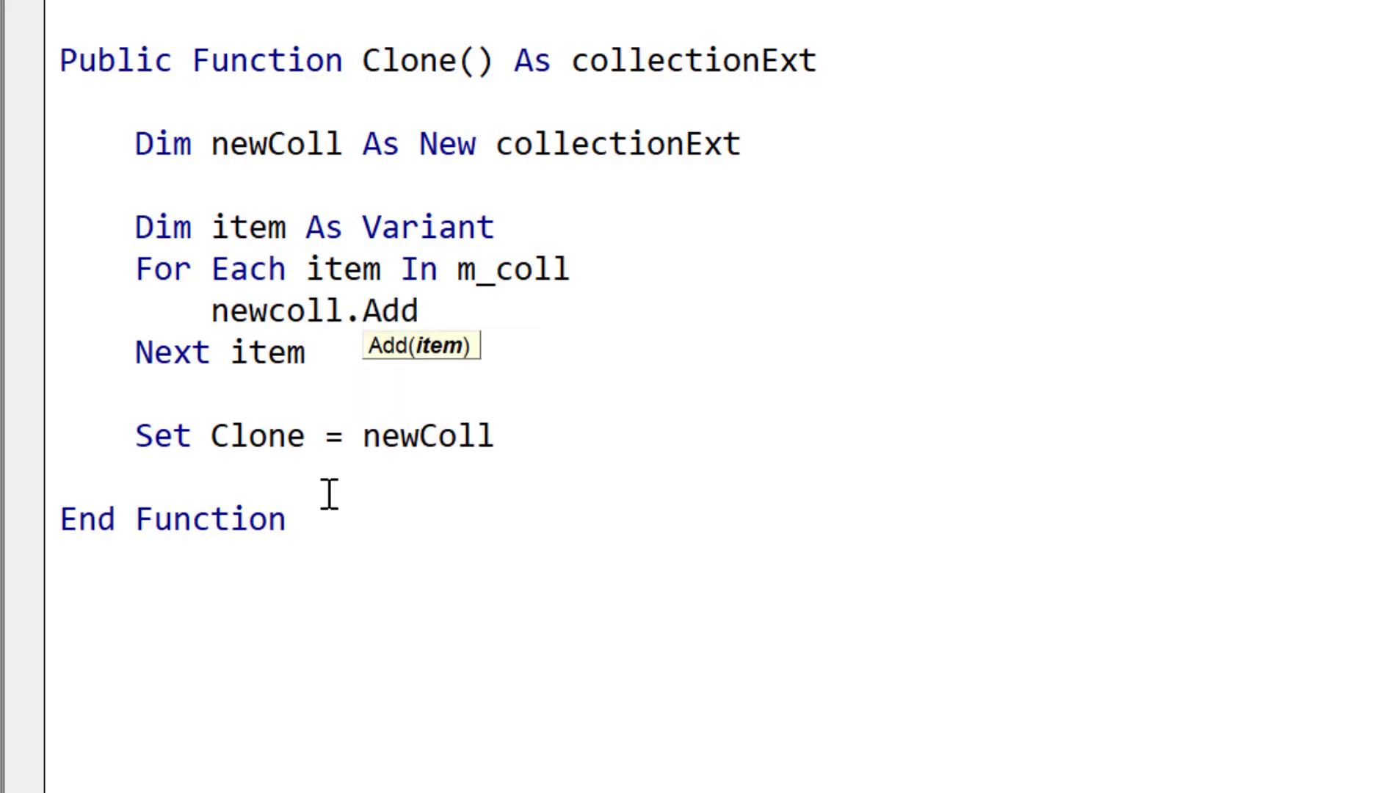
{"action": "type", "text": "item"}
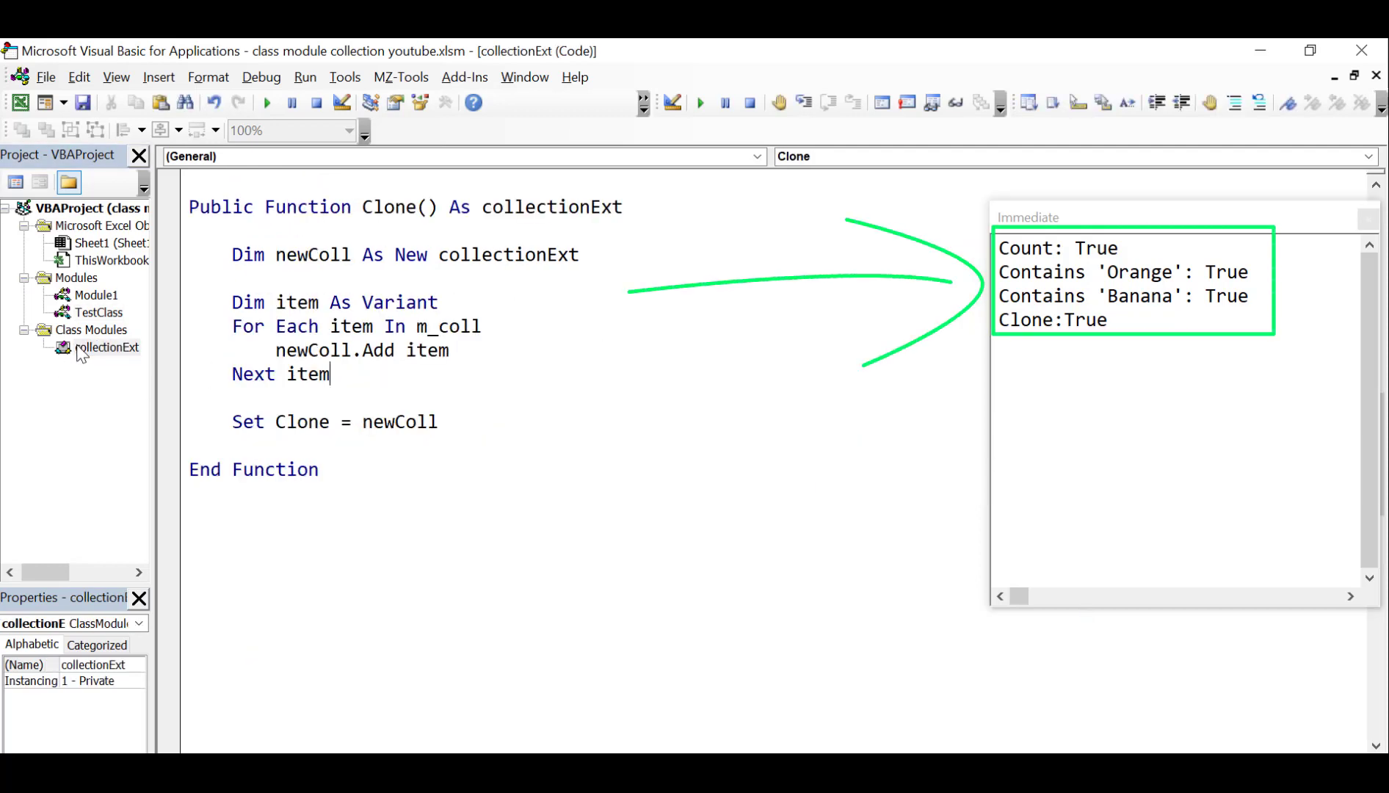
Step: Review the TestAll Count, Contains and Clone results in the Immediate output
{"action": "scroll", "scroll_direction": "up", "scroll_amount": 3}
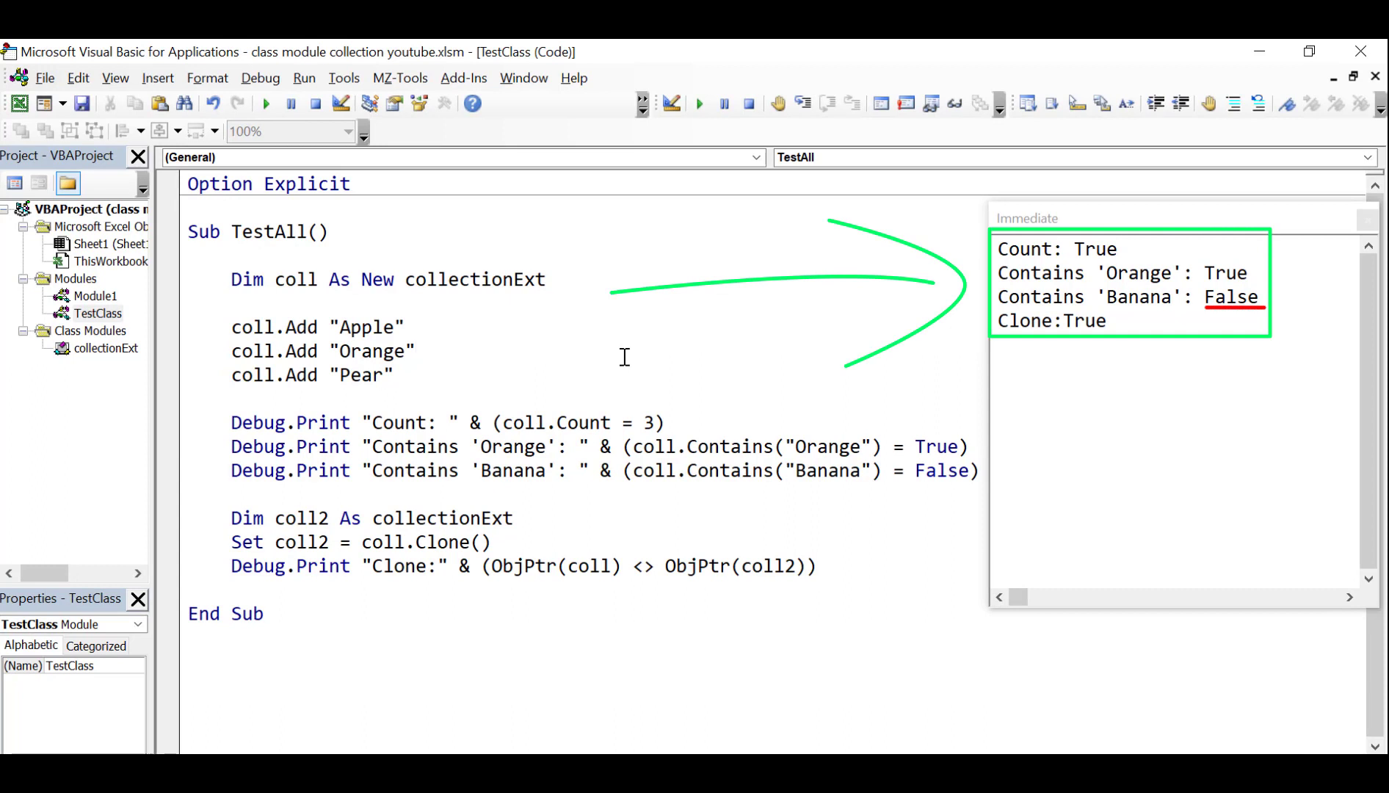
{"action": "left_click", "coordinate": [417, 350]}
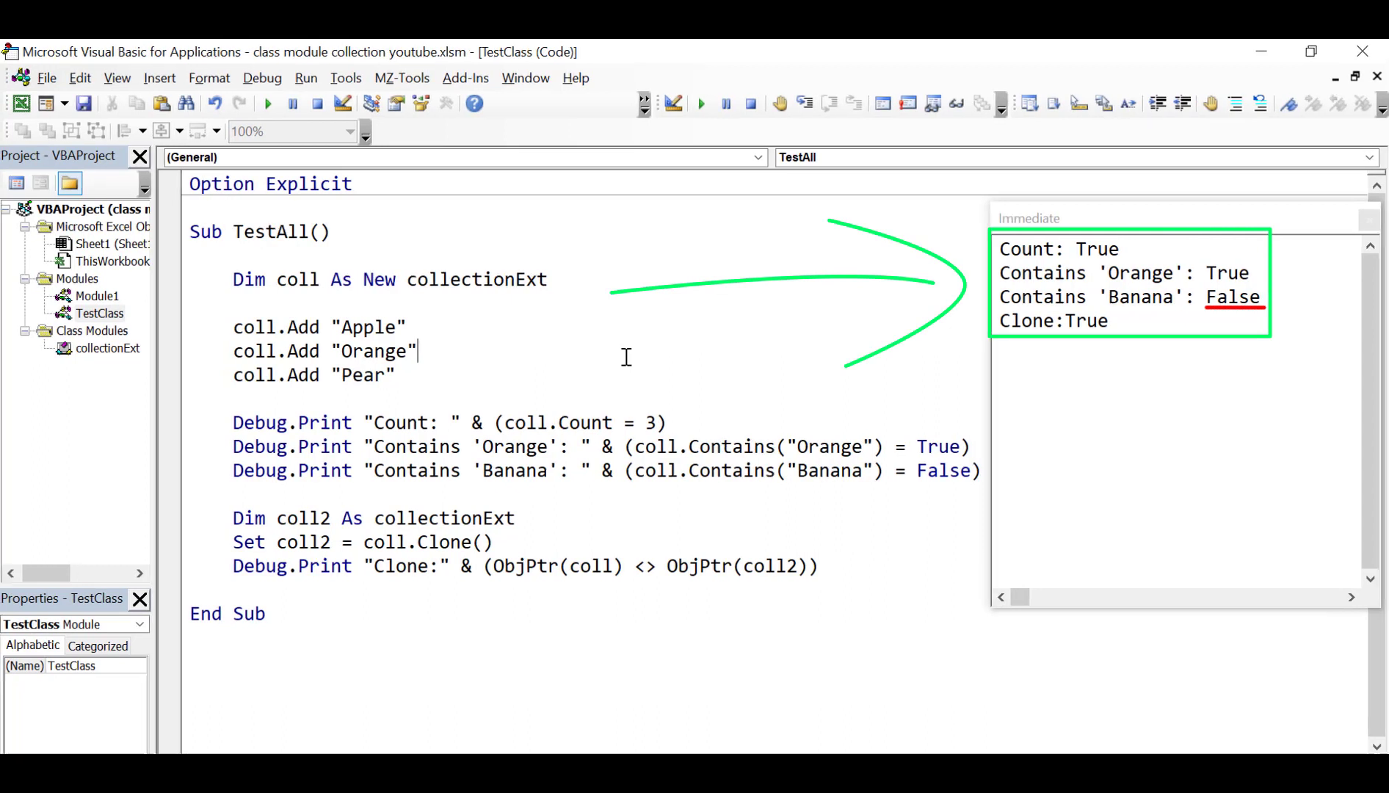